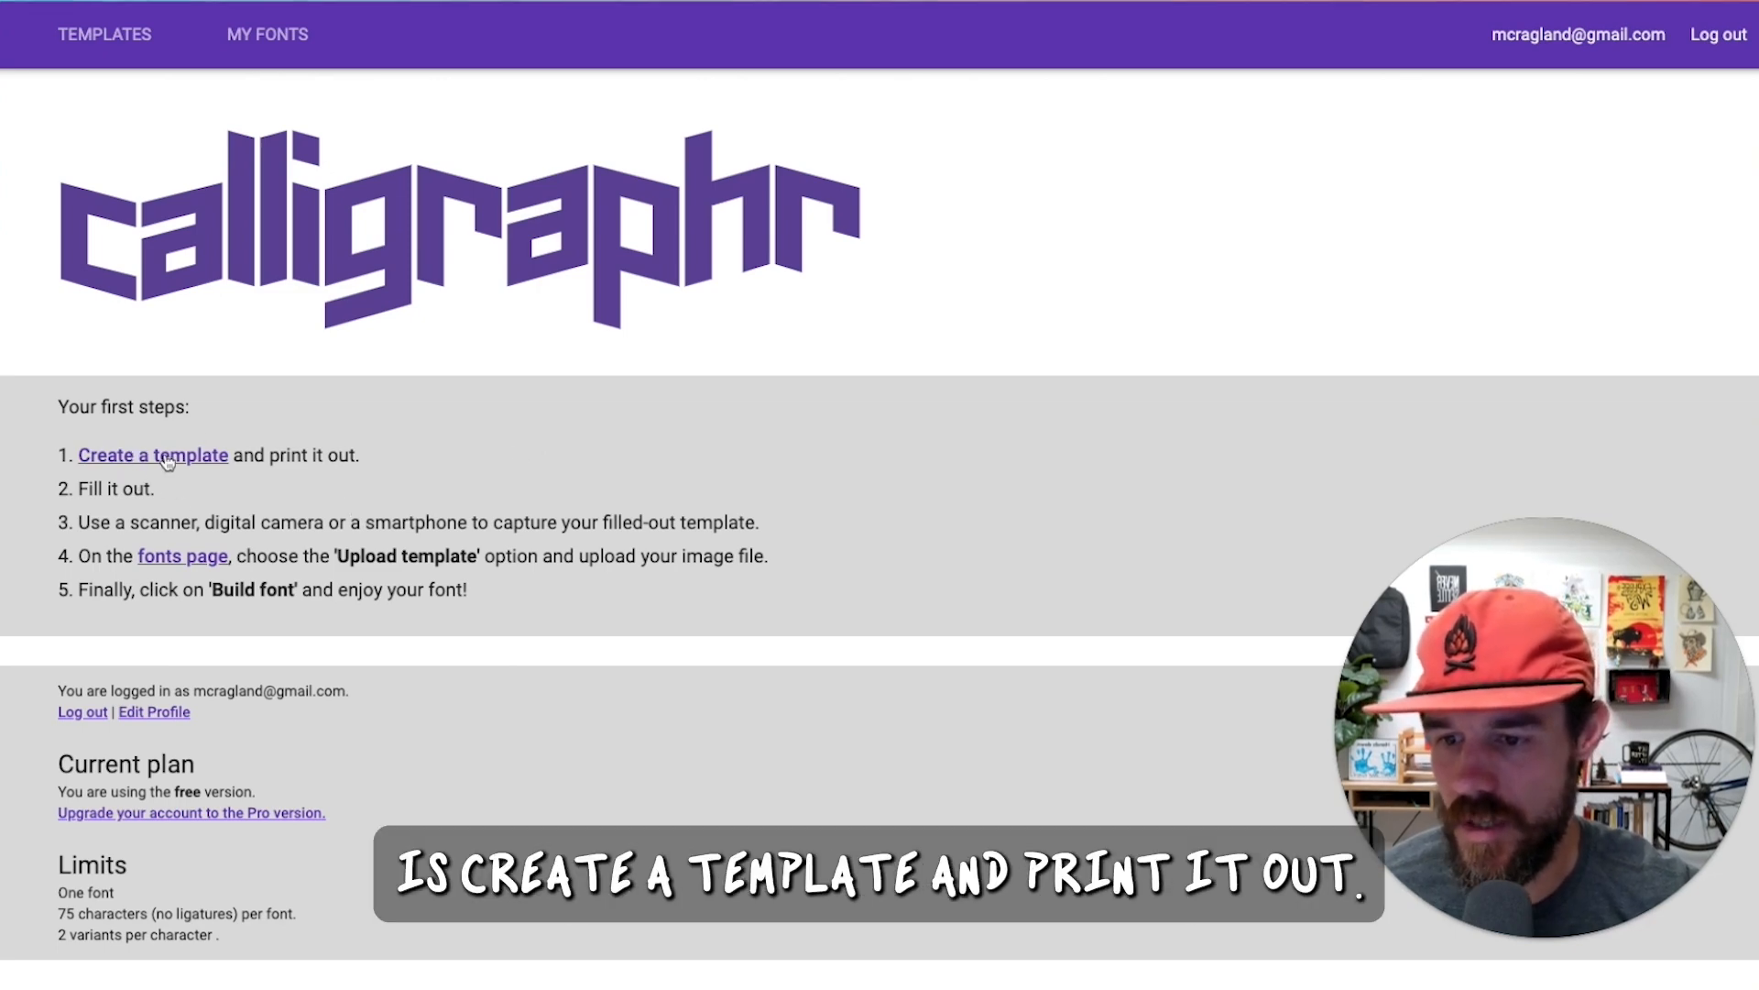
Step: Start a new template showing the Basics set of punctuation, digits and letters
{"action": "left_click", "coordinate": [153, 455]}
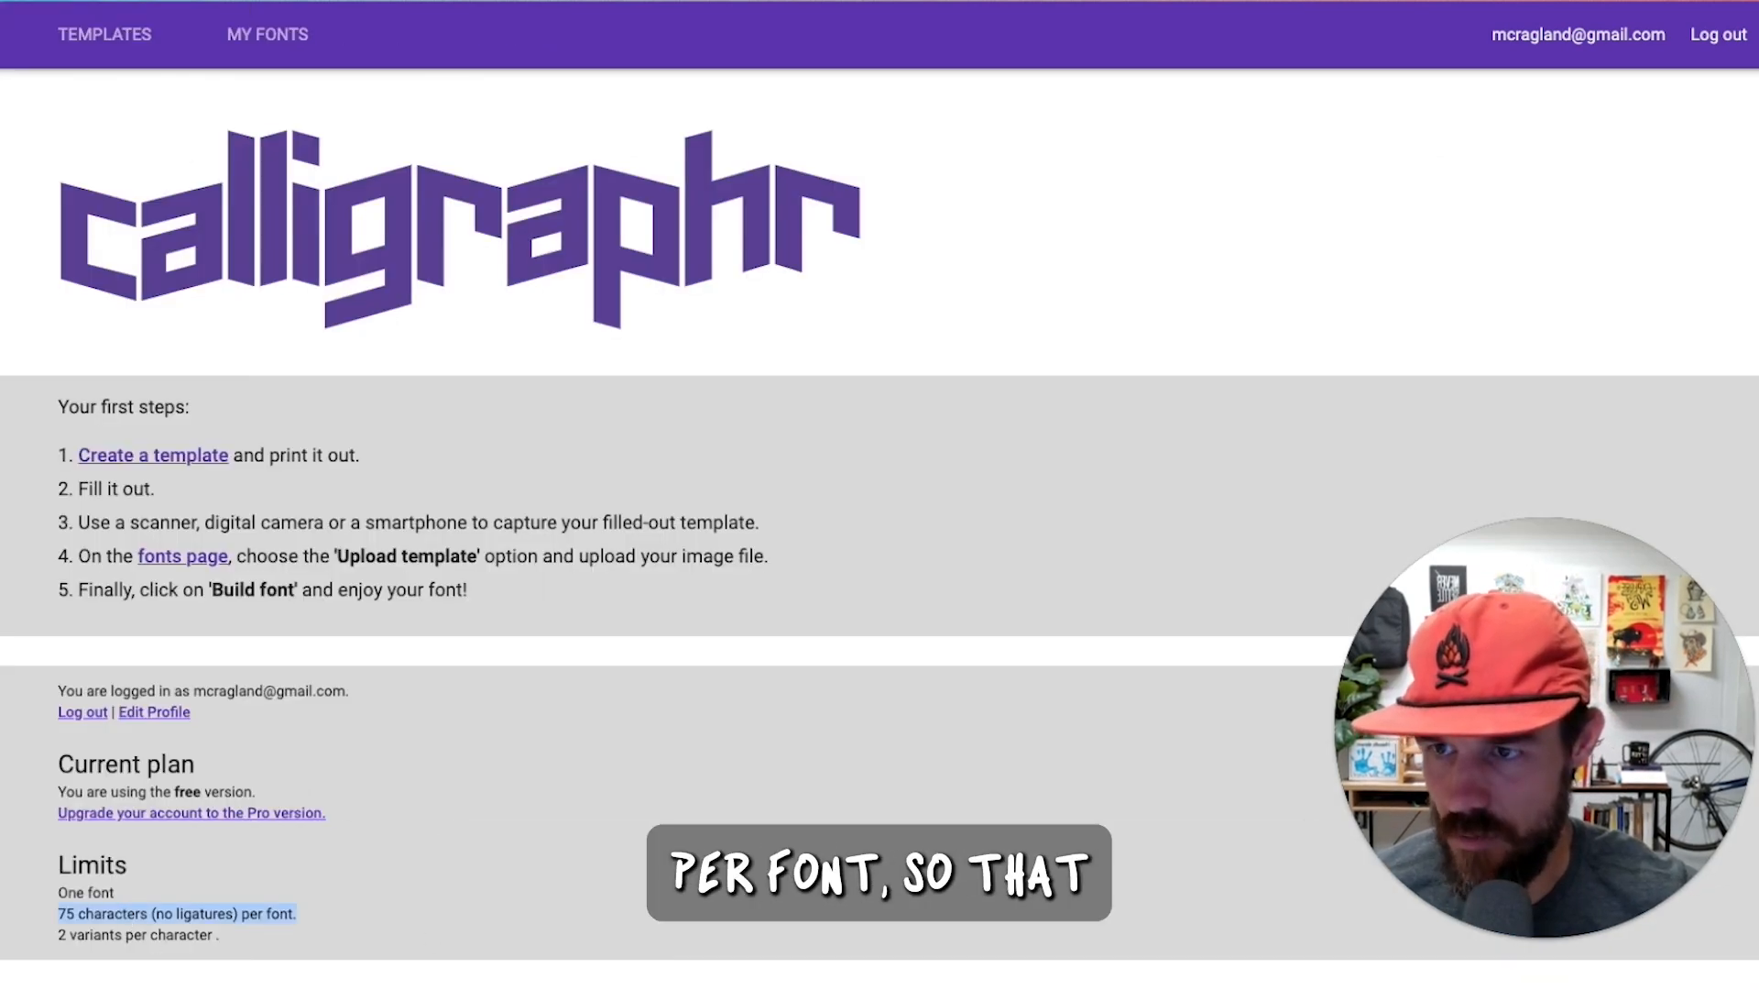
{"action": "left_click", "coordinate": [152, 455]}
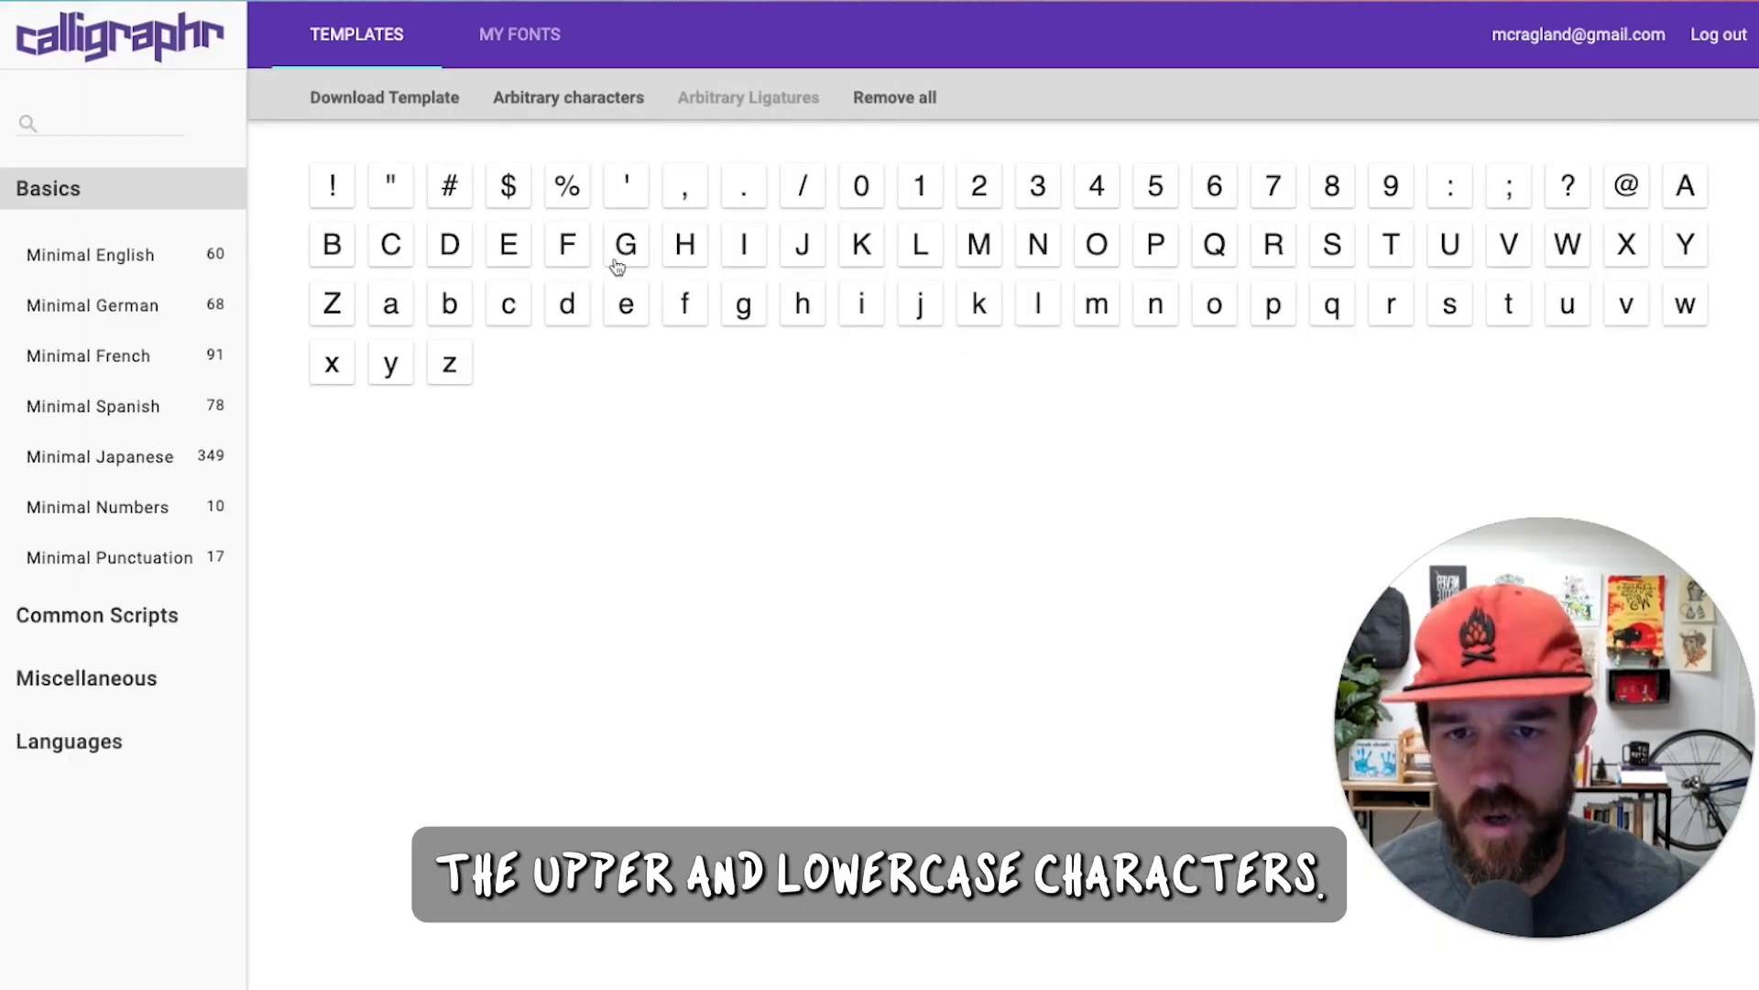
{"action": "mouse_move", "coordinate": [618, 266]}
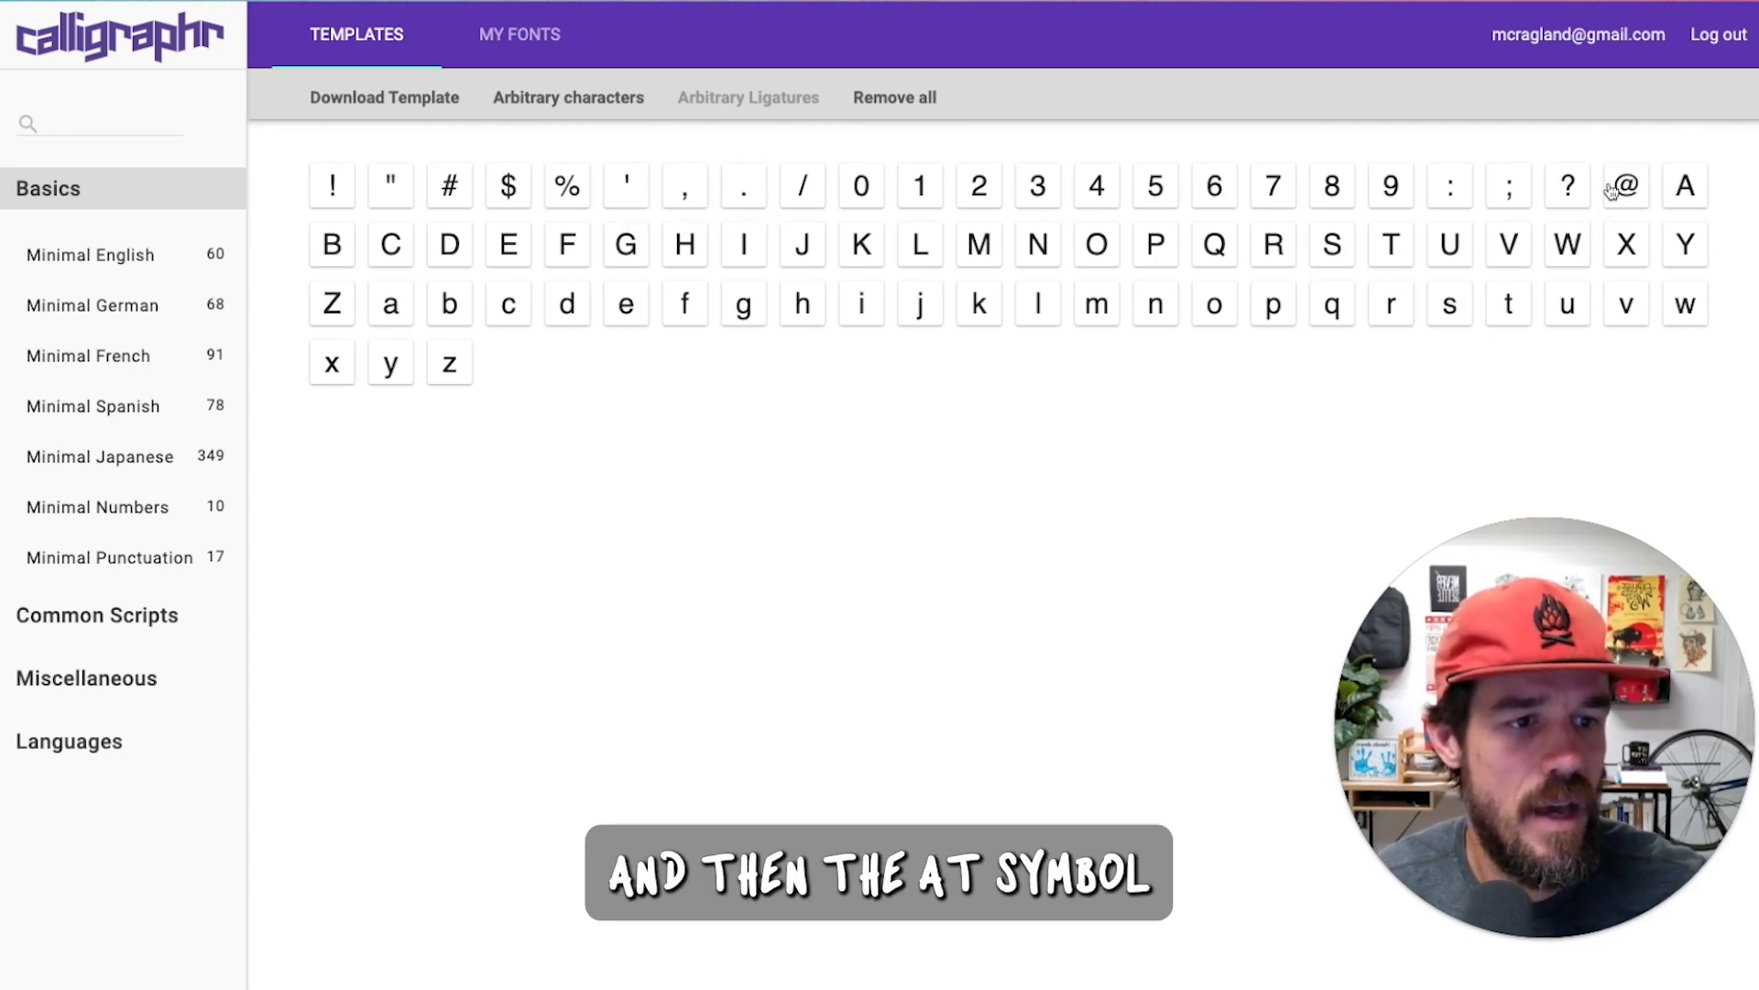
Step: Add the [ and + characters to the template, bringing it to 76 characters
{"action": "left_click", "coordinate": [567, 97]}
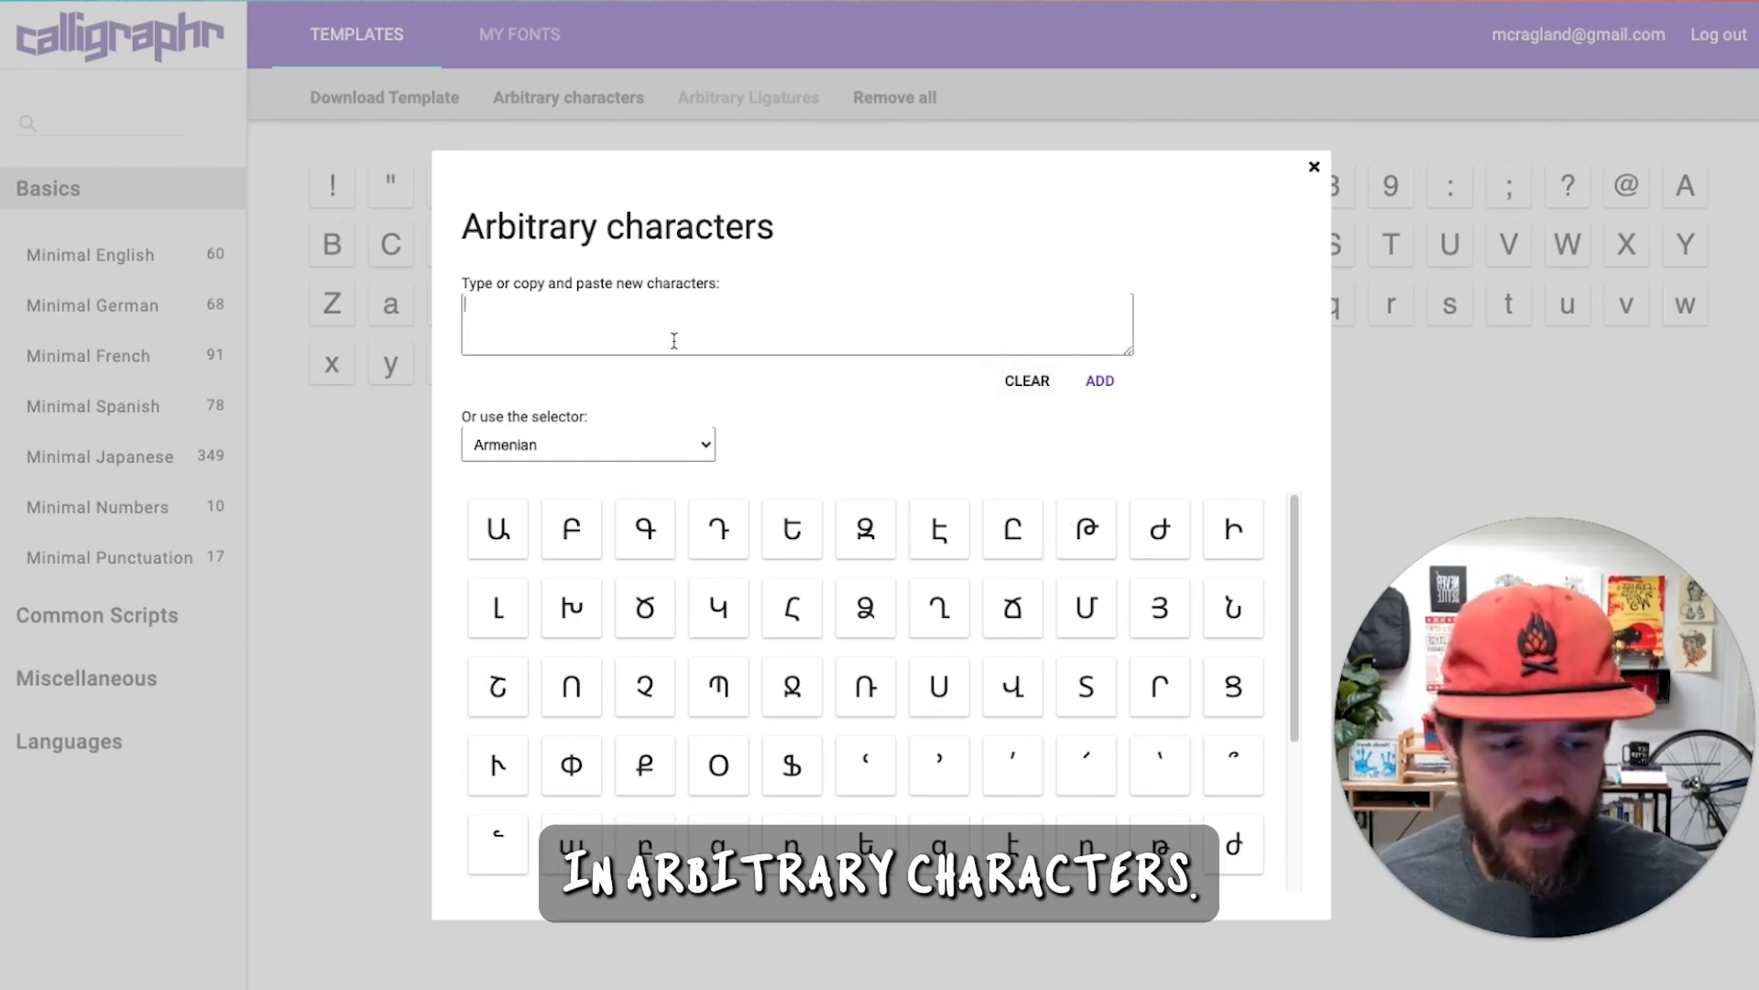
{"action": "type", "text": "["}
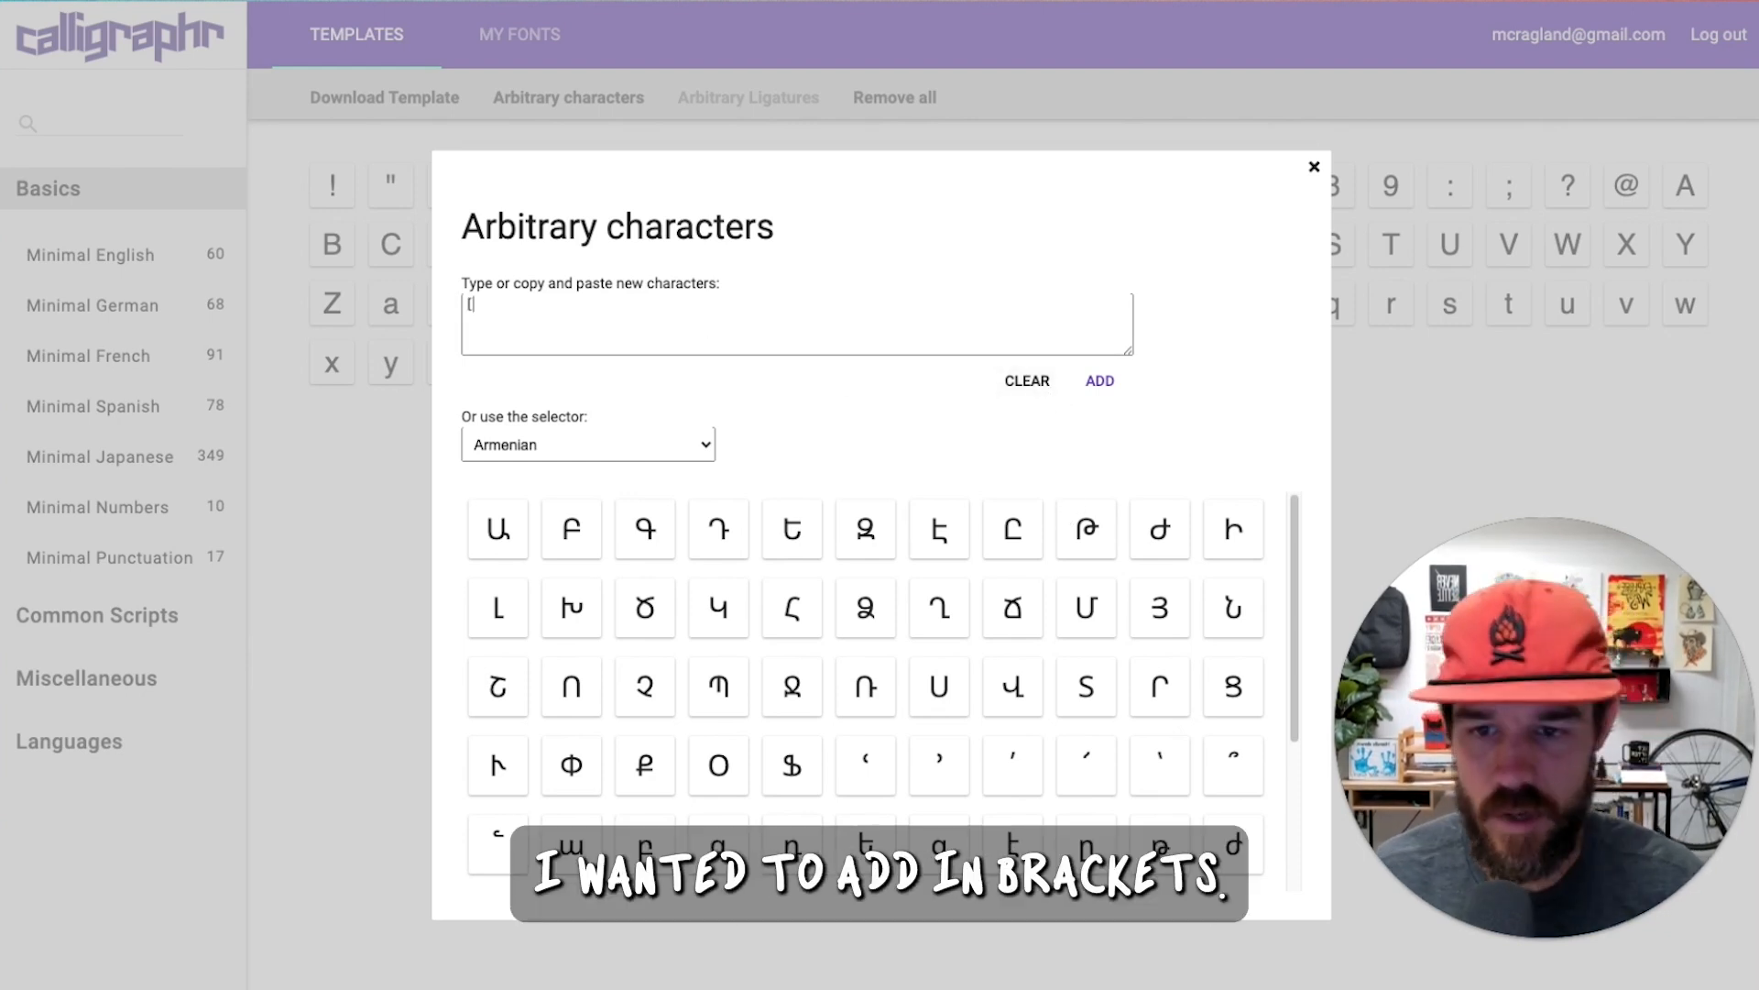
{"action": "left_click", "coordinate": [1099, 380]}
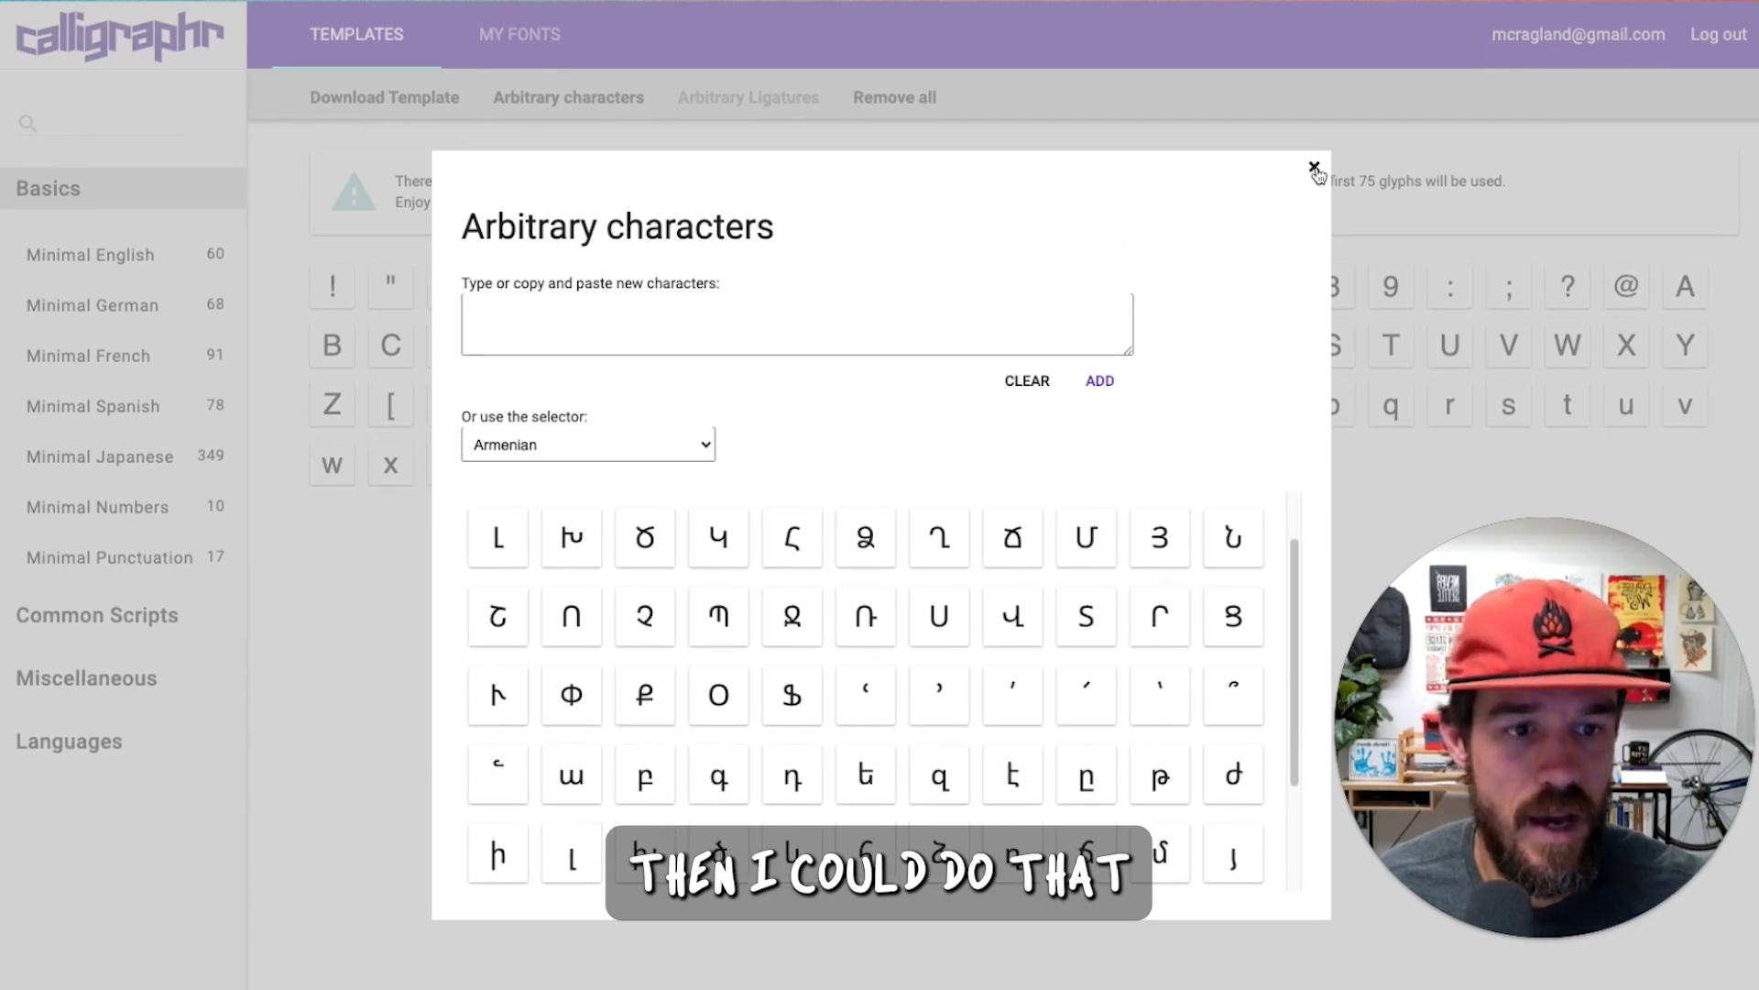
{"action": "left_click", "coordinate": [1313, 167]}
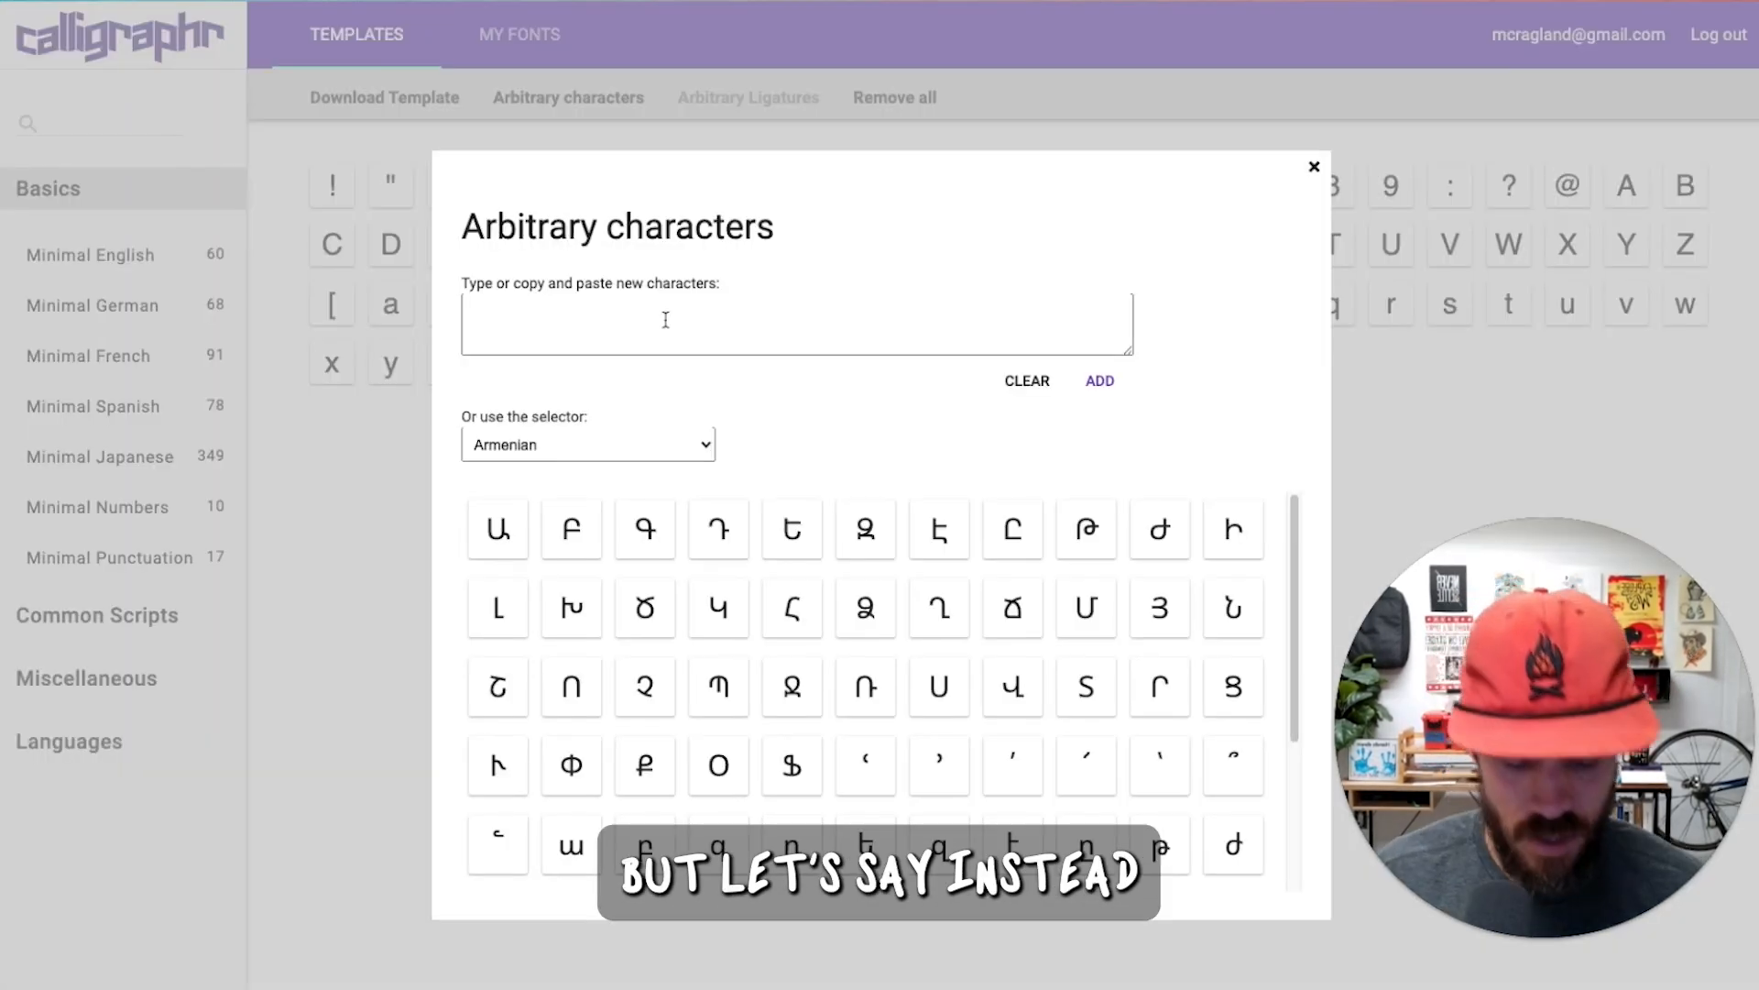
{"action": "type", "text": "+"}
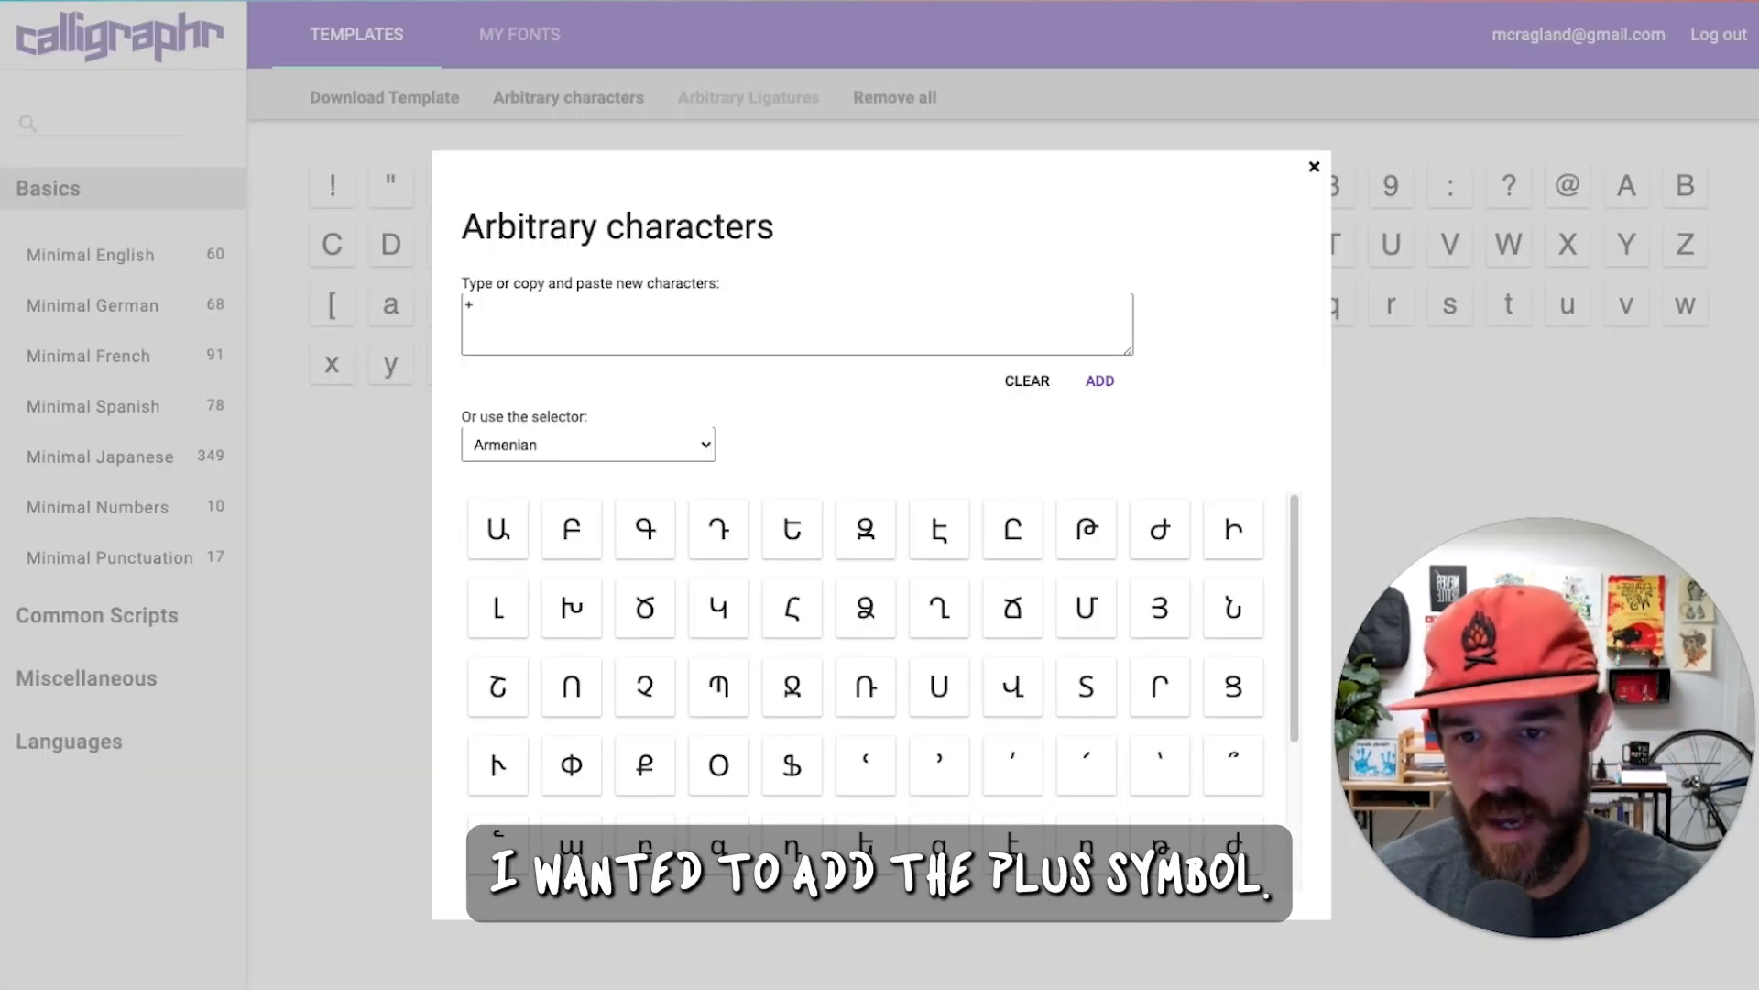
{"action": "left_click", "coordinate": [1100, 381]}
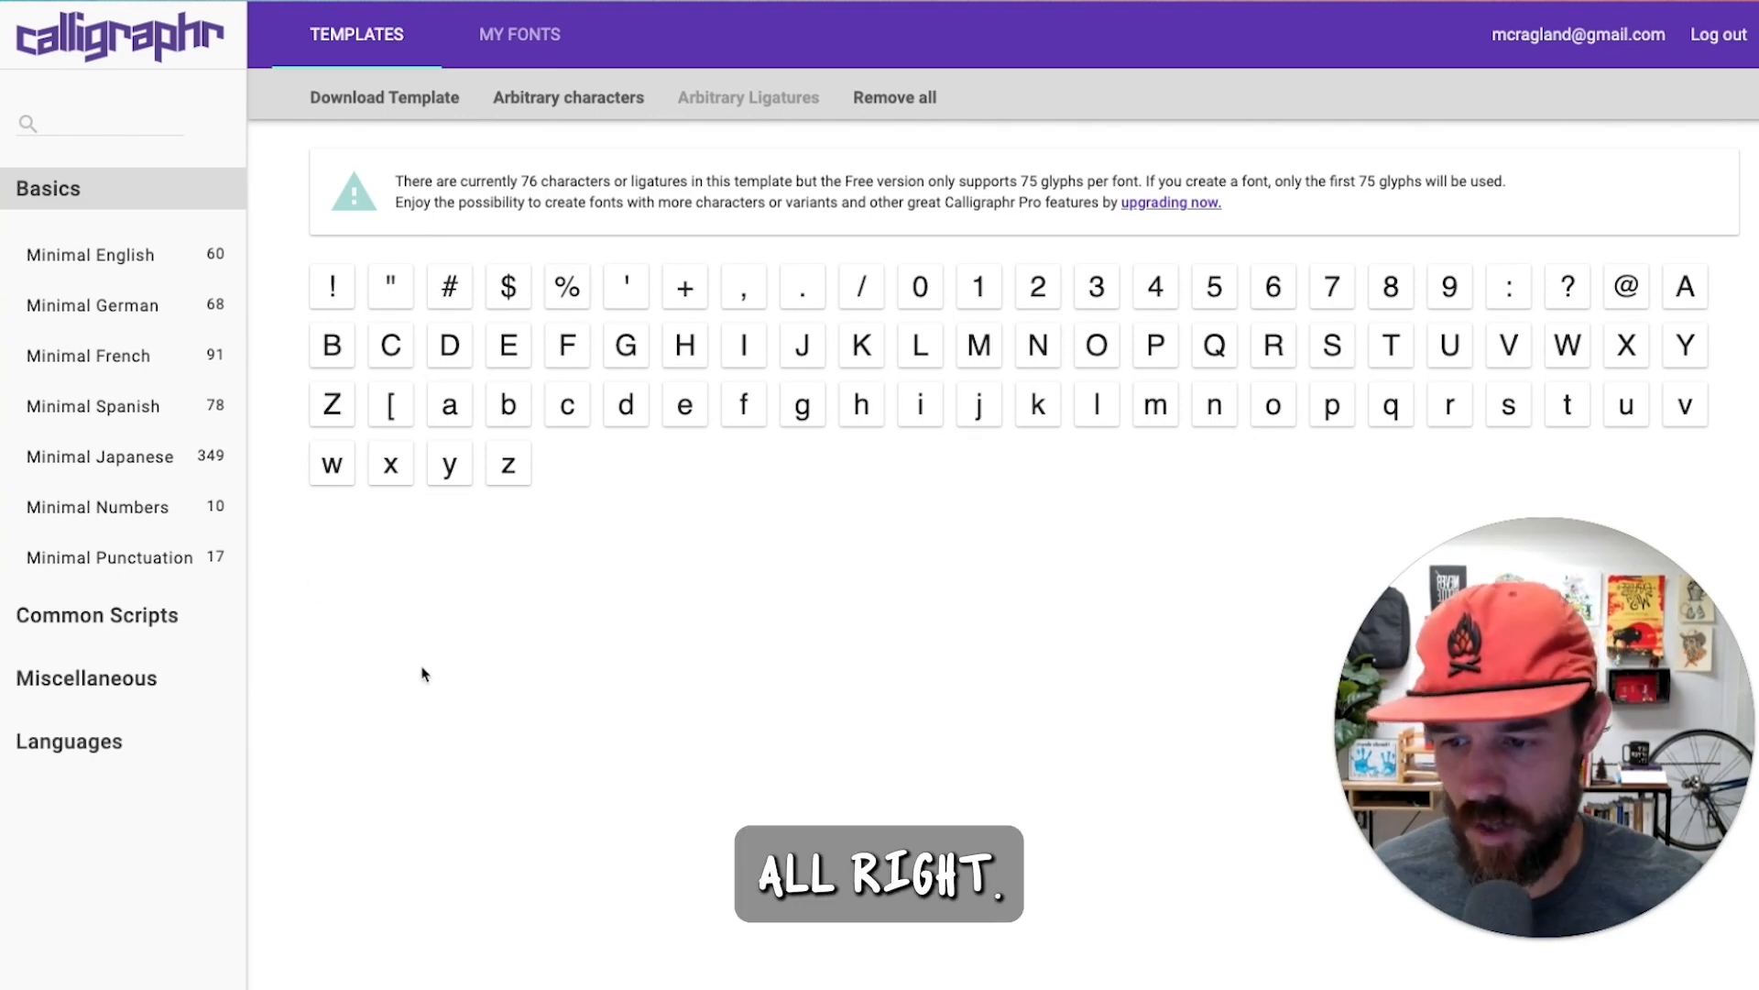
Step: Download the template as Calligraphr-Template.pdf and scroll through the generated pages
{"action": "left_click", "coordinate": [385, 97]}
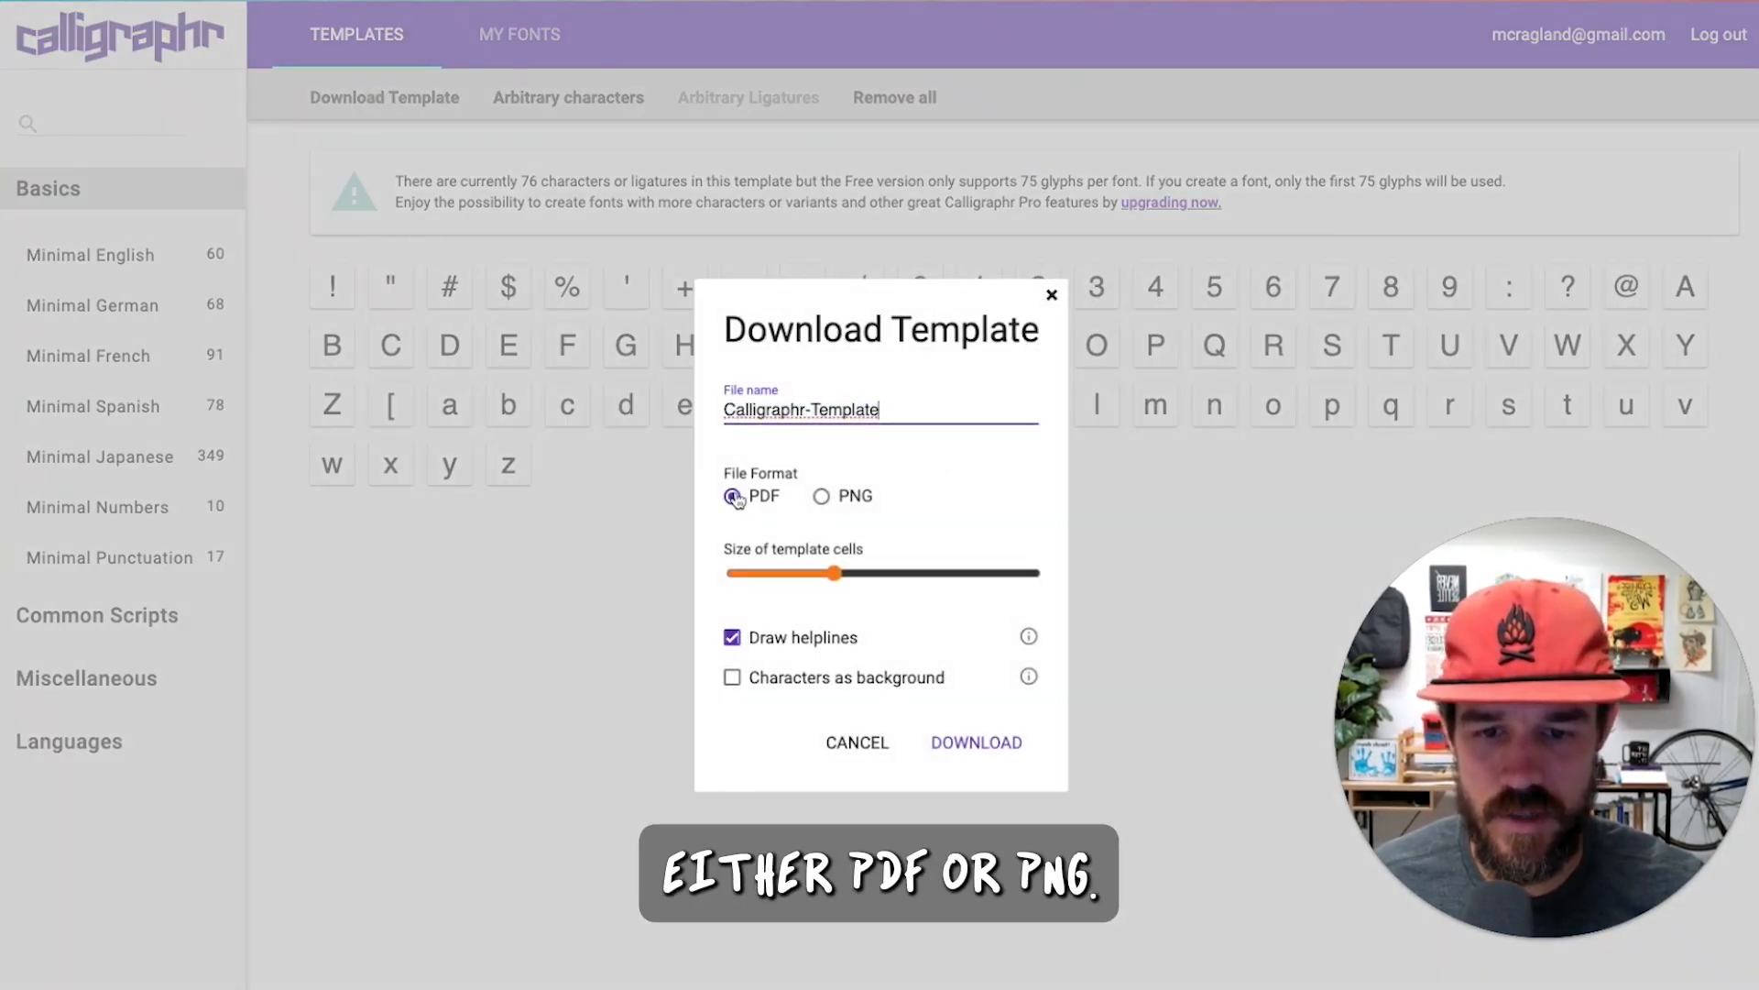
{"action": "left_click", "coordinate": [821, 496]}
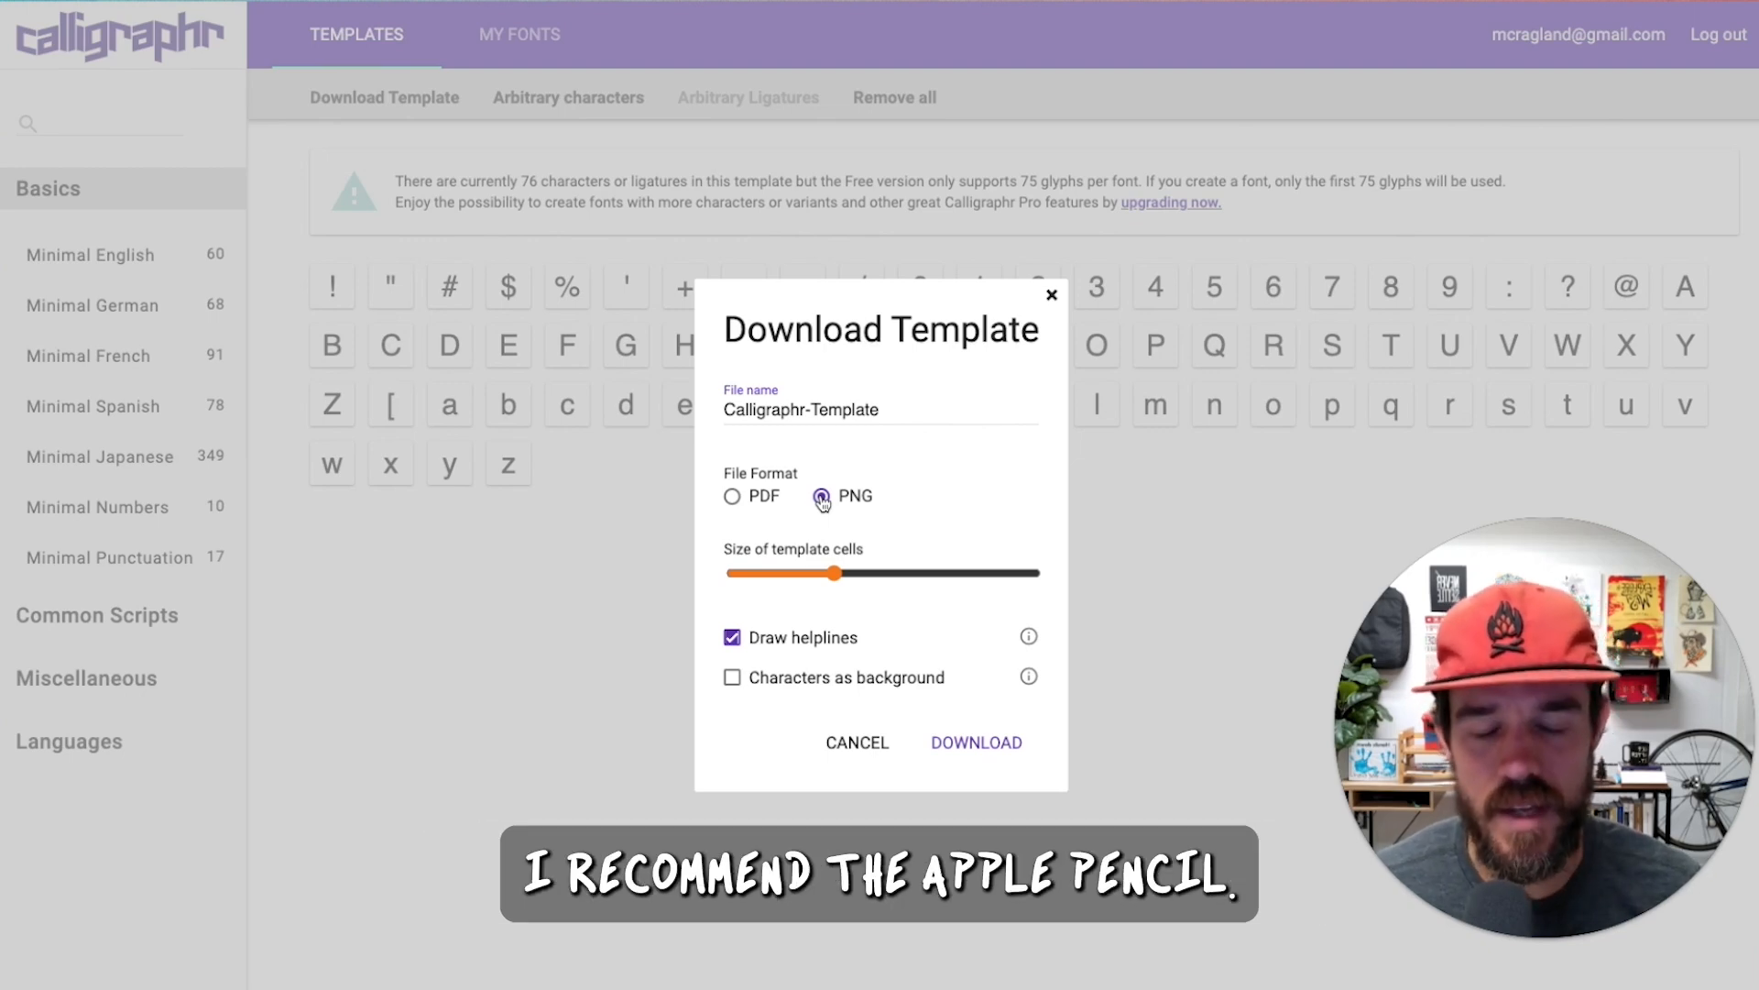
{"action": "left_click", "coordinate": [822, 497]}
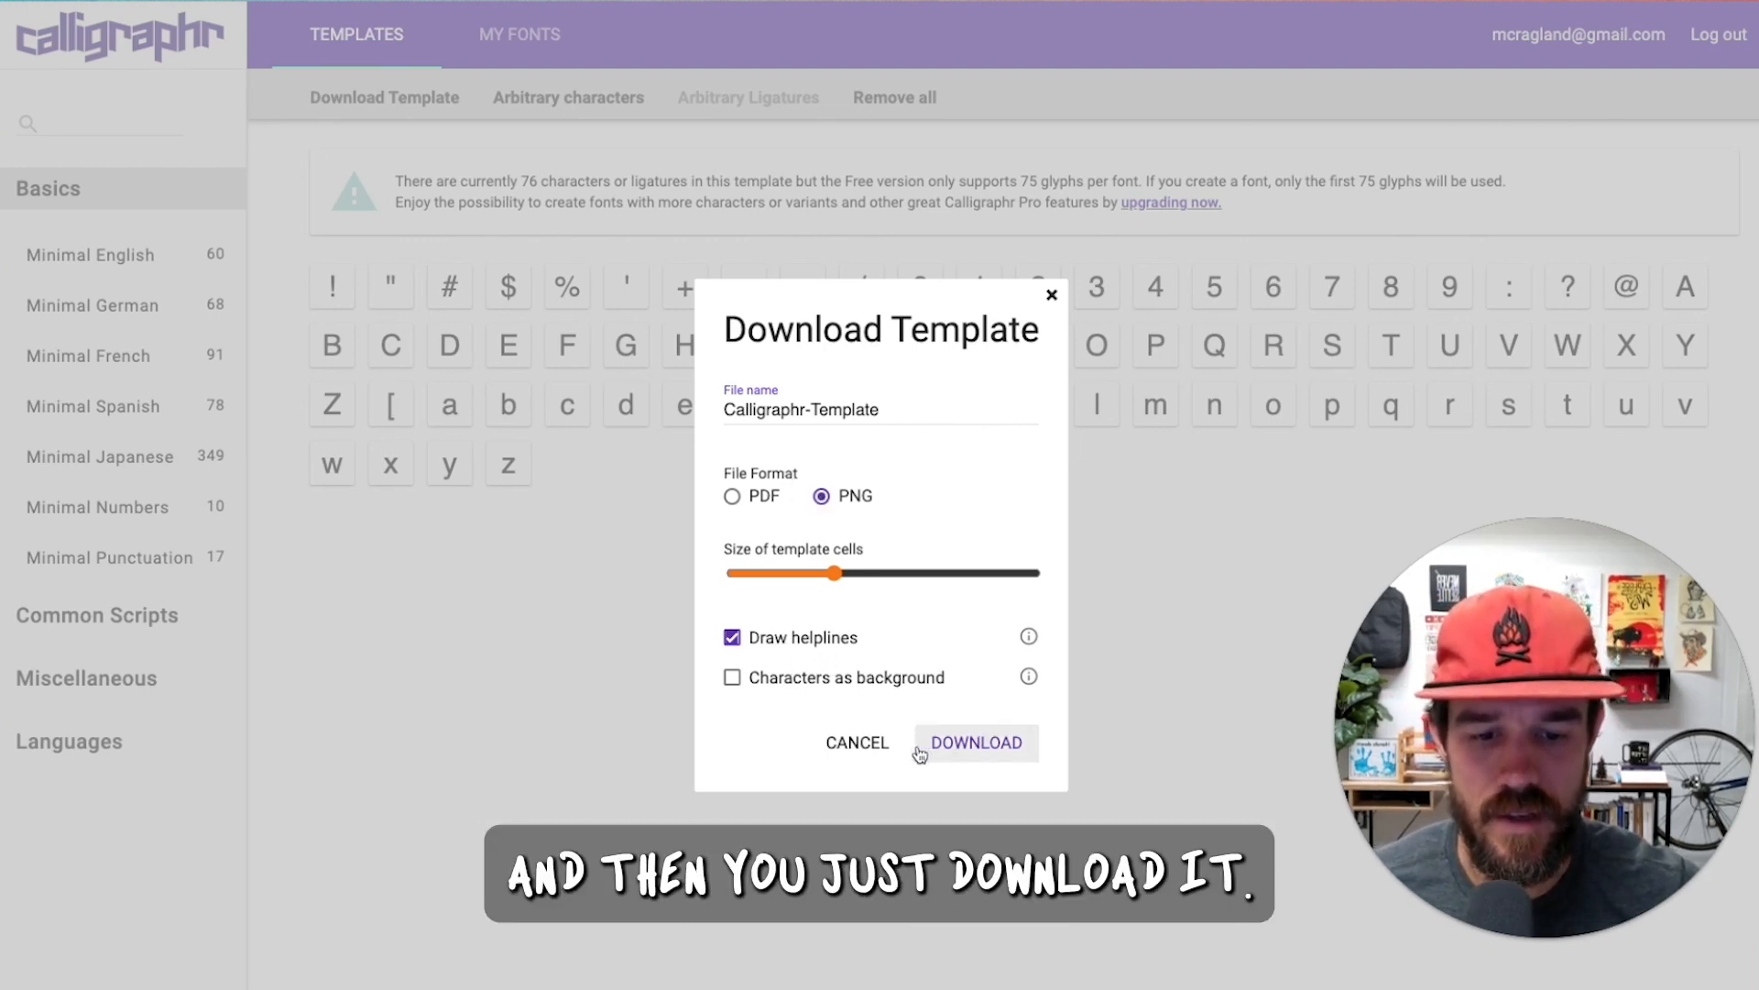
{"action": "left_click", "coordinate": [975, 743]}
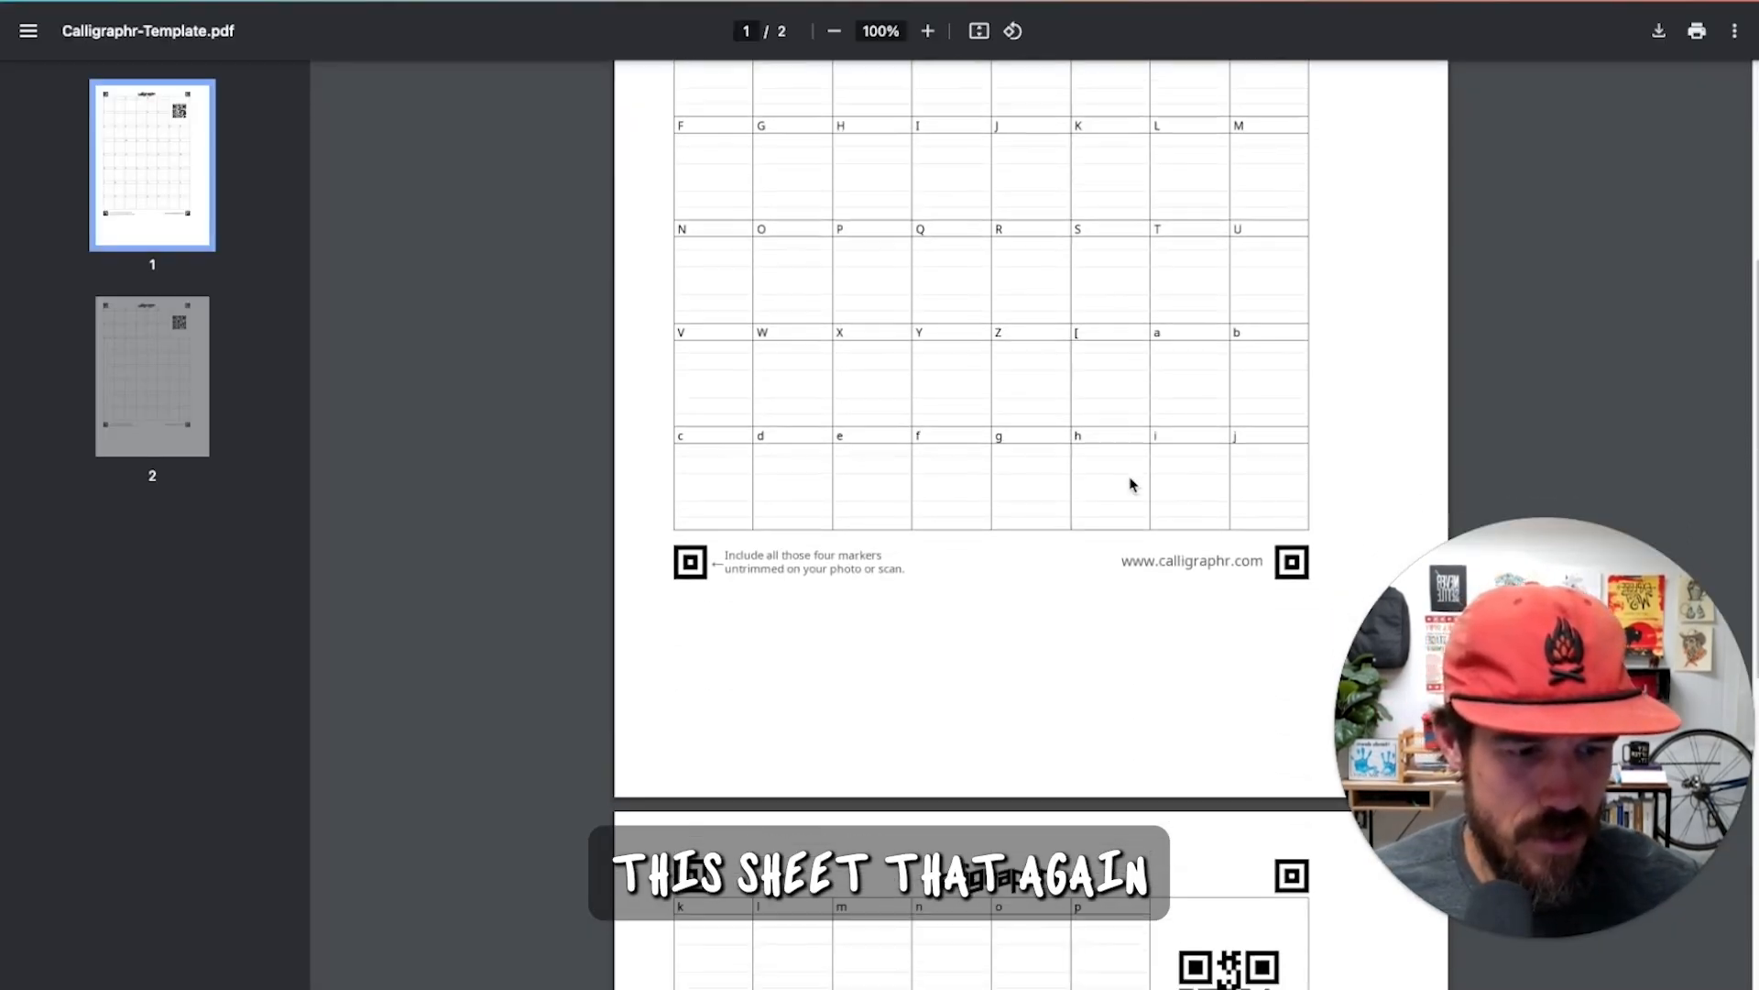
{"action": "scroll", "scroll_direction": "down", "scroll_amount": 3}
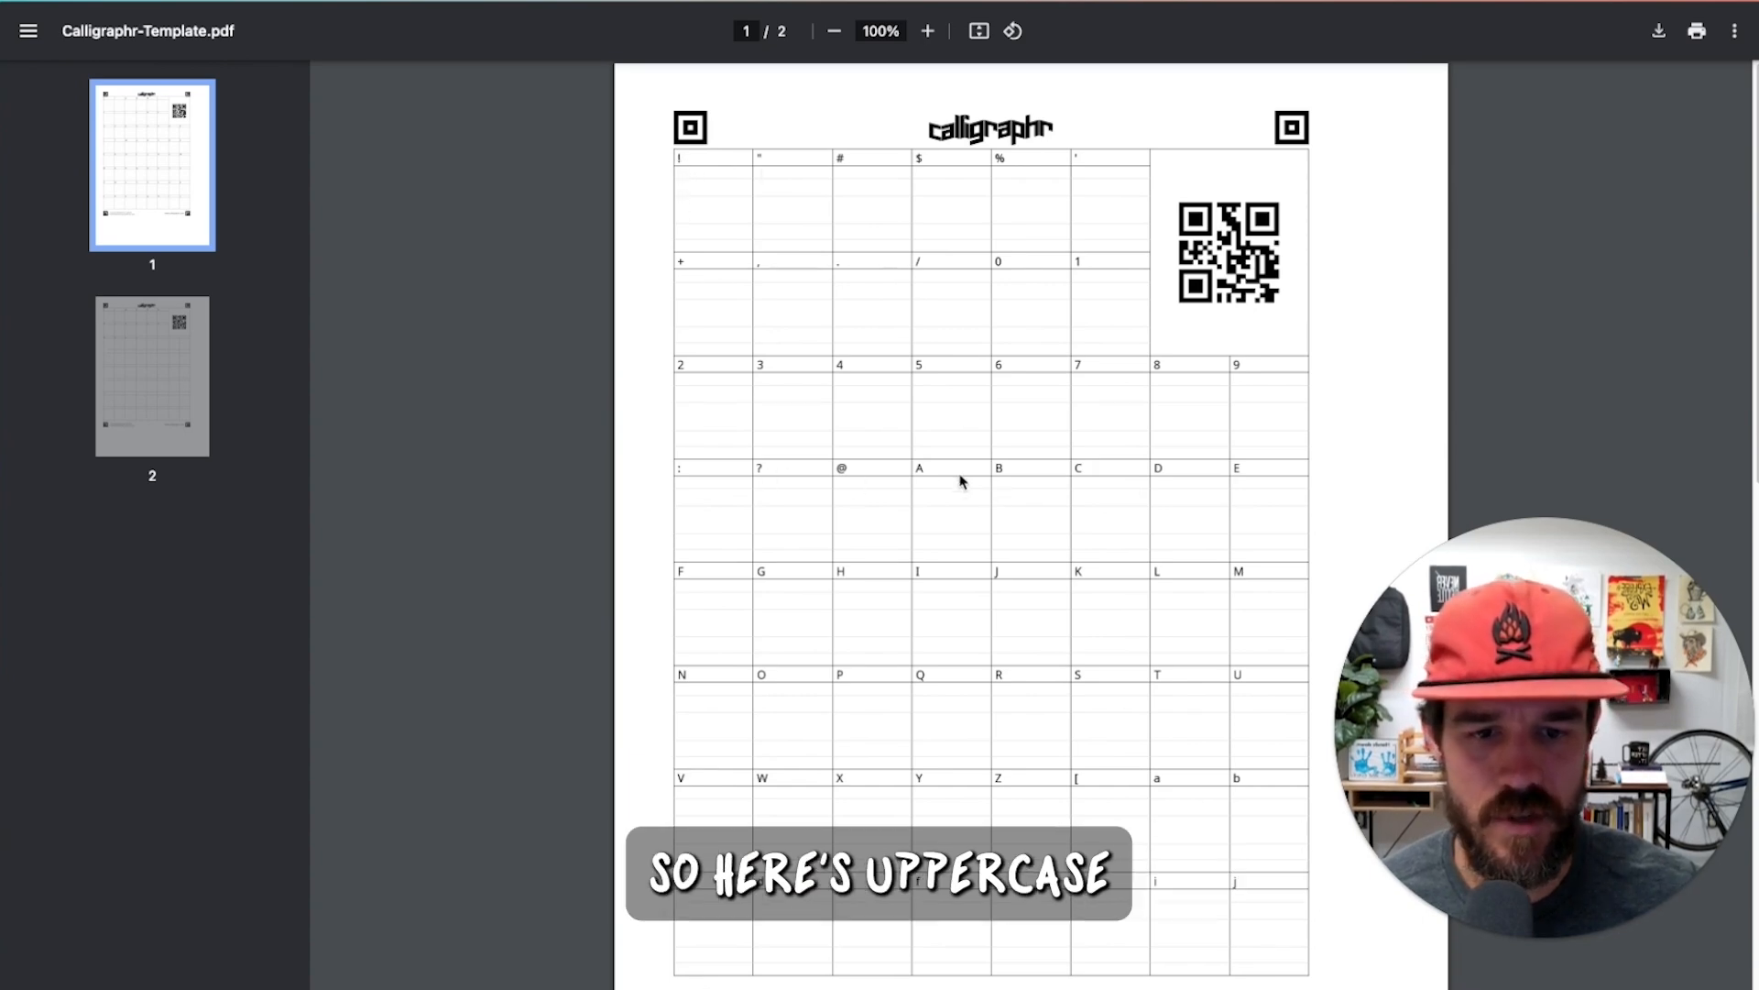
{"action": "scroll", "scroll_direction": "down", "scroll_amount": 3}
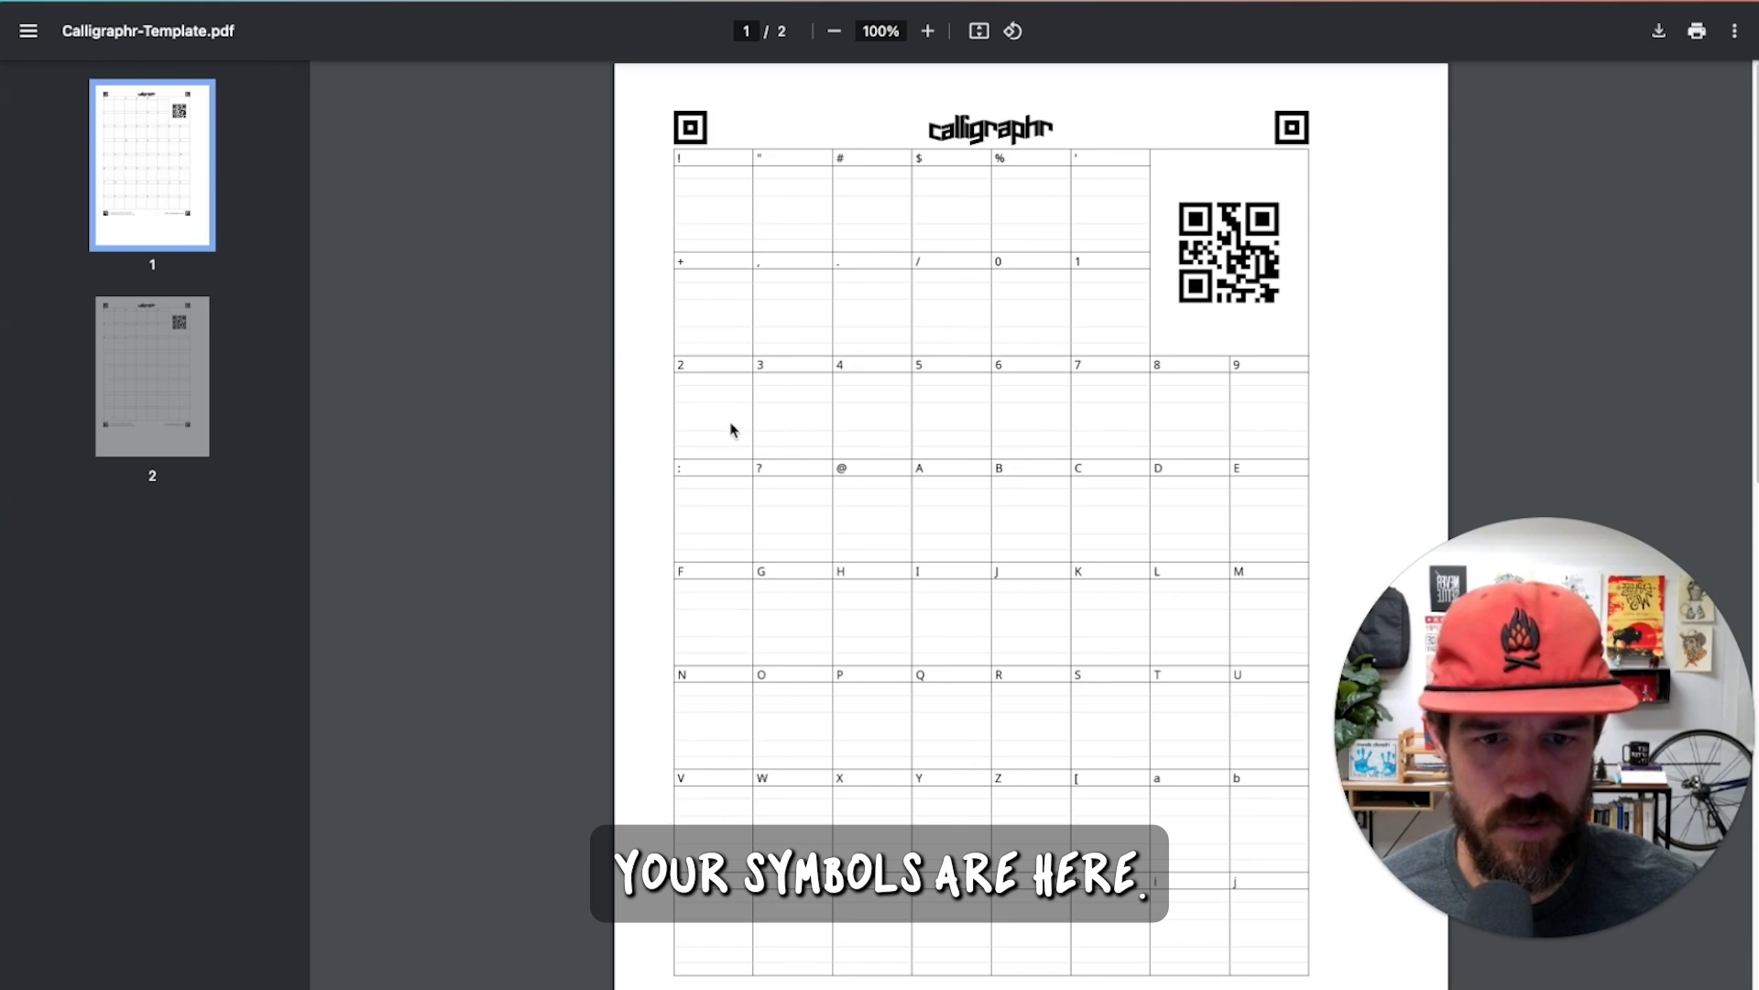
{"action": "mouse_move", "coordinate": [510, 458]}
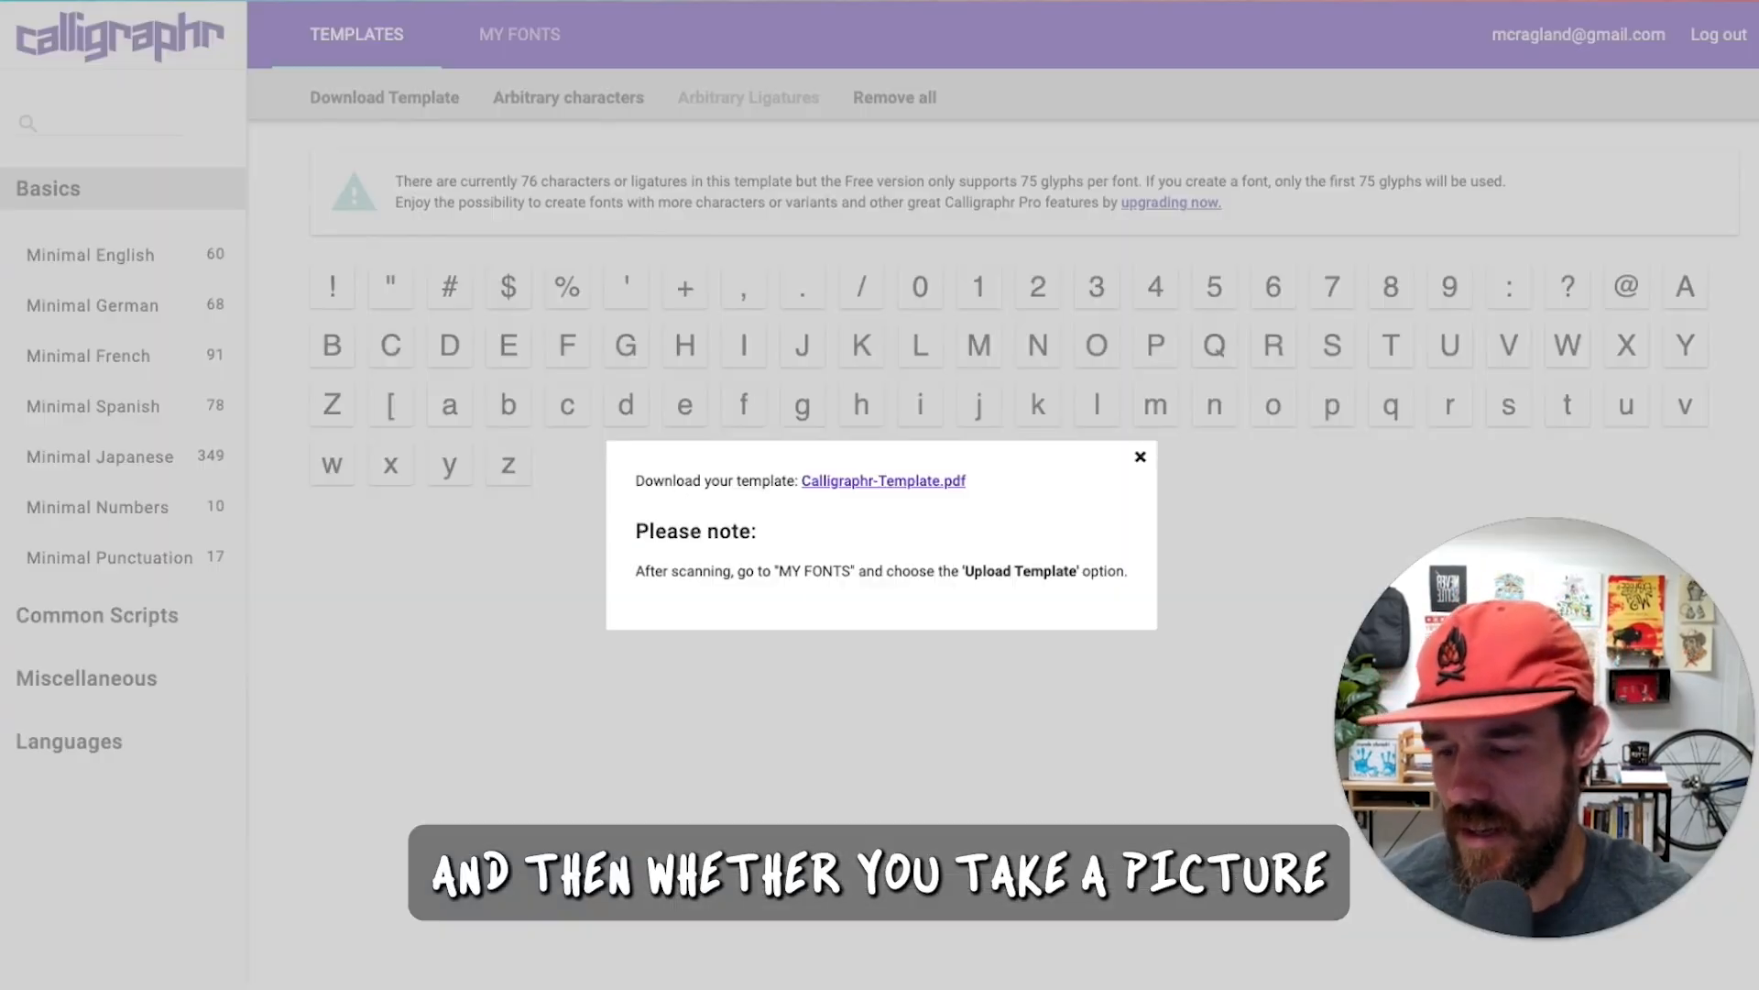
Step: Dismiss the template download notice, returning to the 76-character template
{"action": "left_click", "coordinate": [1141, 456]}
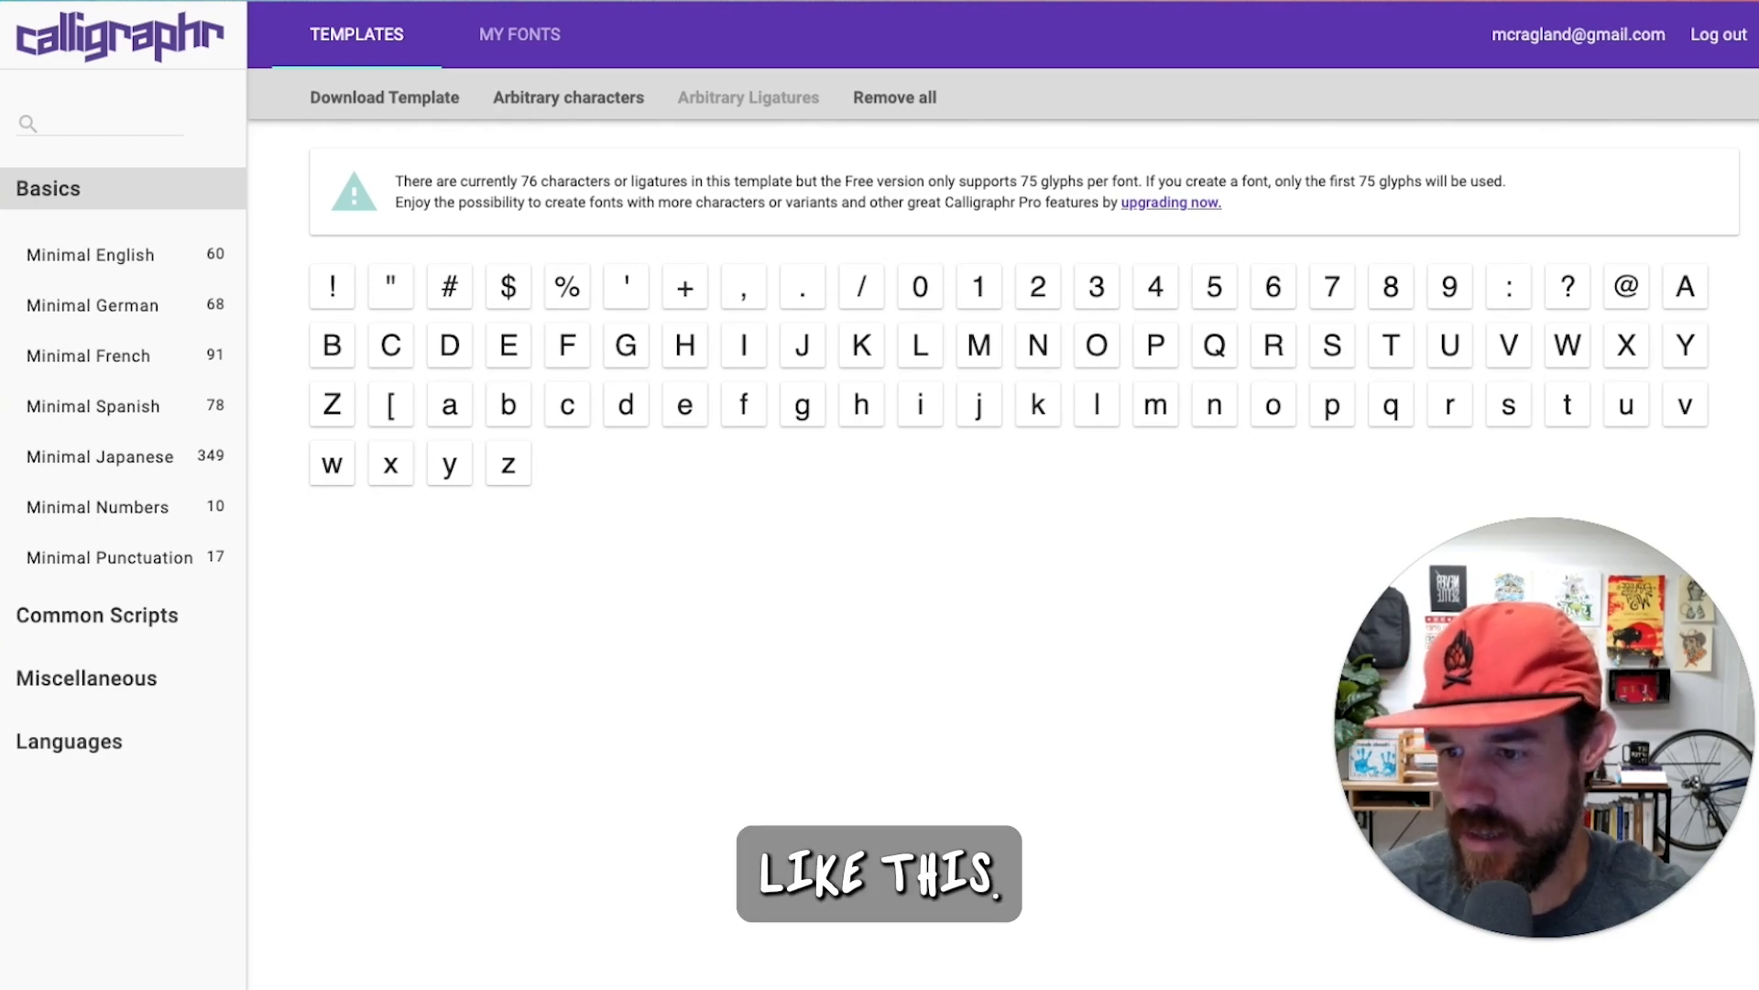
{"action": "left_click", "coordinate": [384, 97]}
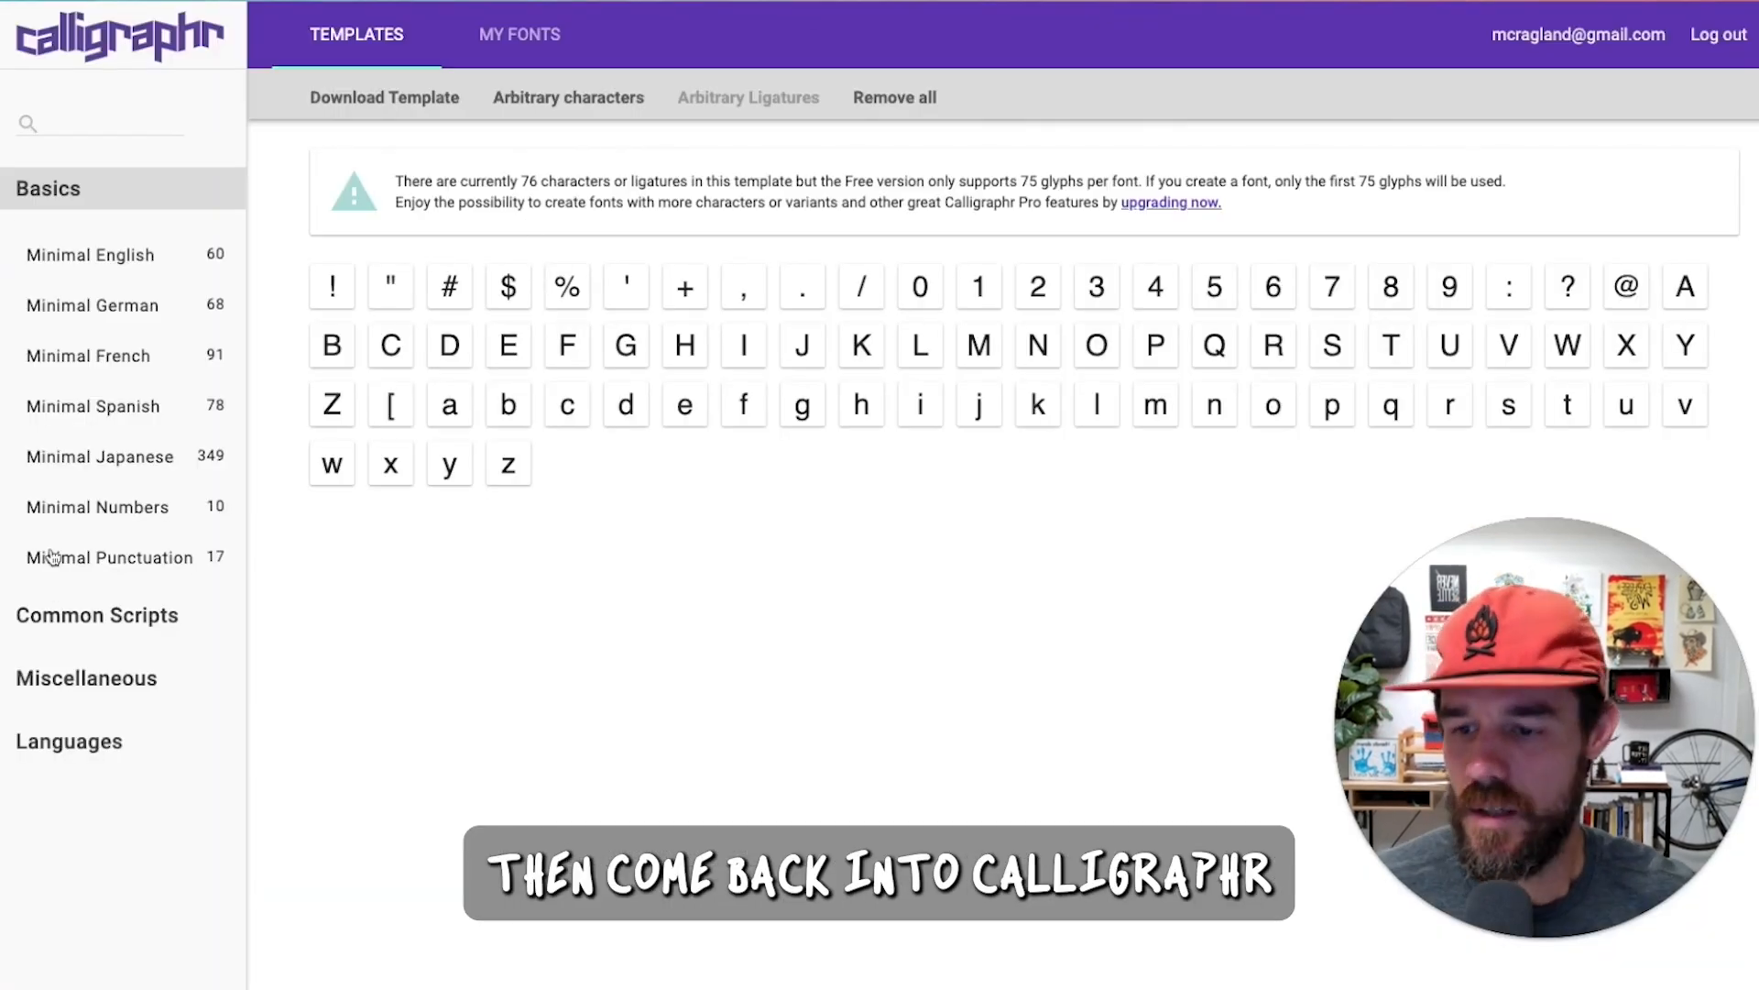
Step: Go to My Fonts, cancel the template upload, and view the two 'a' variants
{"action": "left_click", "coordinate": [518, 34]}
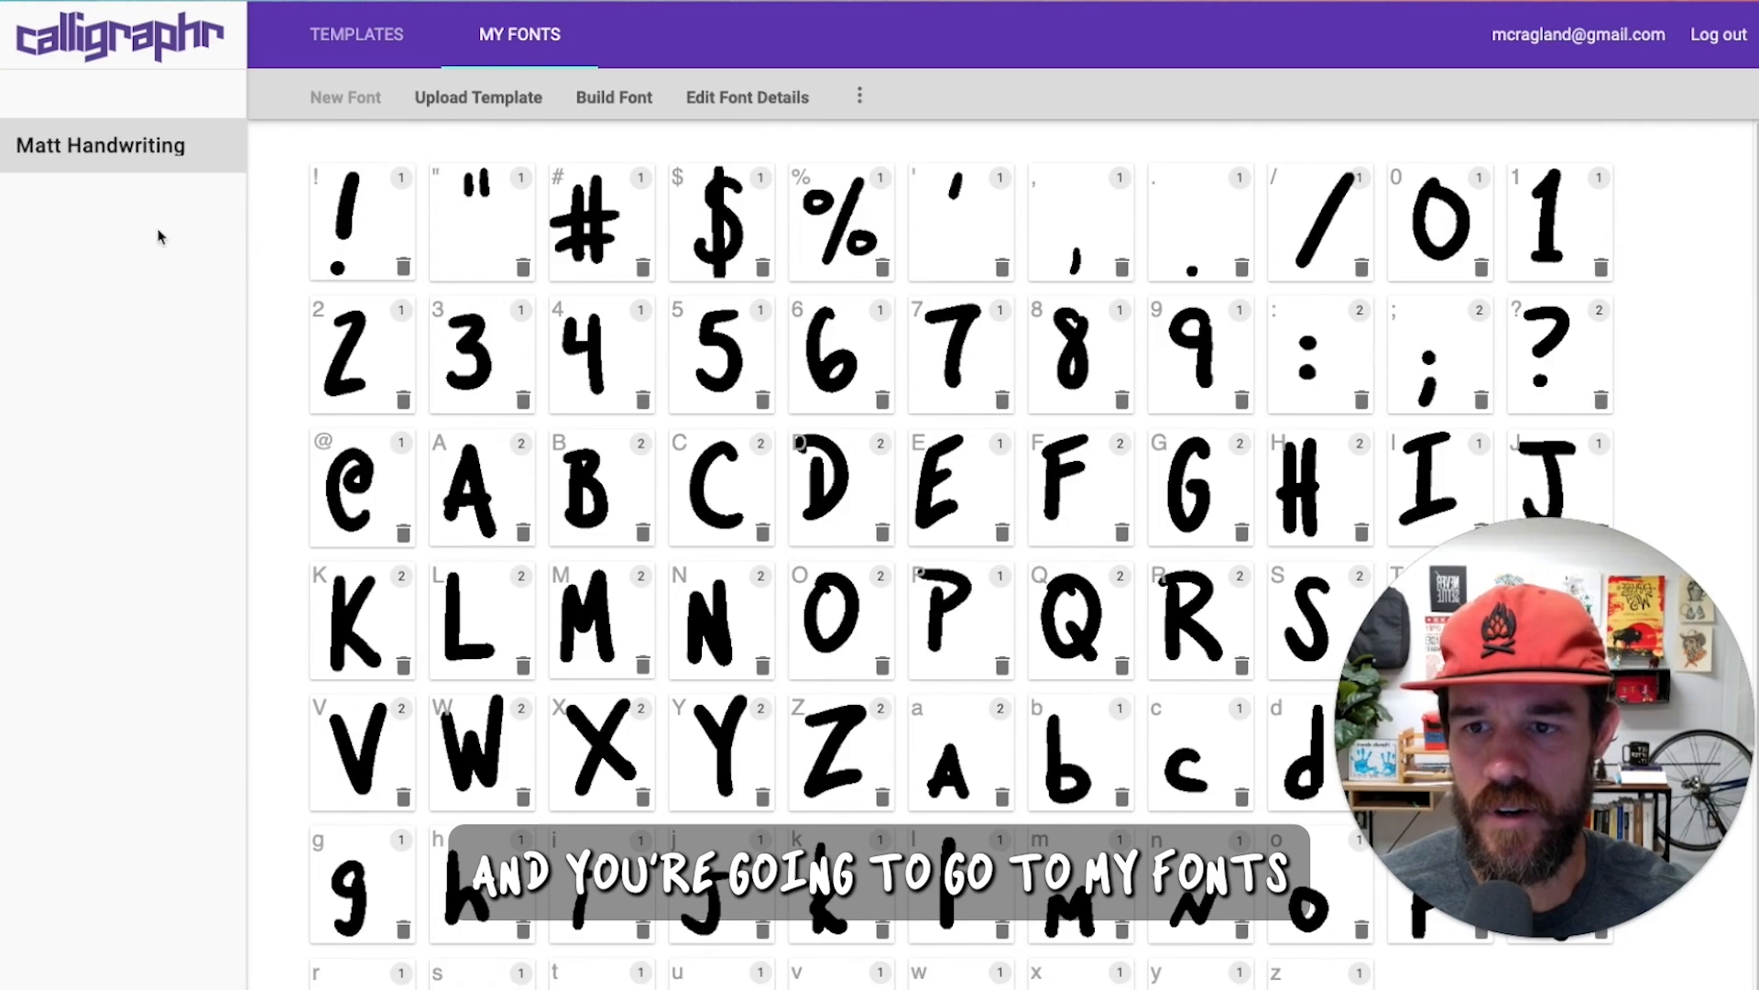
{"action": "left_click", "coordinate": [478, 97]}
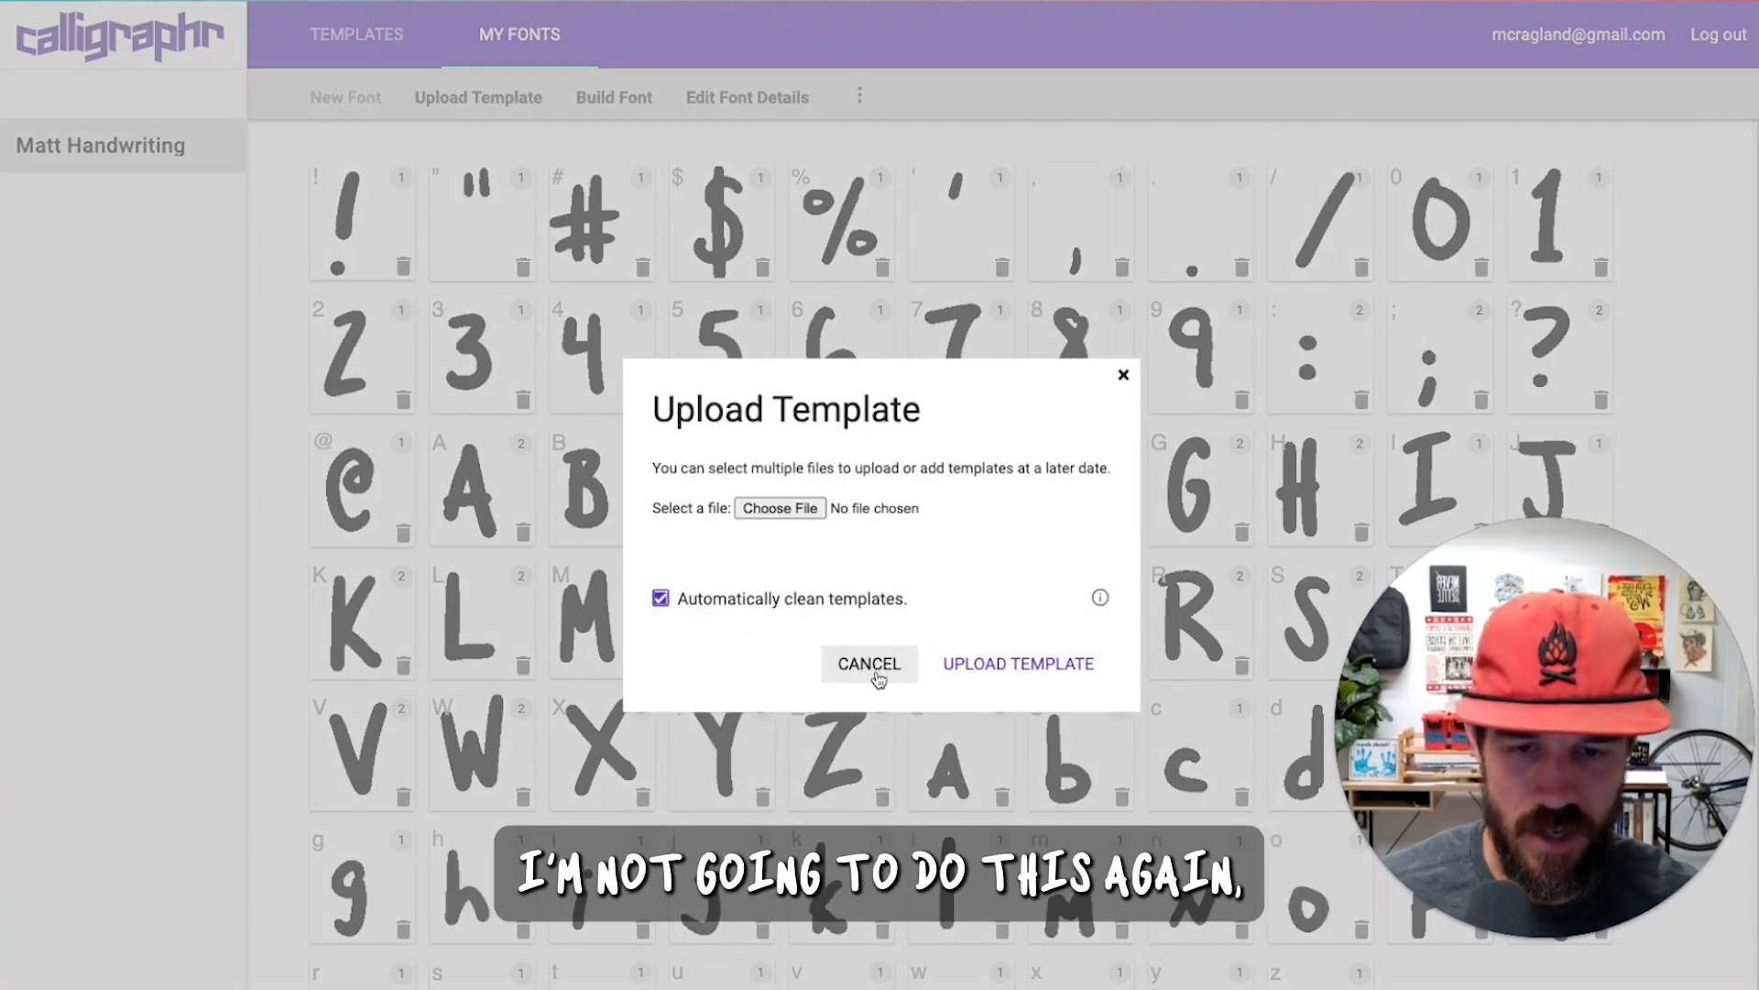
{"action": "left_click", "coordinate": [867, 664]}
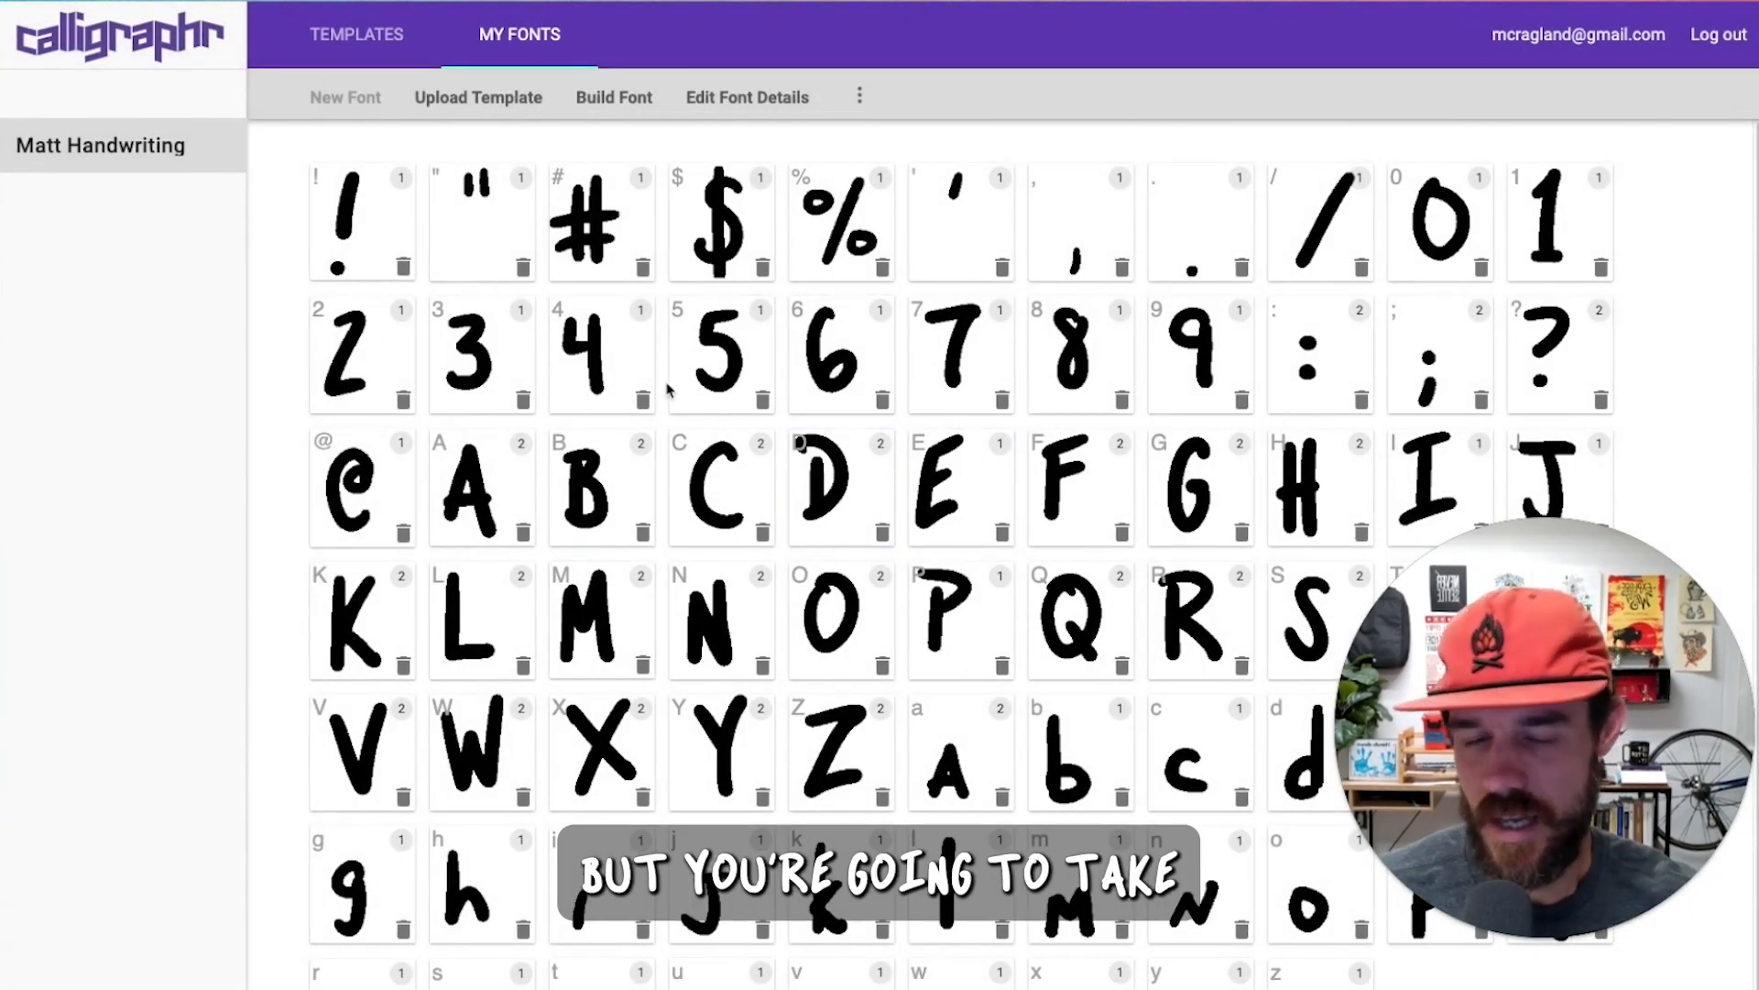
{"action": "left_click", "coordinate": [833, 496]}
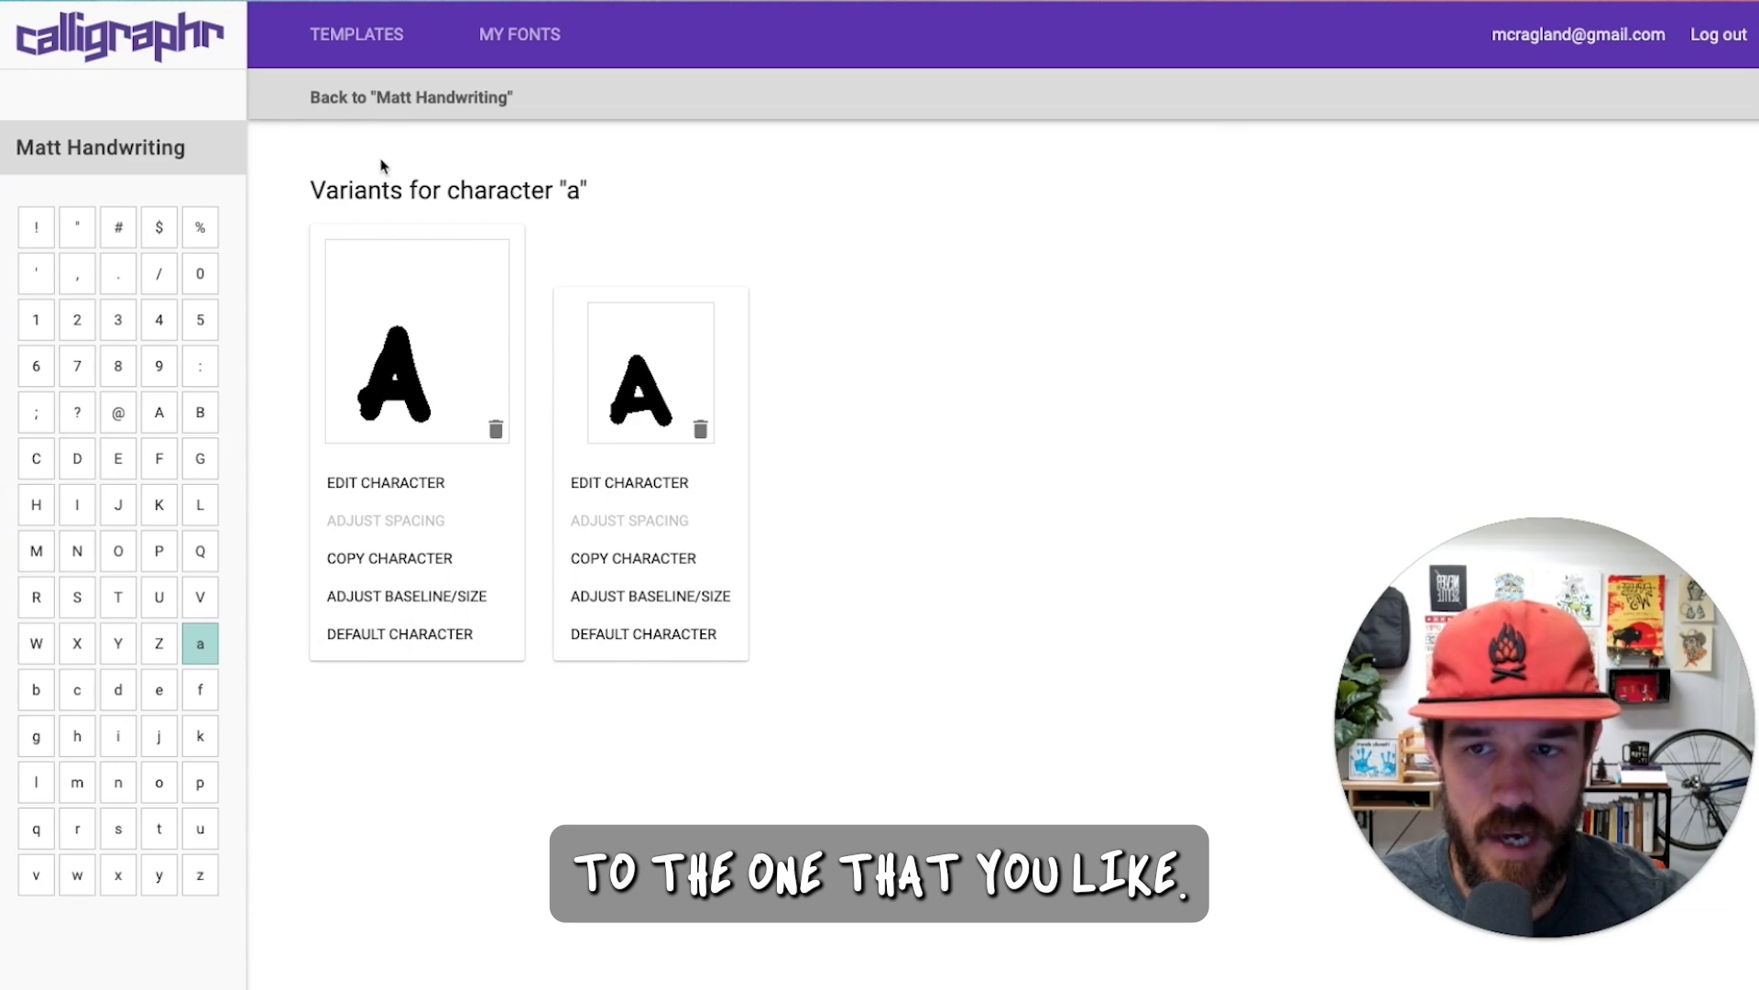
Step: Adjust the lowercase e's baseline and scale it down, then return to Matt Handwriting's overview
{"action": "left_click", "coordinate": [414, 97]}
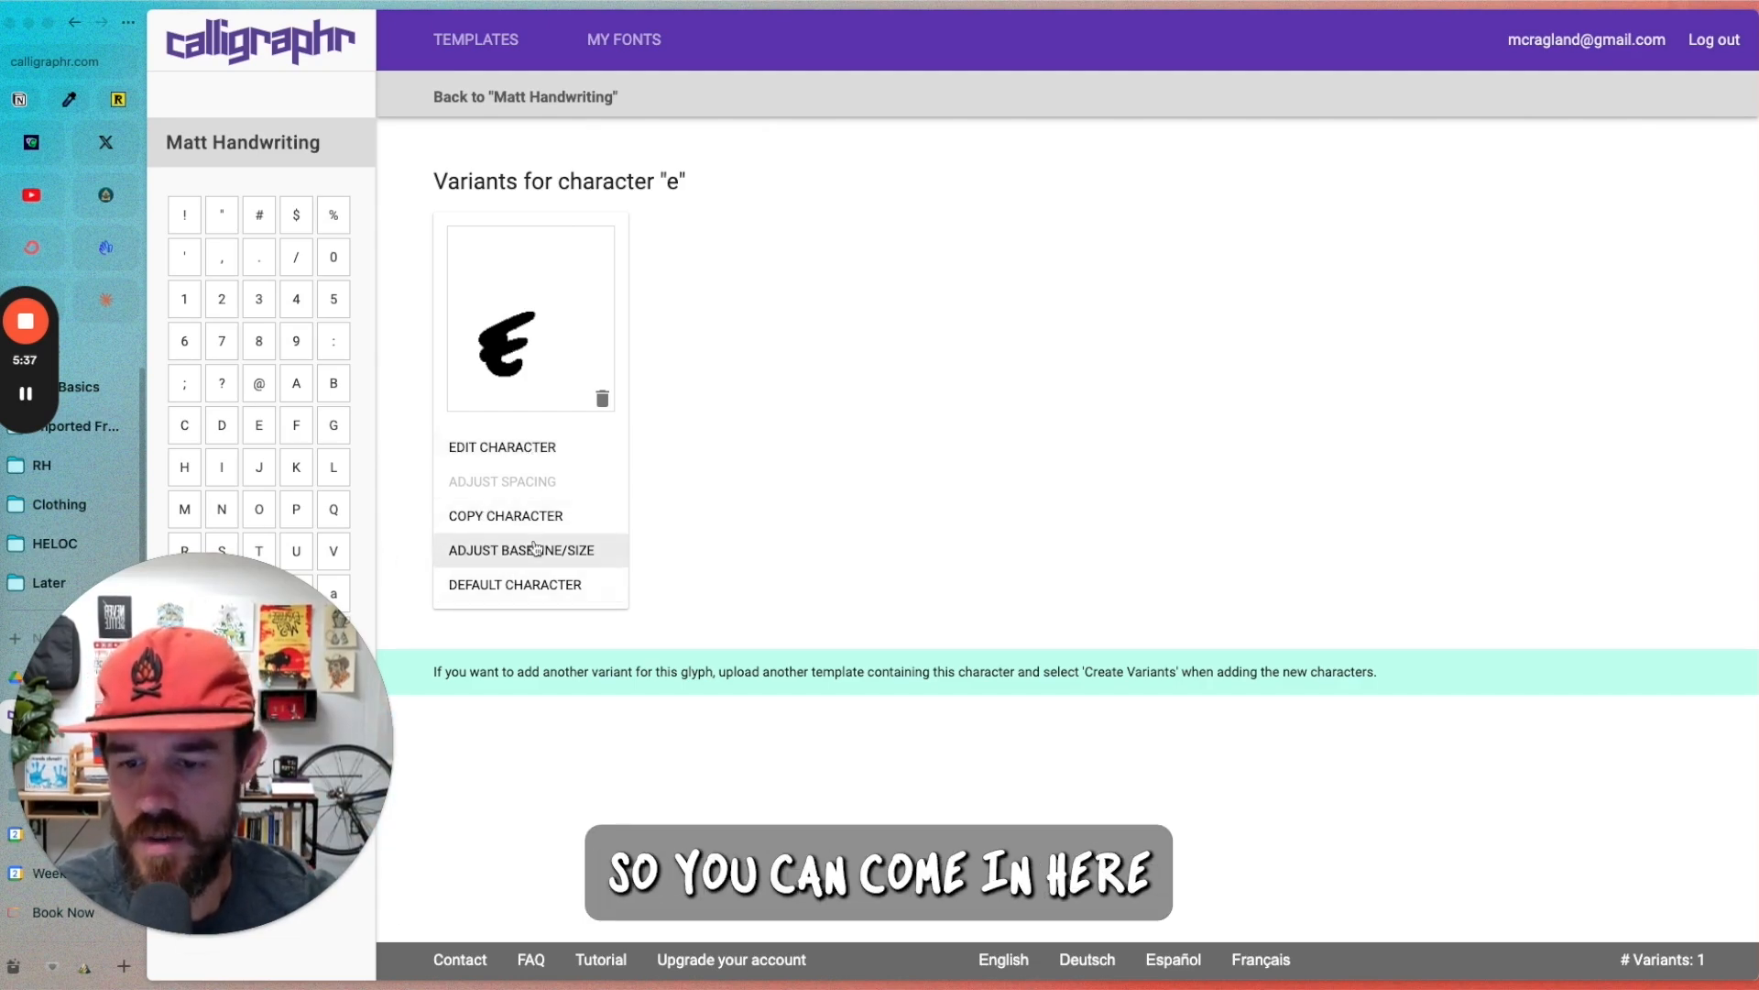
{"action": "left_click", "coordinate": [535, 550]}
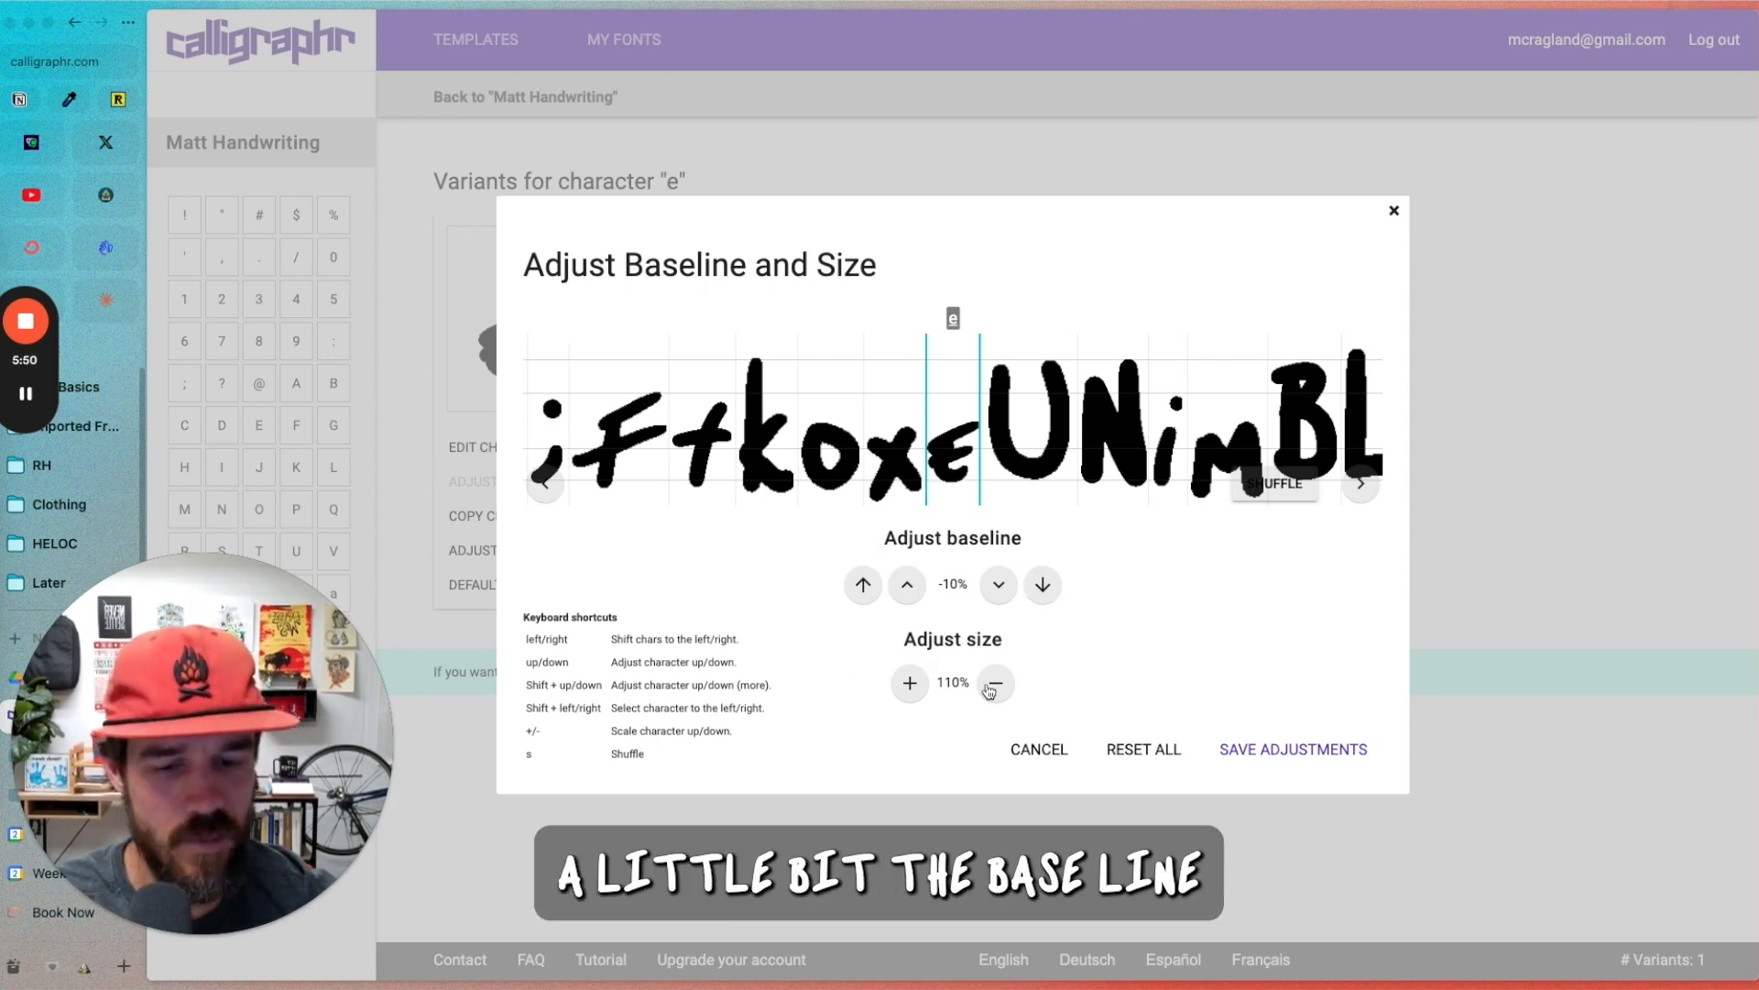
{"action": "left_click", "coordinate": [909, 683]}
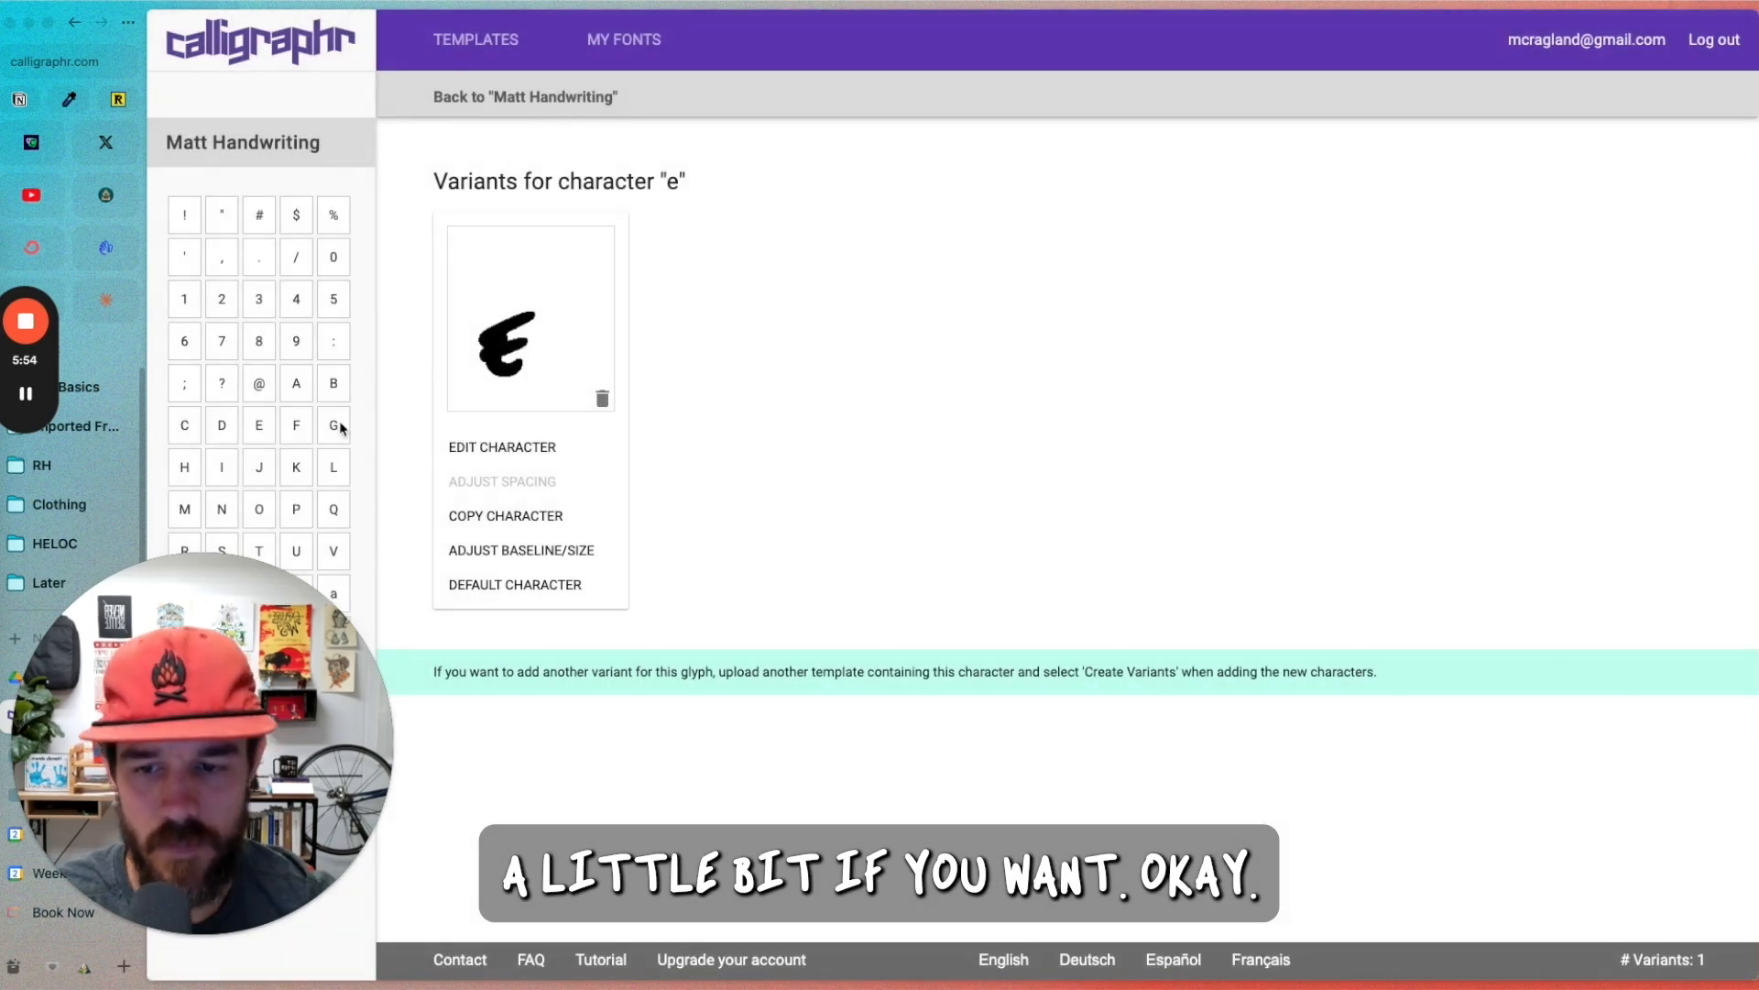
{"action": "left_click", "coordinate": [526, 97]}
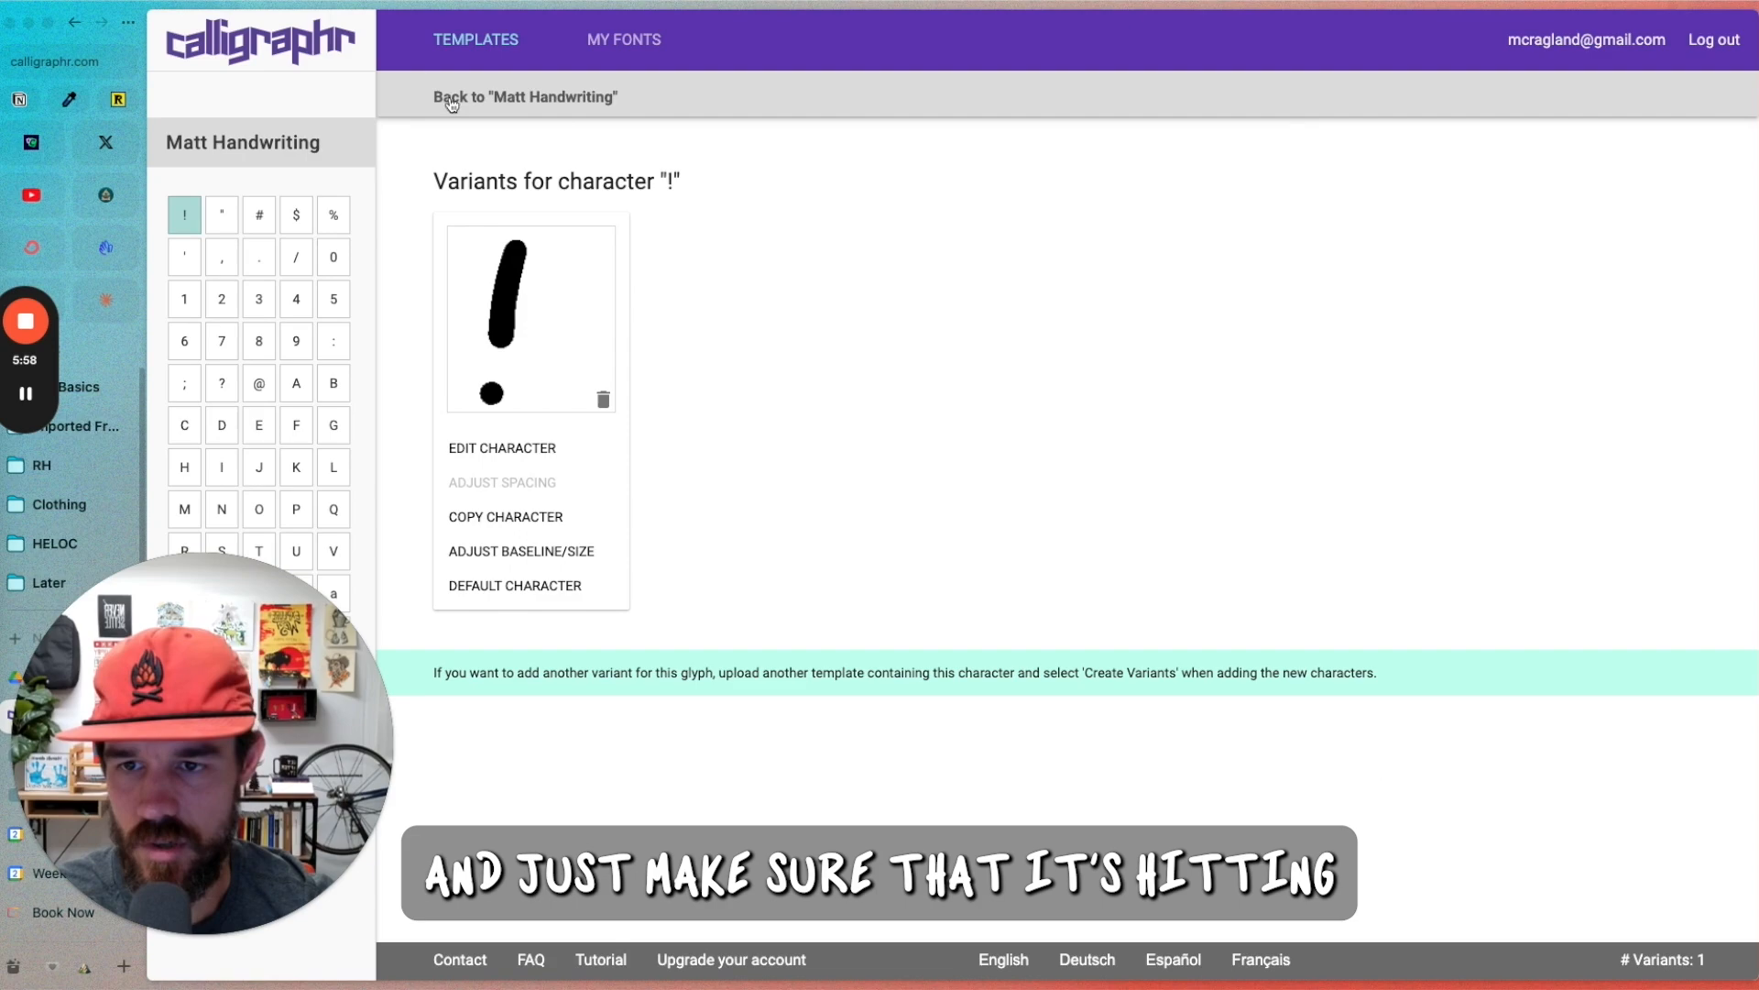
{"action": "left_click", "coordinate": [453, 98]}
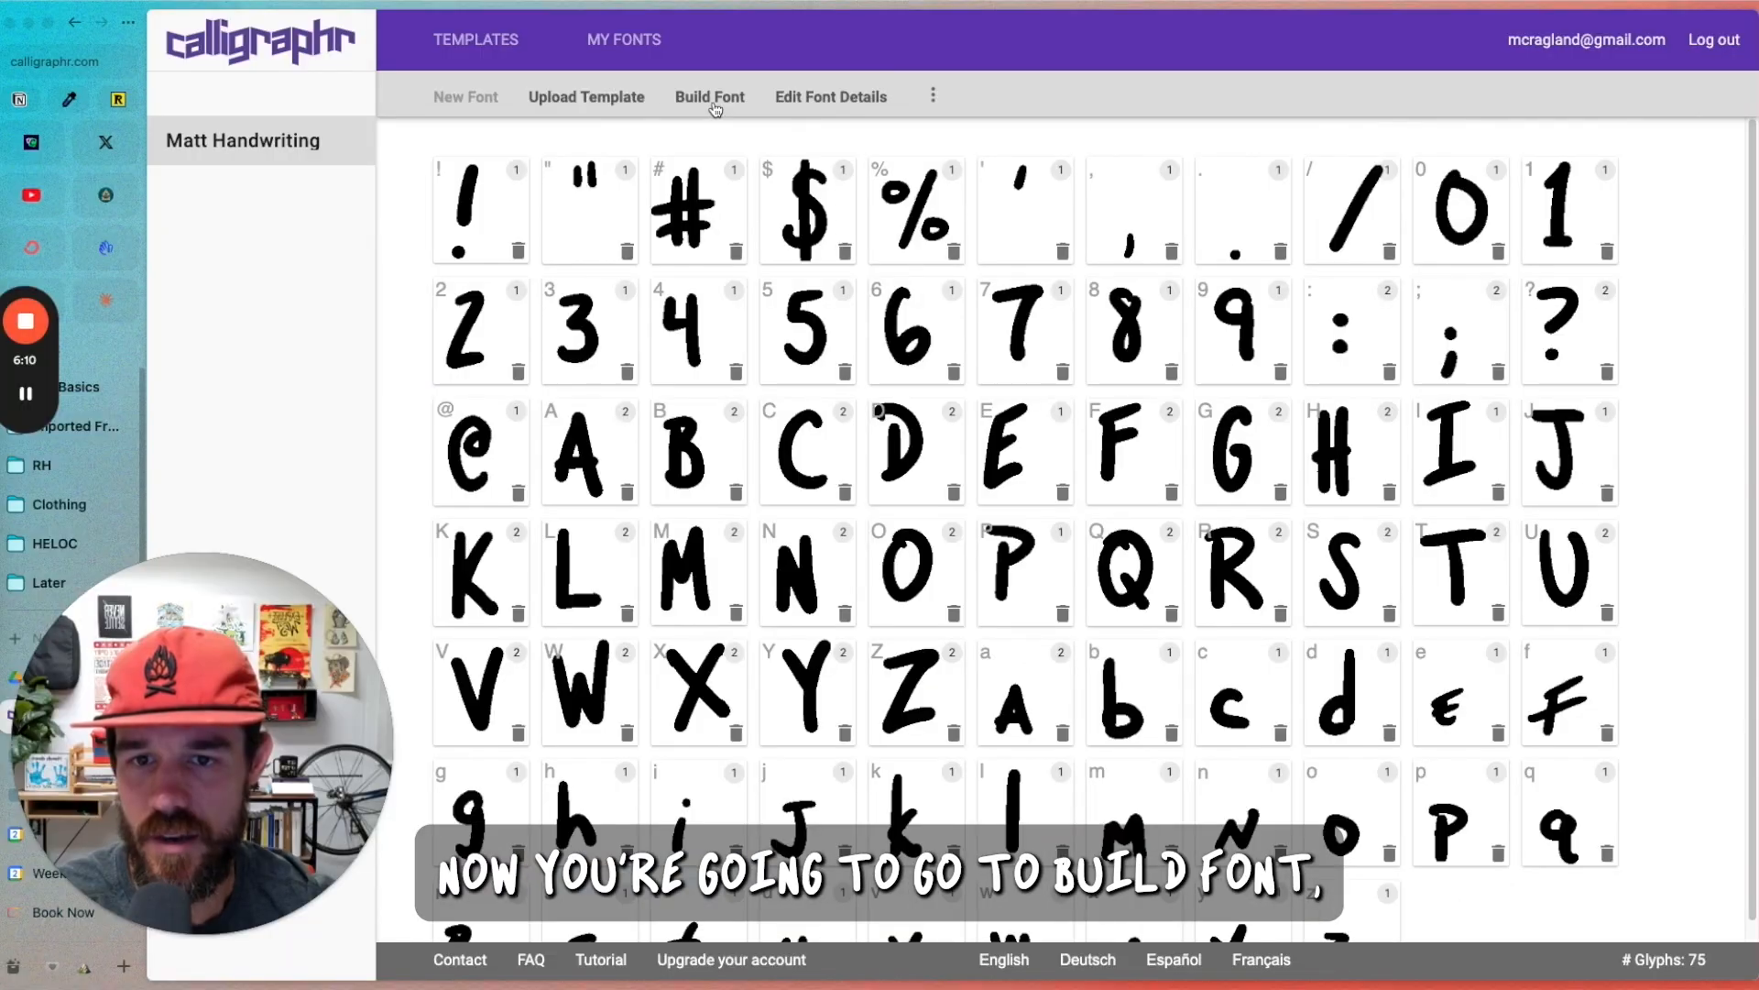
Step: Review the Build Font settings for Matt Handwriting and cancel without building
{"action": "left_click", "coordinate": [708, 97]}
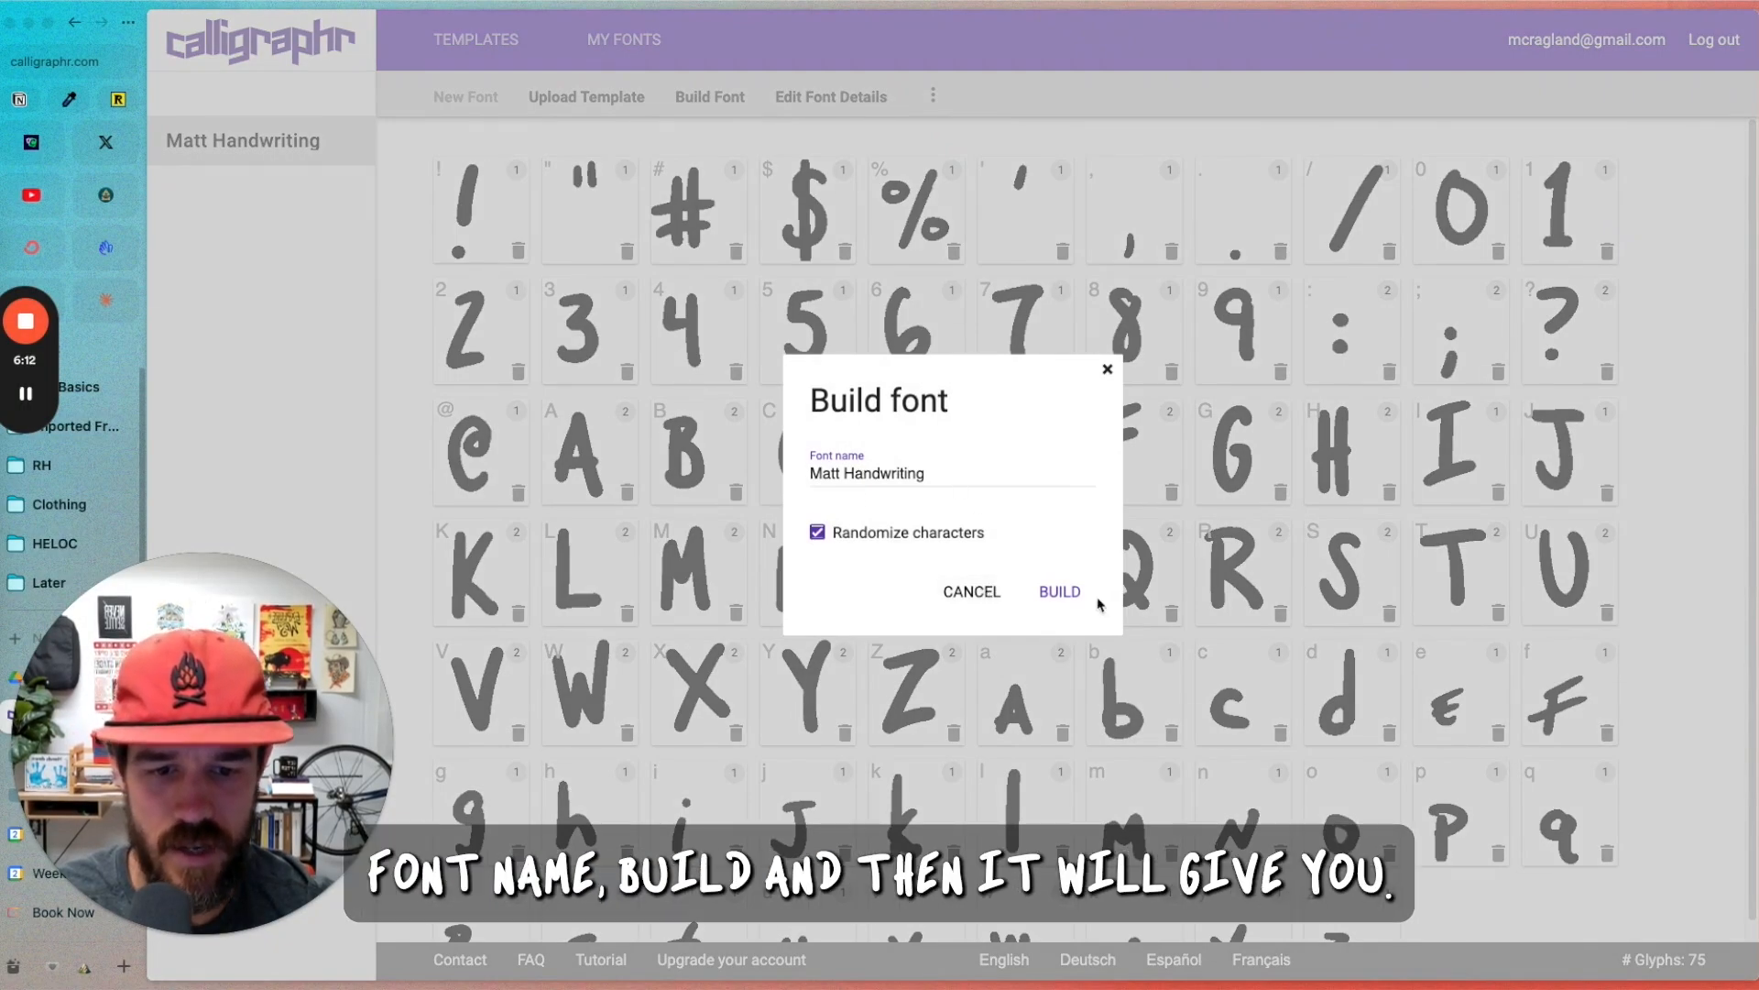
{"action": "mouse_move", "coordinate": [960, 598]}
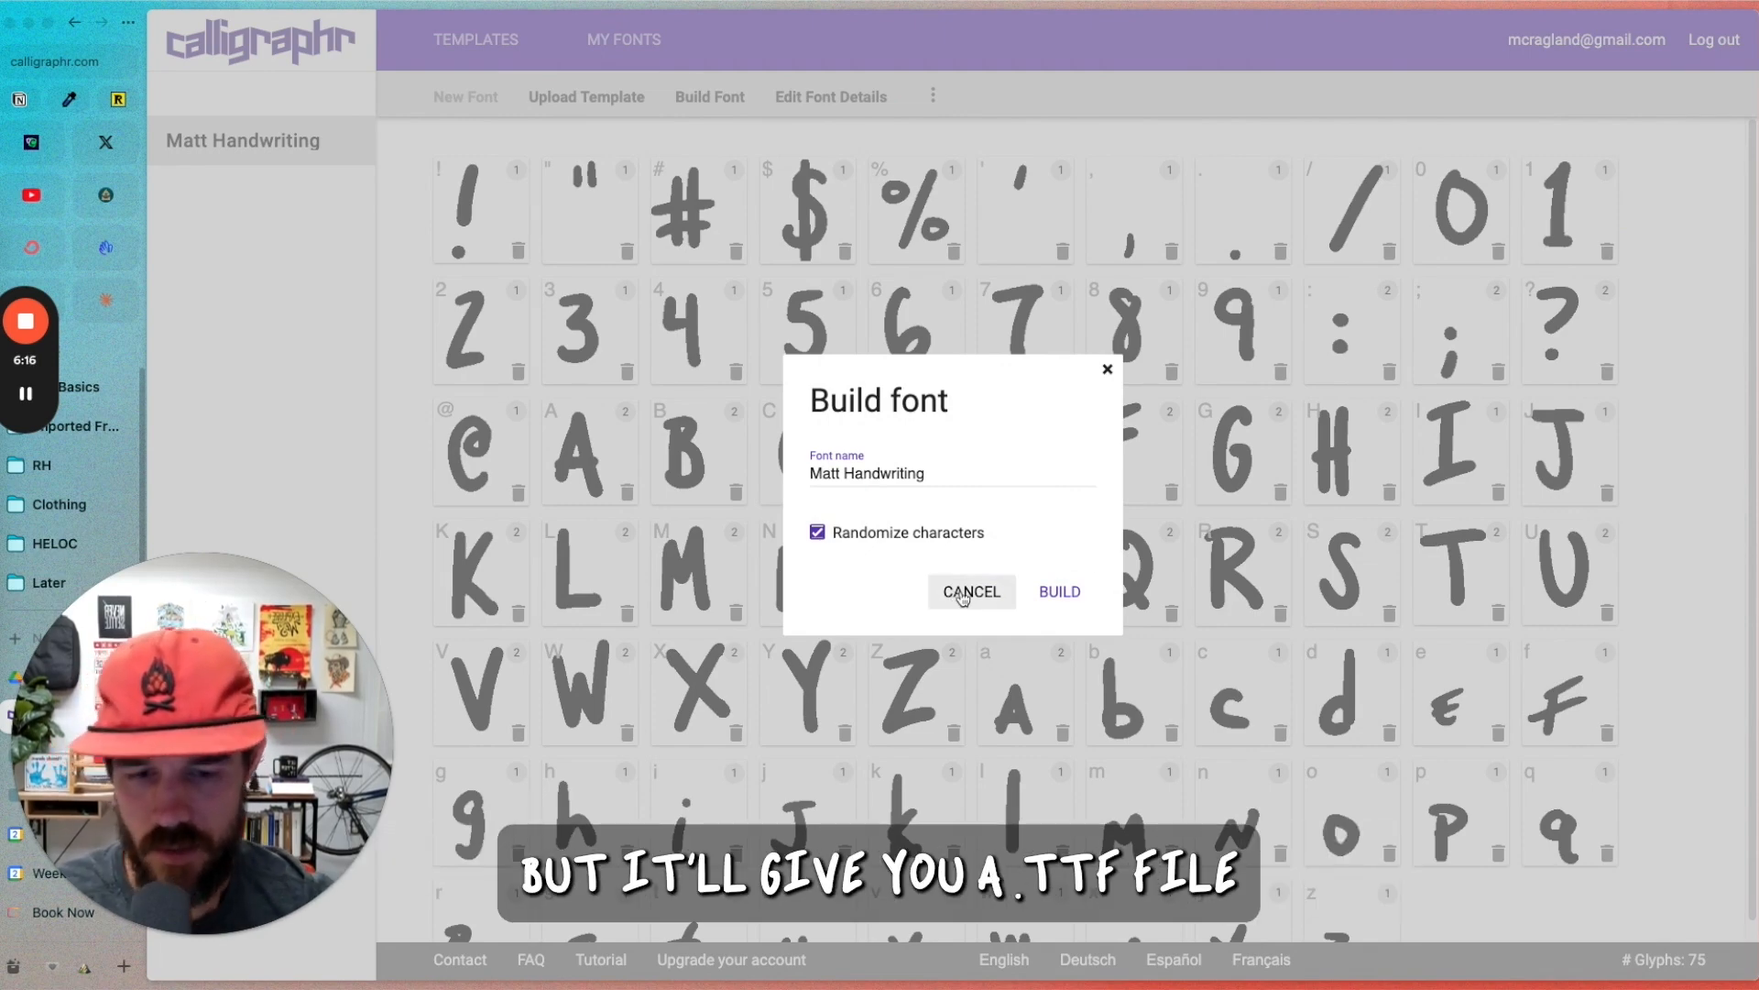
{"action": "left_click", "coordinate": [1058, 592]}
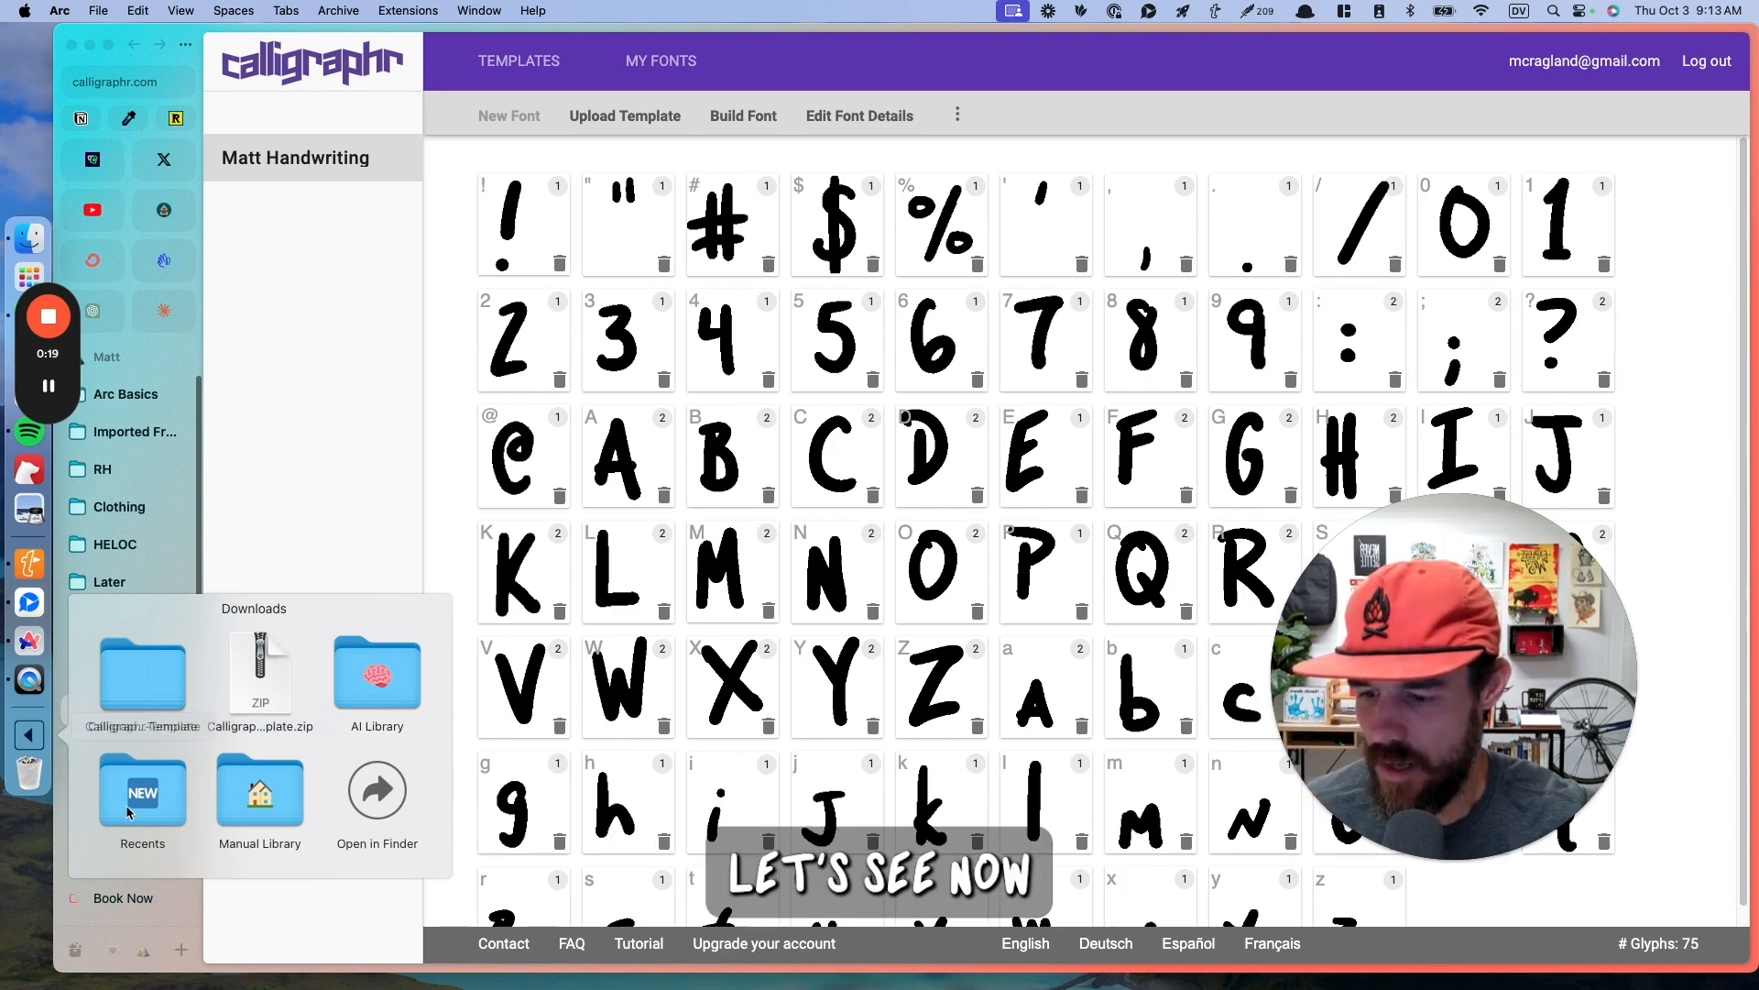
Step: Find the MattHandwriting .ttf in Downloads and install it into Font Book
{"action": "left_click", "coordinate": [142, 791]}
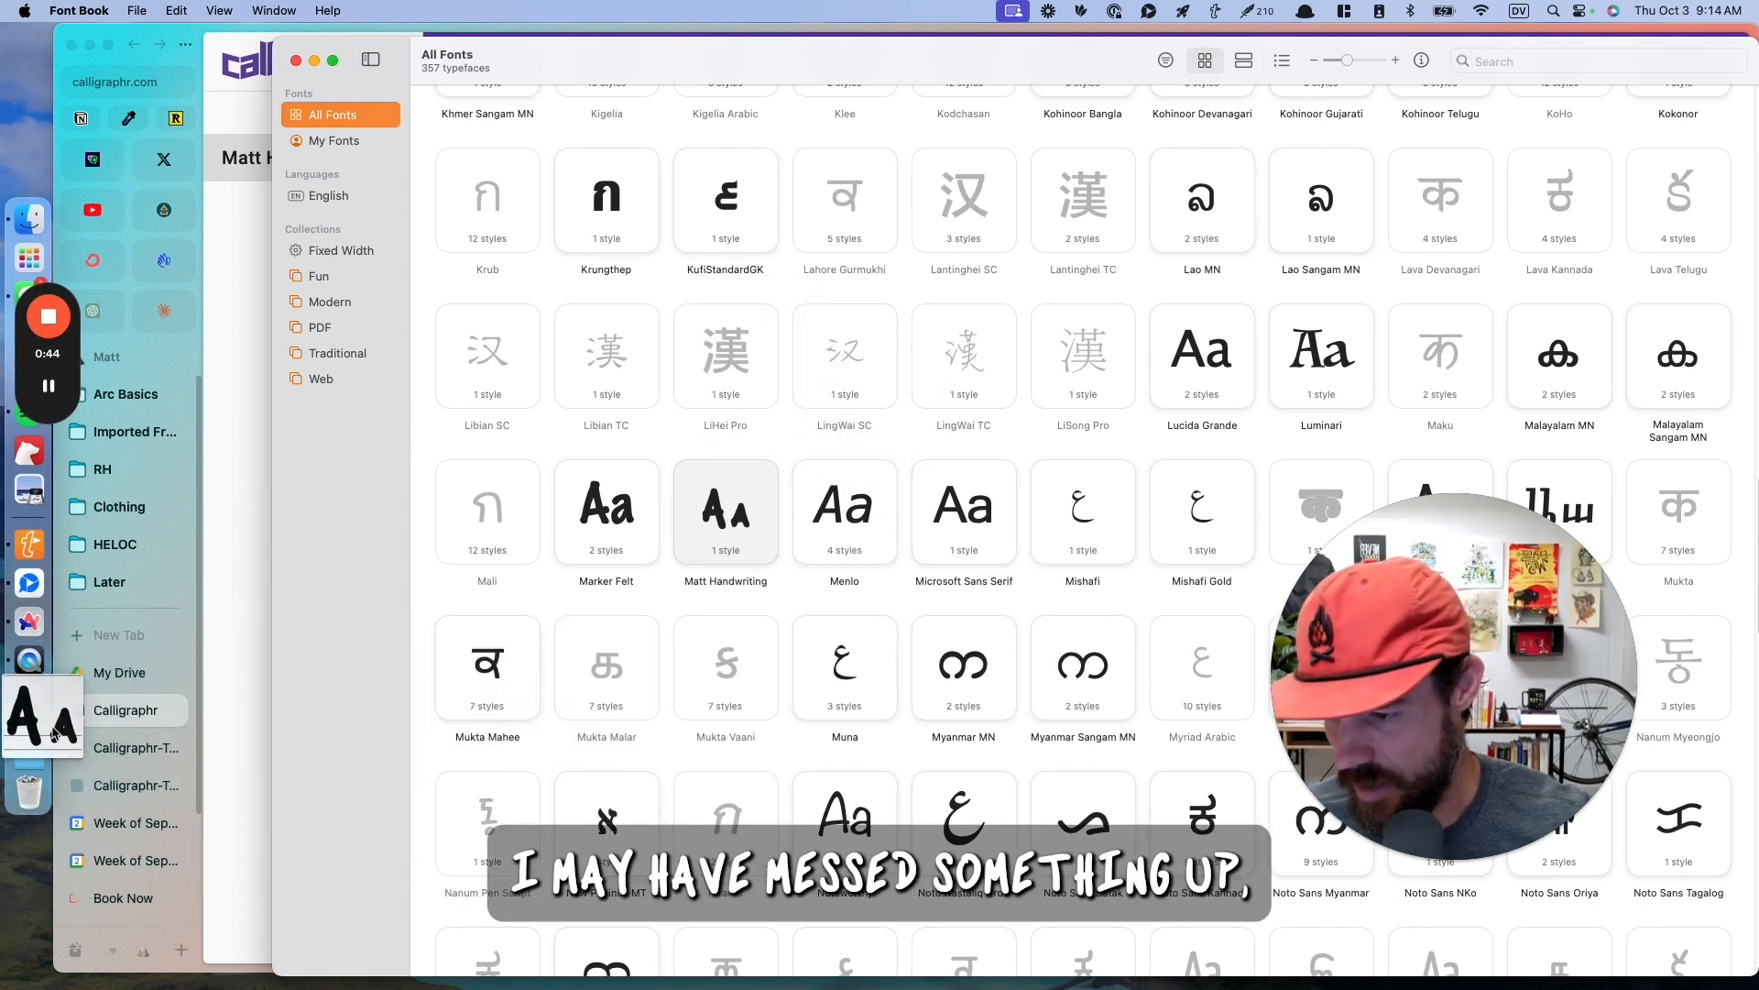
{"action": "left_click", "coordinate": [28, 752]}
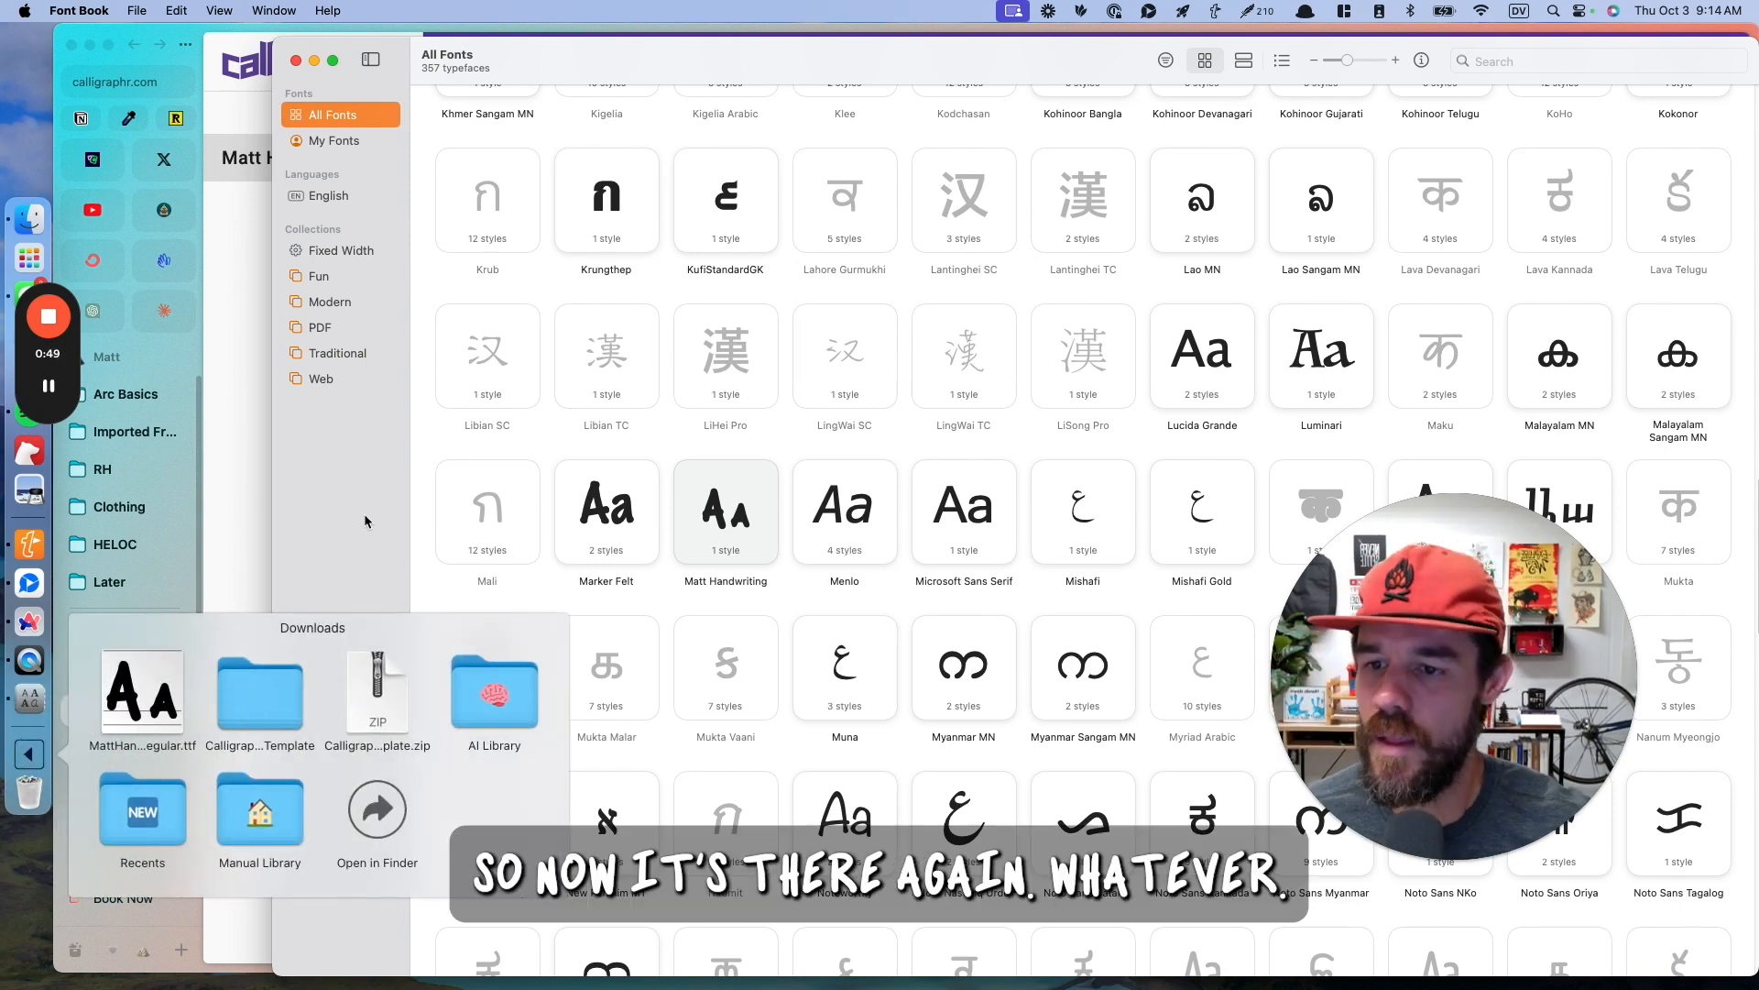
{"action": "left_click", "coordinate": [330, 141]}
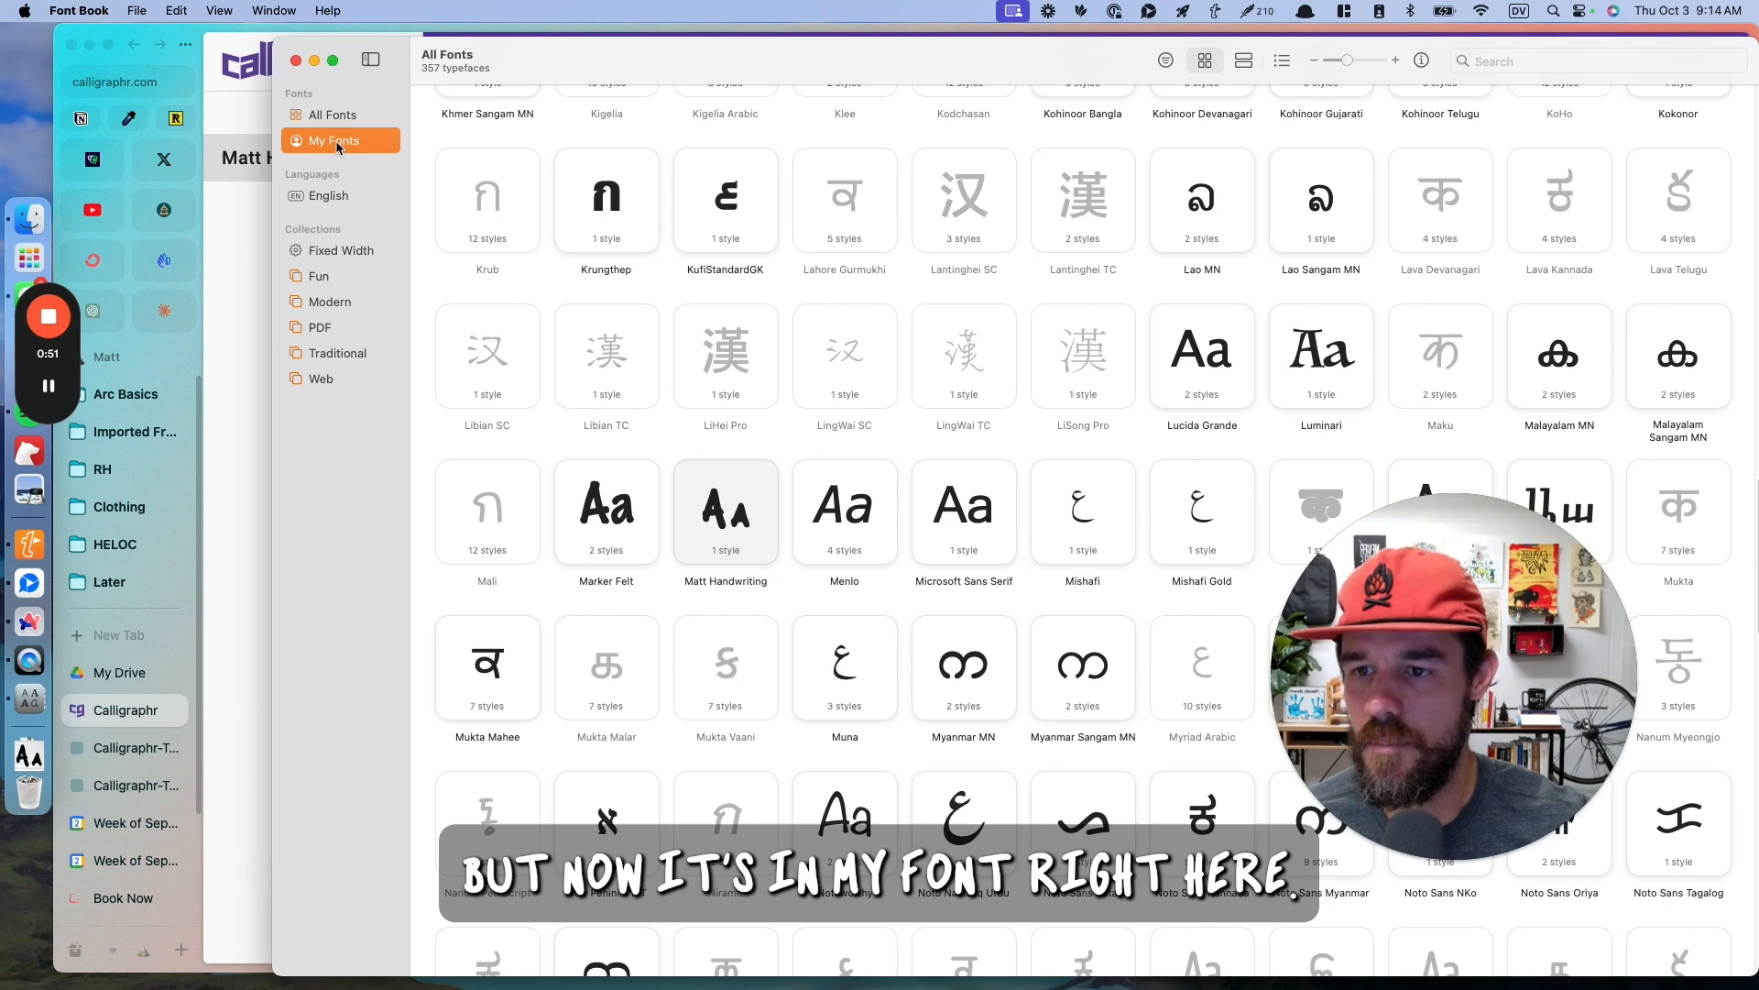
Step: Filter Font Book to My Fonts and preview Matt Handwriting Regular
{"action": "left_click", "coordinate": [335, 141]}
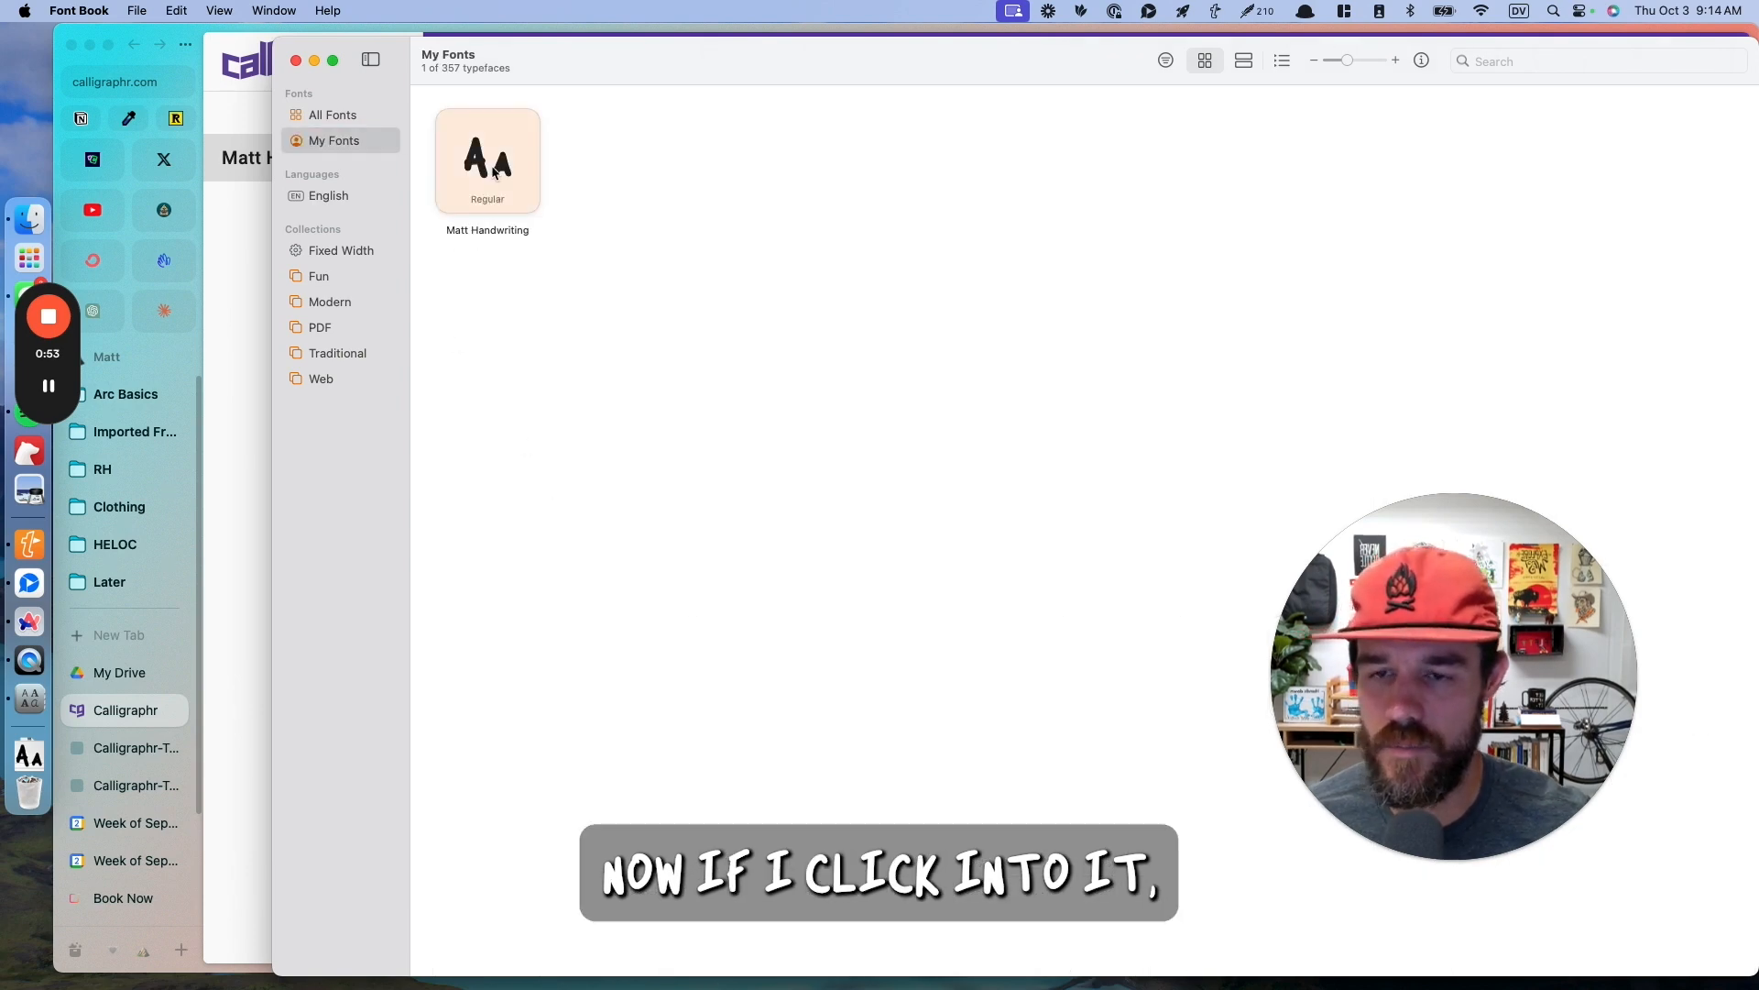
{"action": "double_click", "coordinate": [488, 161]}
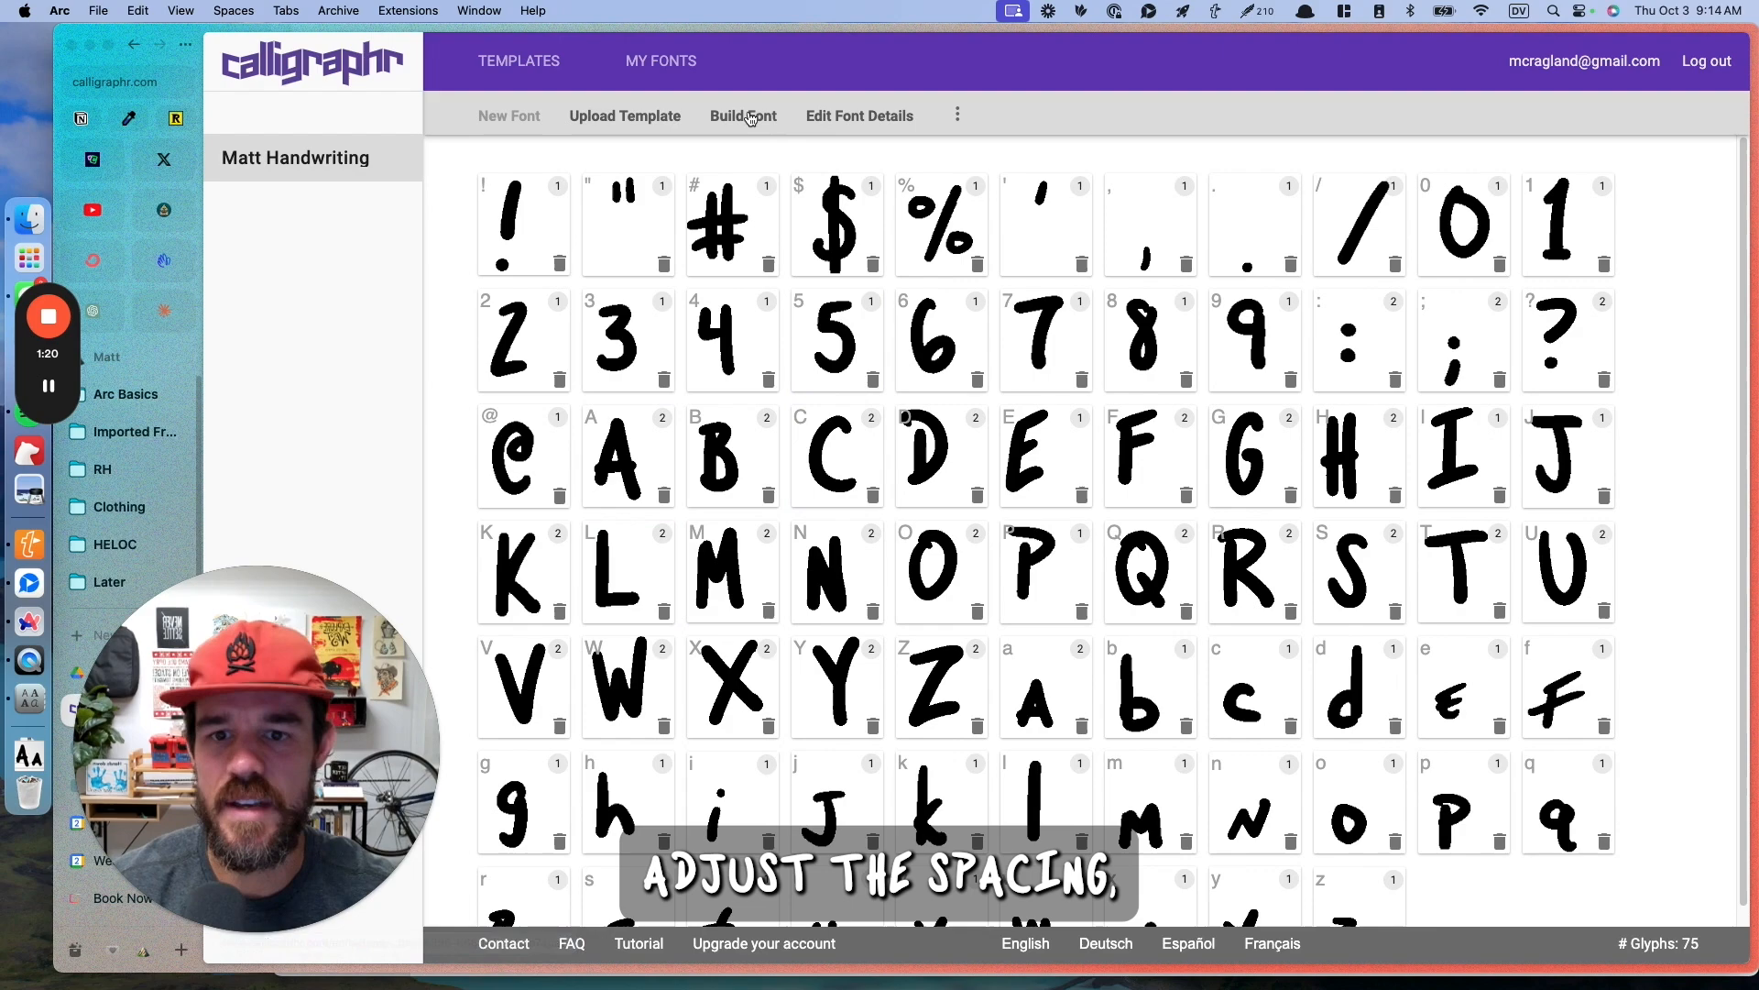
{"action": "left_click", "coordinate": [743, 116]}
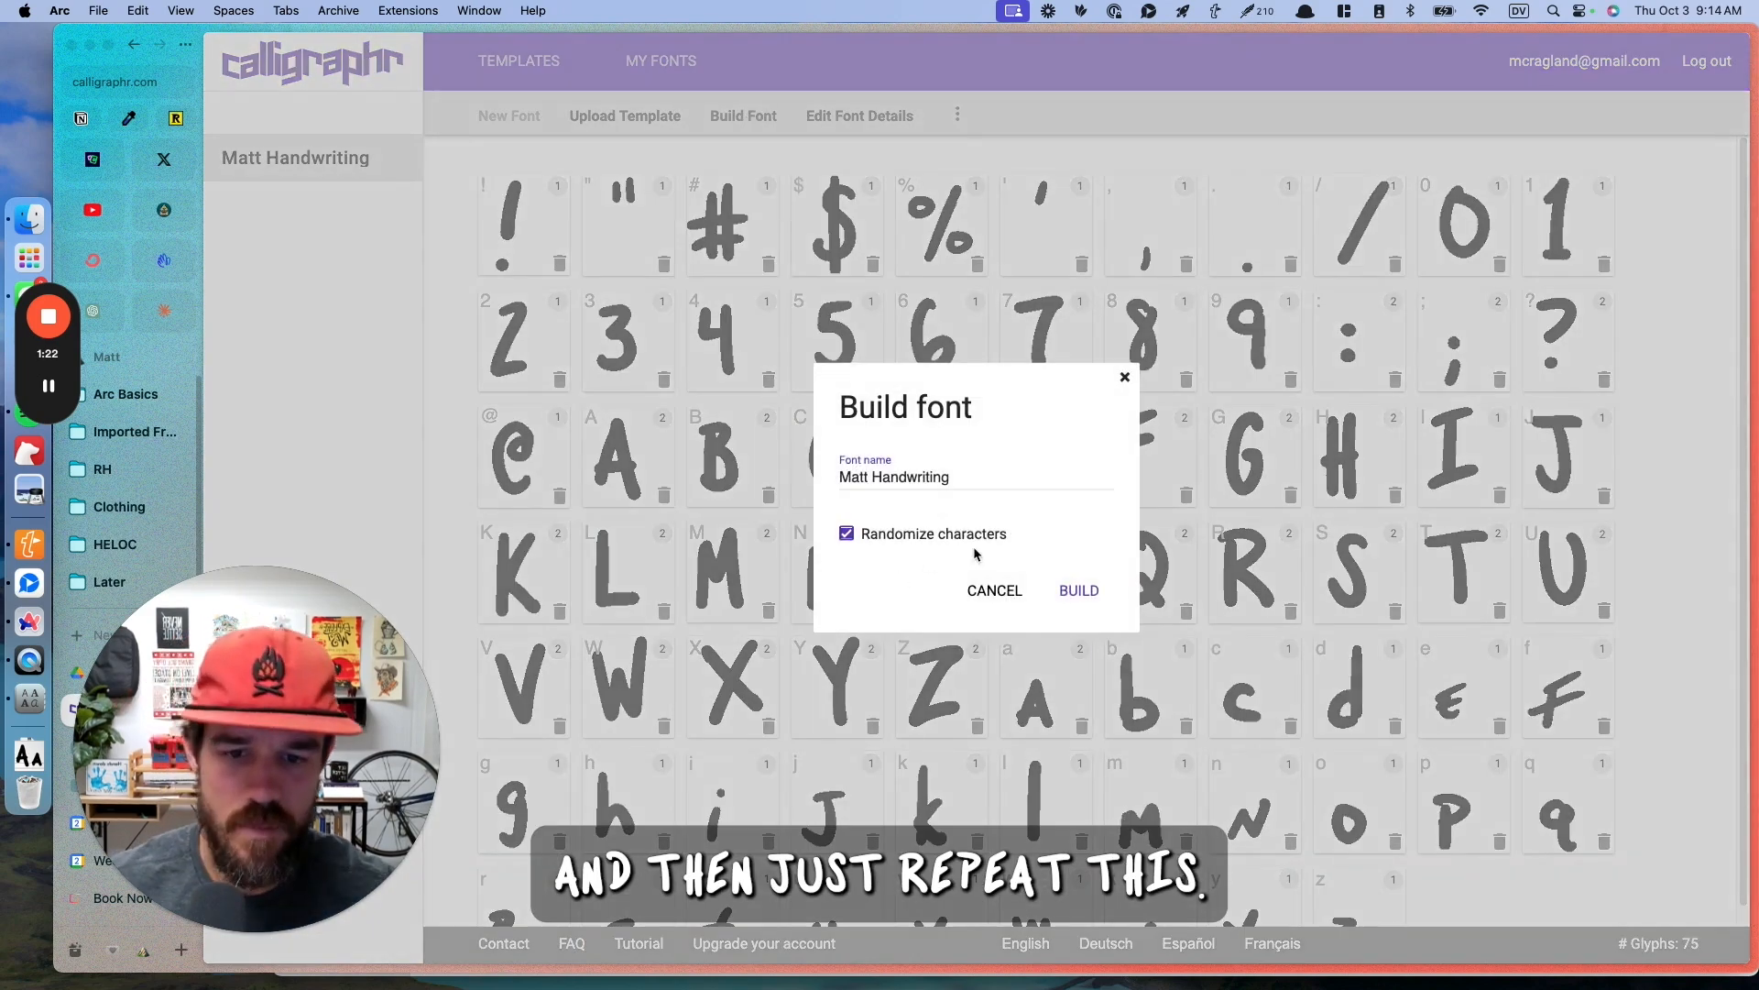
{"action": "left_click", "coordinate": [1078, 590]}
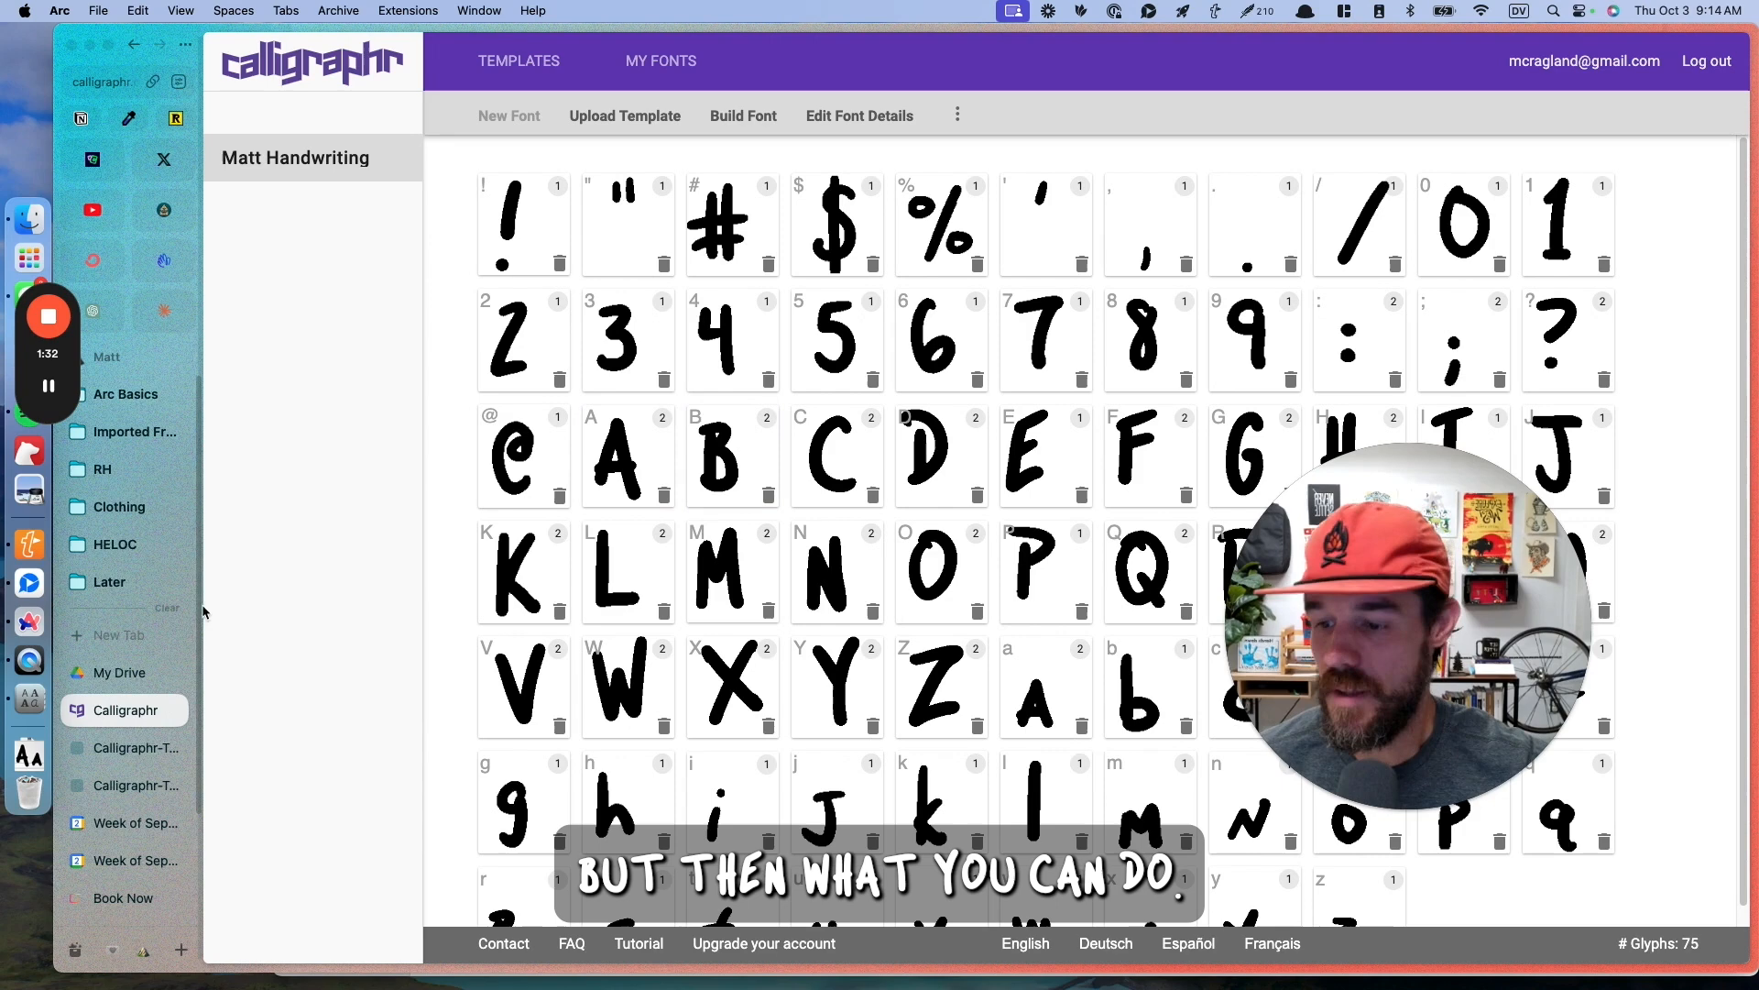
Step: Search Spotlight for 'keynote' and launch Keynote from the results
{"action": "type", "text": "keynote"}
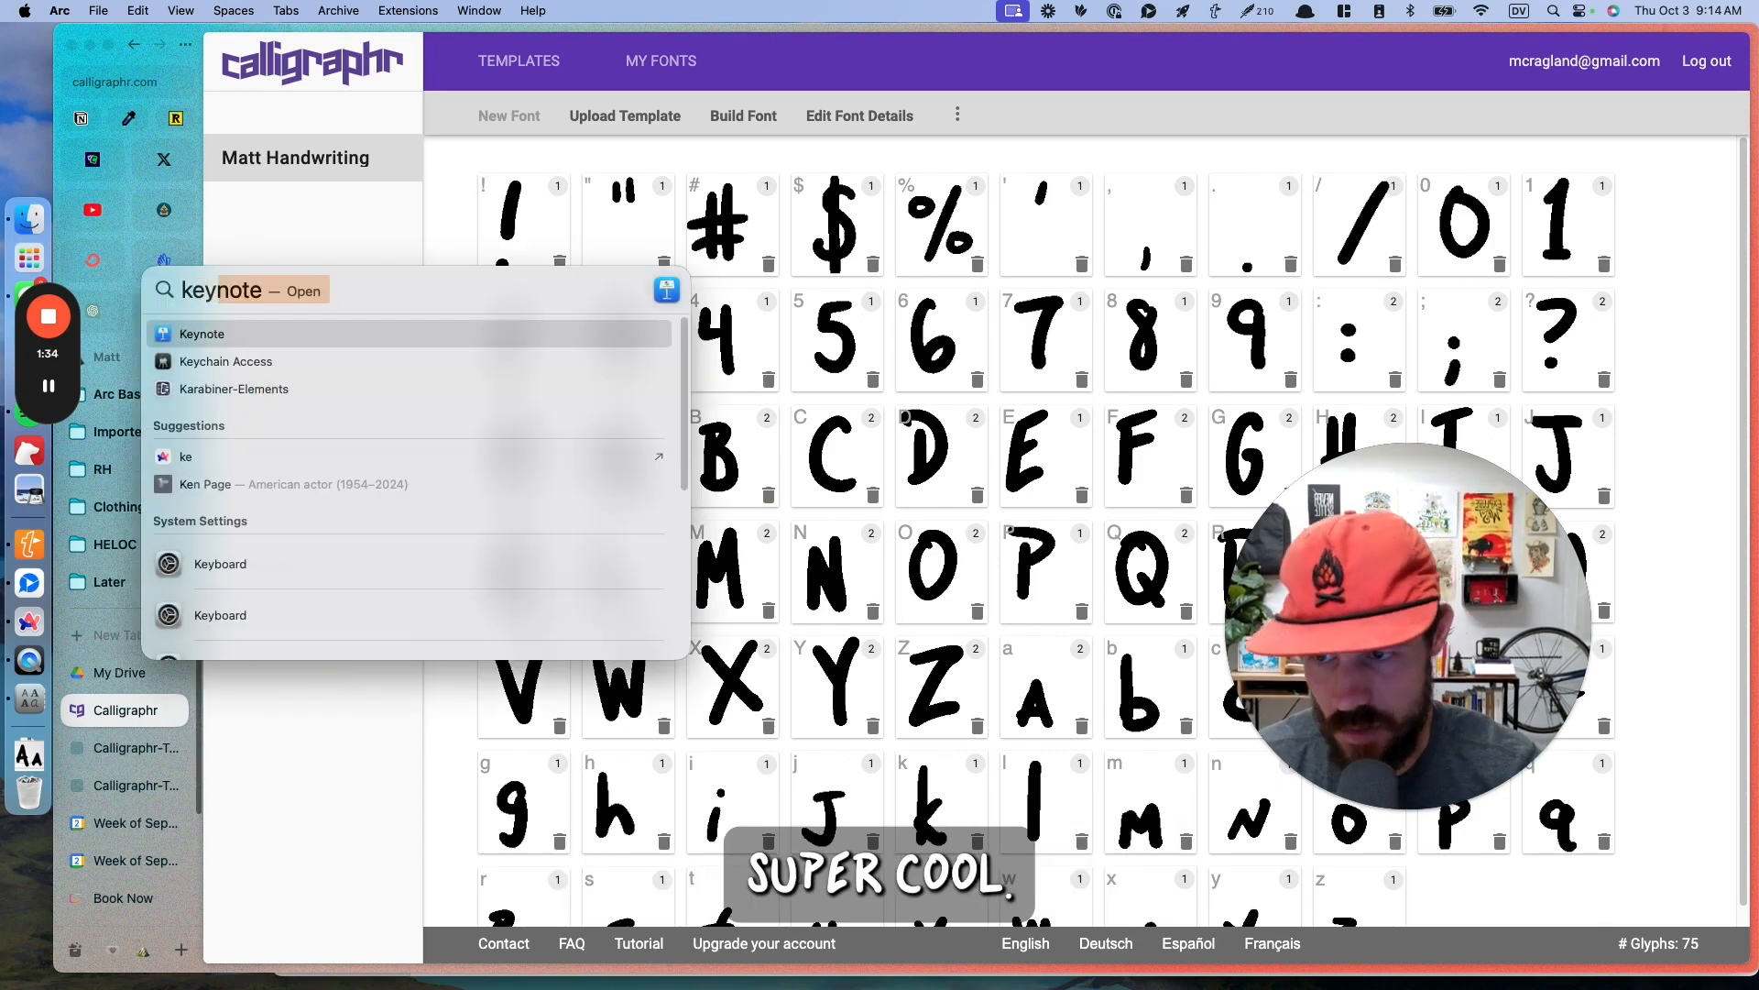
{"action": "left_click", "coordinate": [202, 333]}
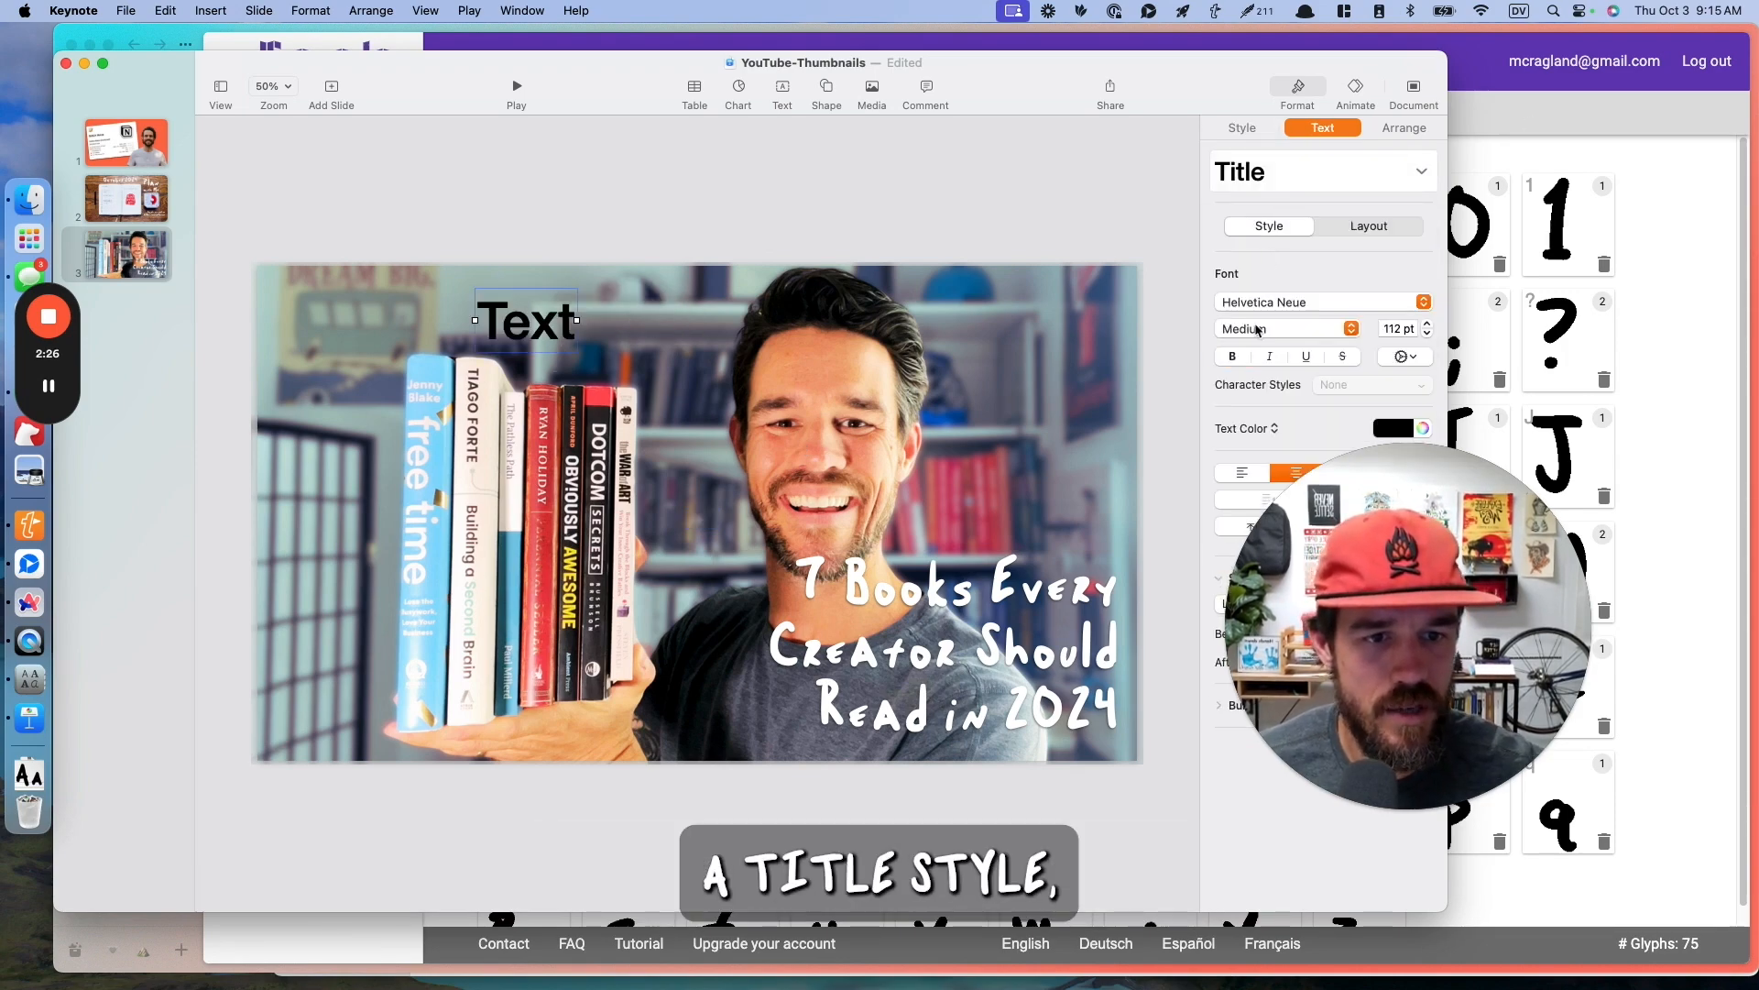
Step: Style the 'By Matt Ragland' byline in orange Matt Handwriting with a drop shadow
{"action": "left_click", "coordinate": [1310, 302]}
{"action": "type", "text": "By Matt Ragland"}
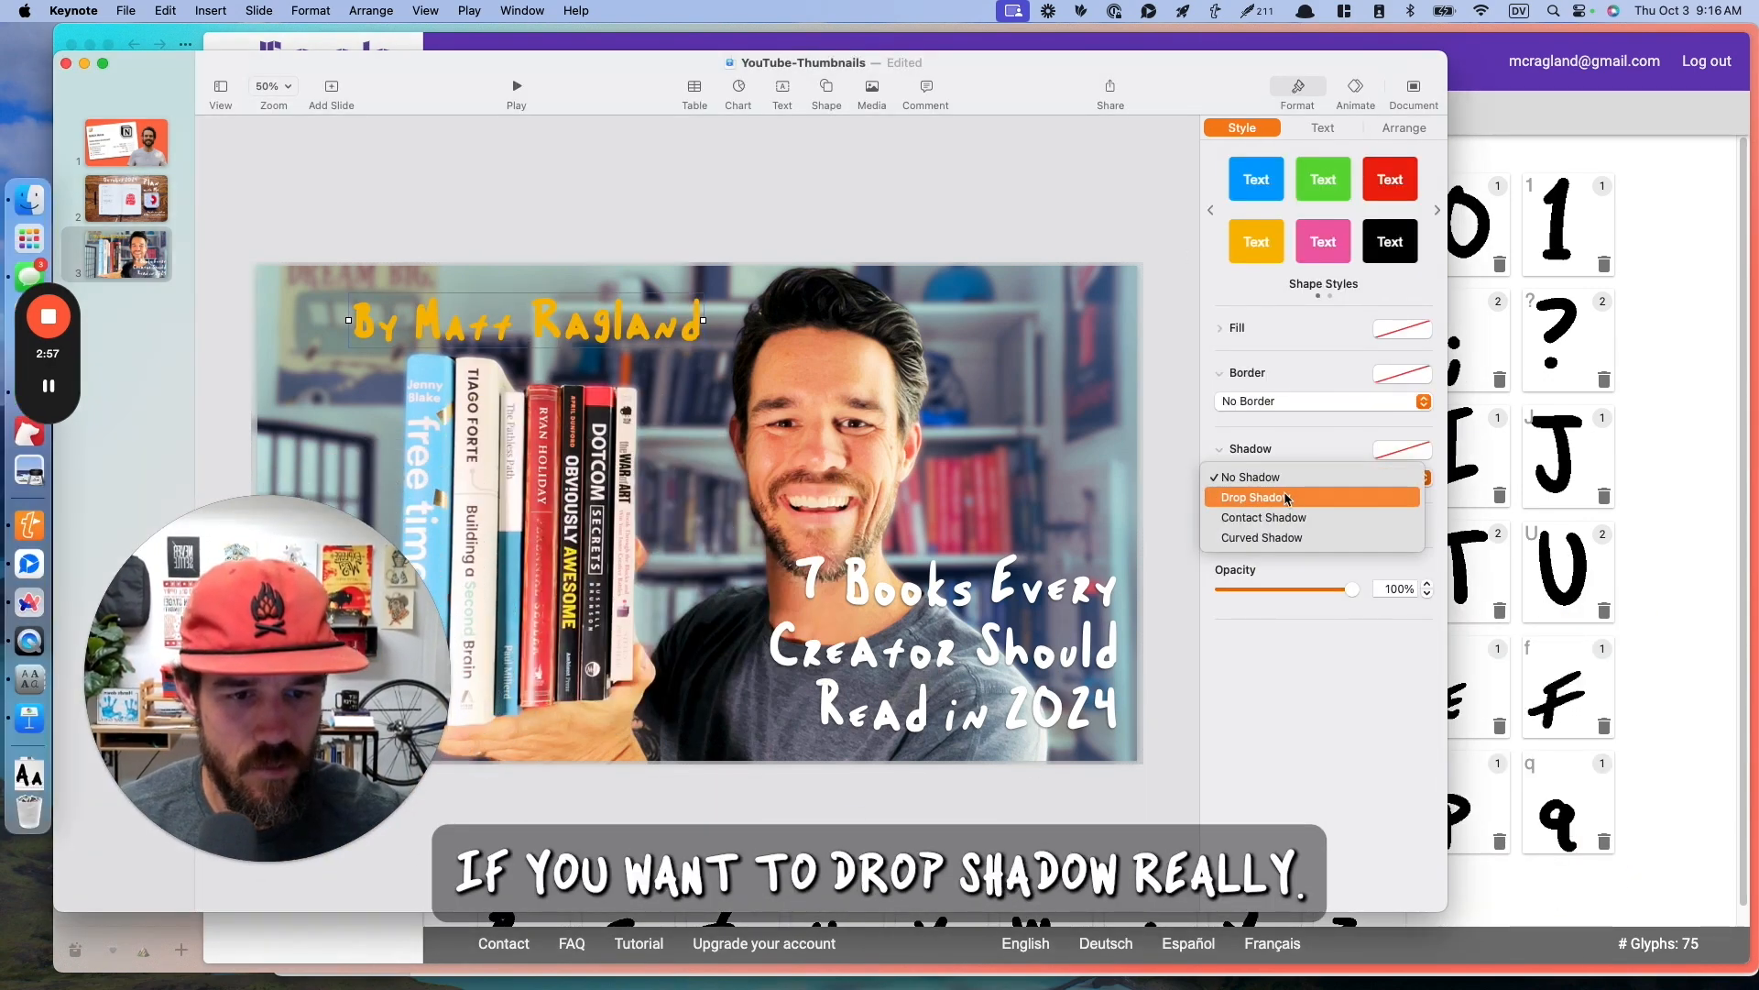
{"action": "left_click", "coordinate": [1253, 497]}
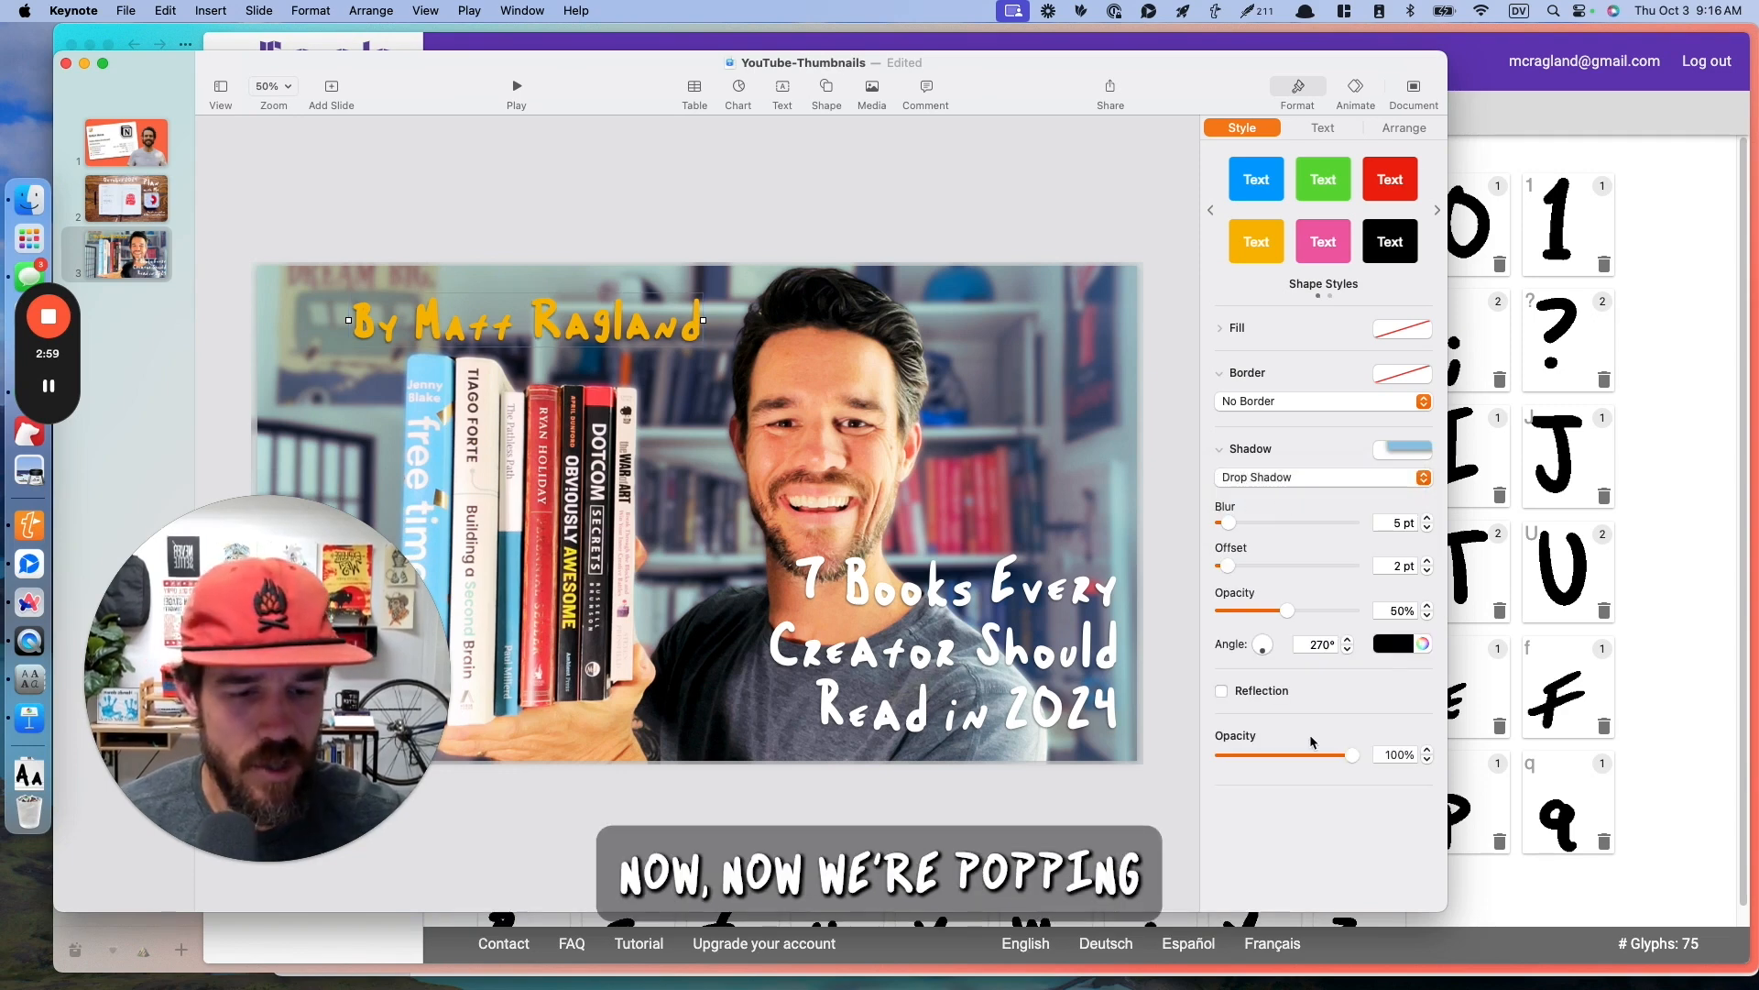
{"action": "left_click", "coordinate": [1322, 127]}
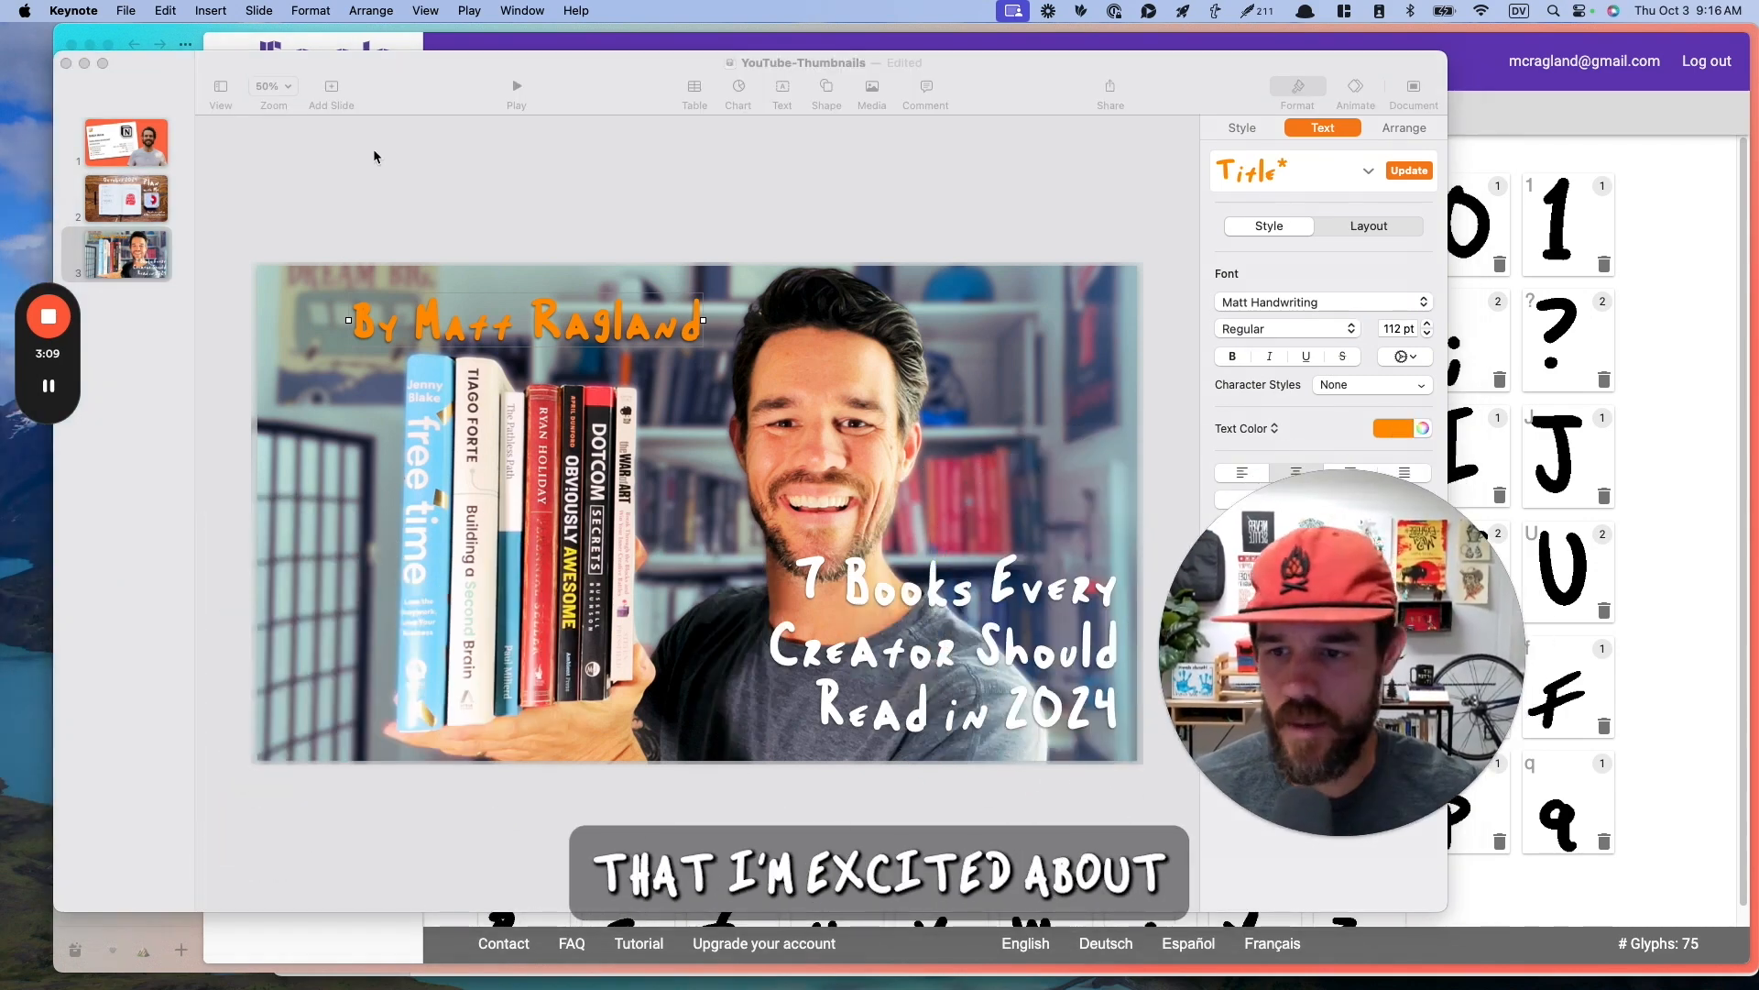
{"action": "type", "text": "key"}
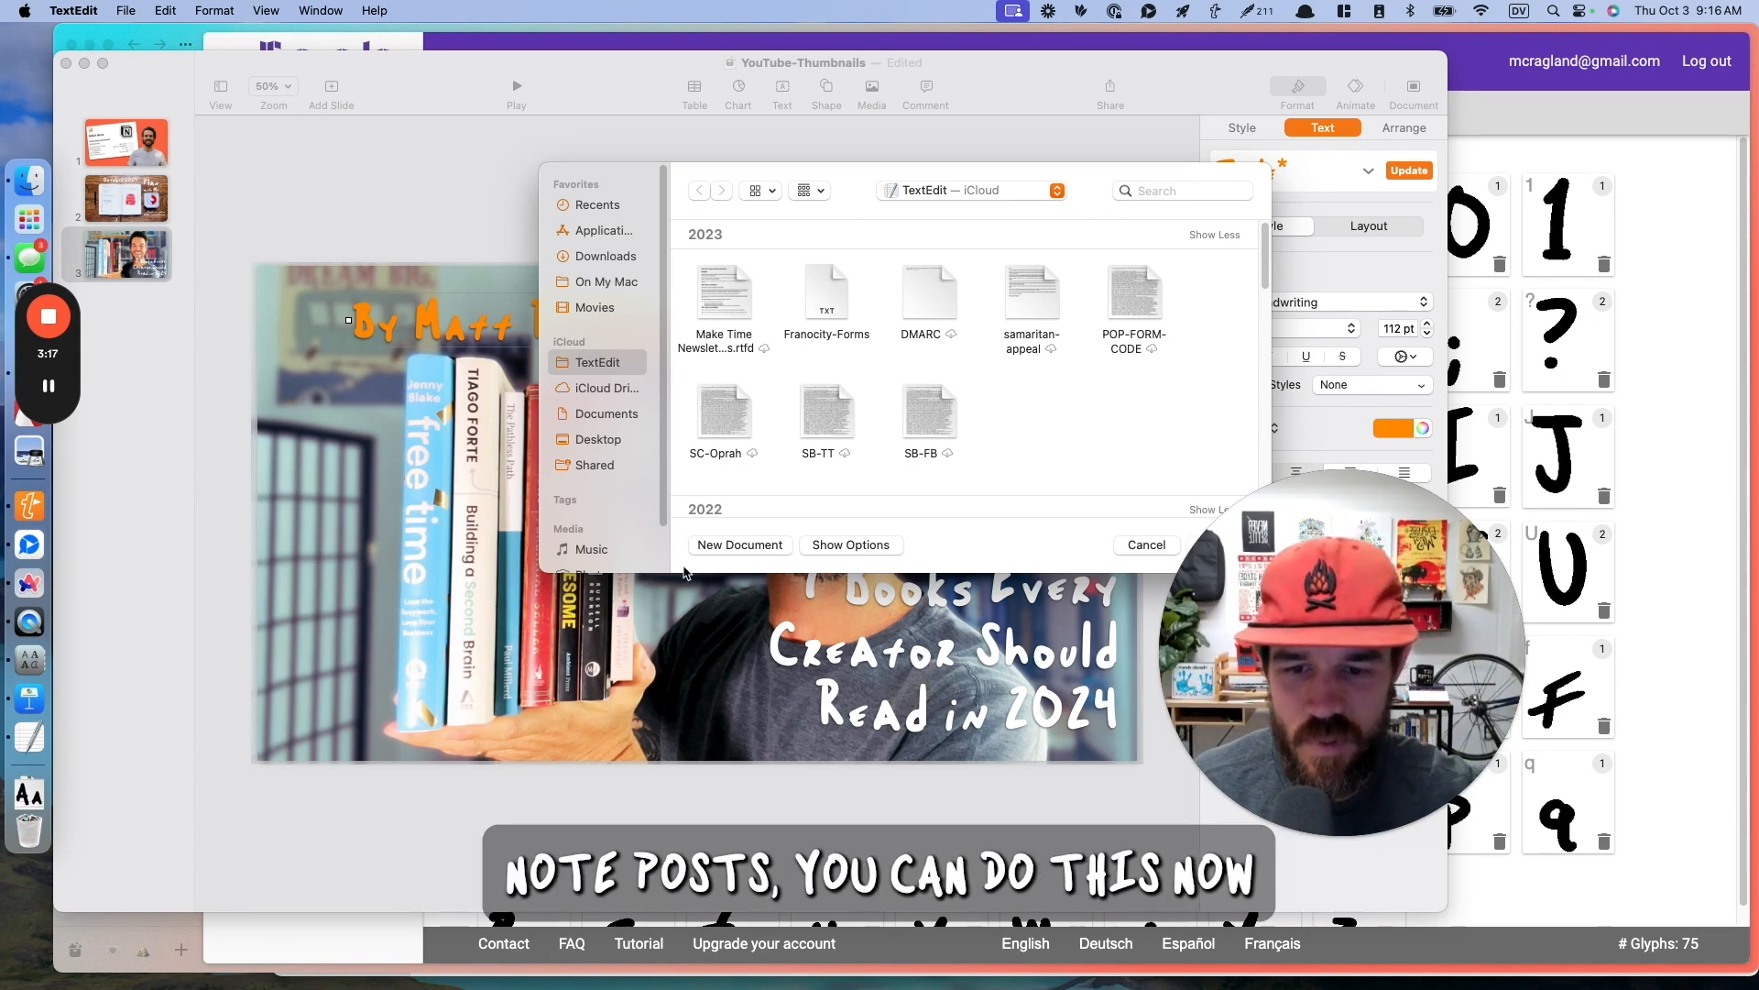
Step: Create a new TextEdit document and type 'Hey everyone! So cool, let's go' in Matt Handwriting
{"action": "left_click", "coordinate": [126, 10]}
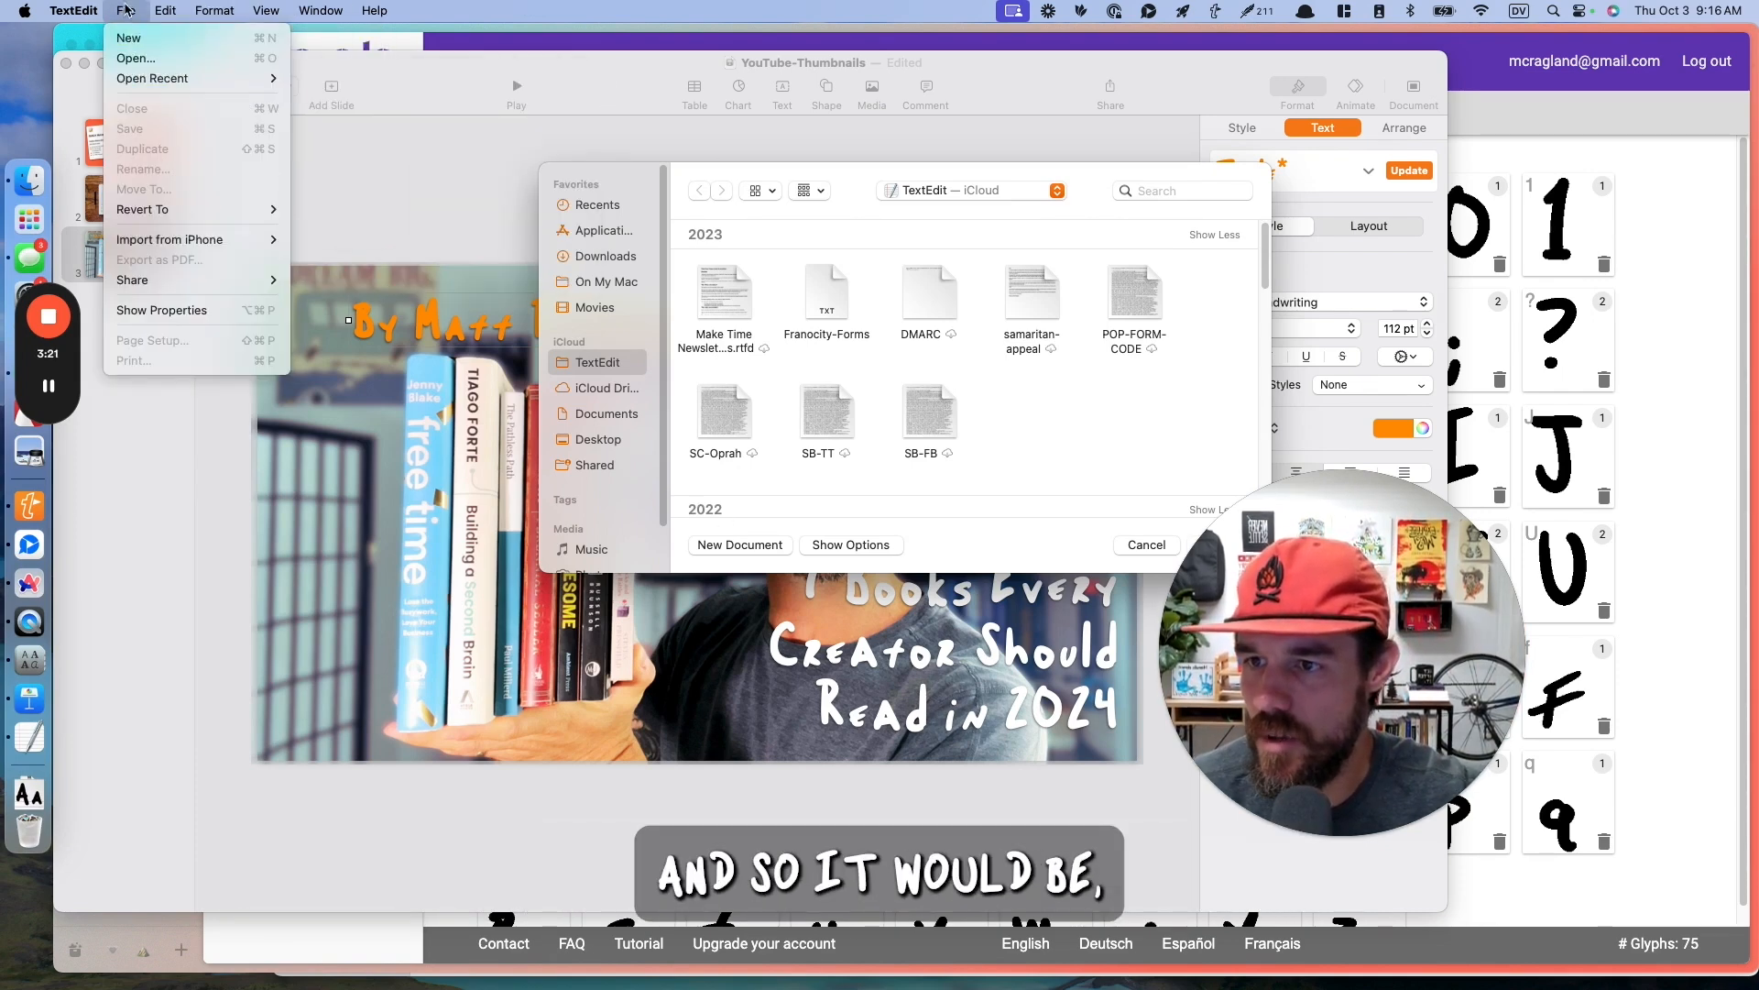
{"action": "left_click", "coordinate": [739, 544]}
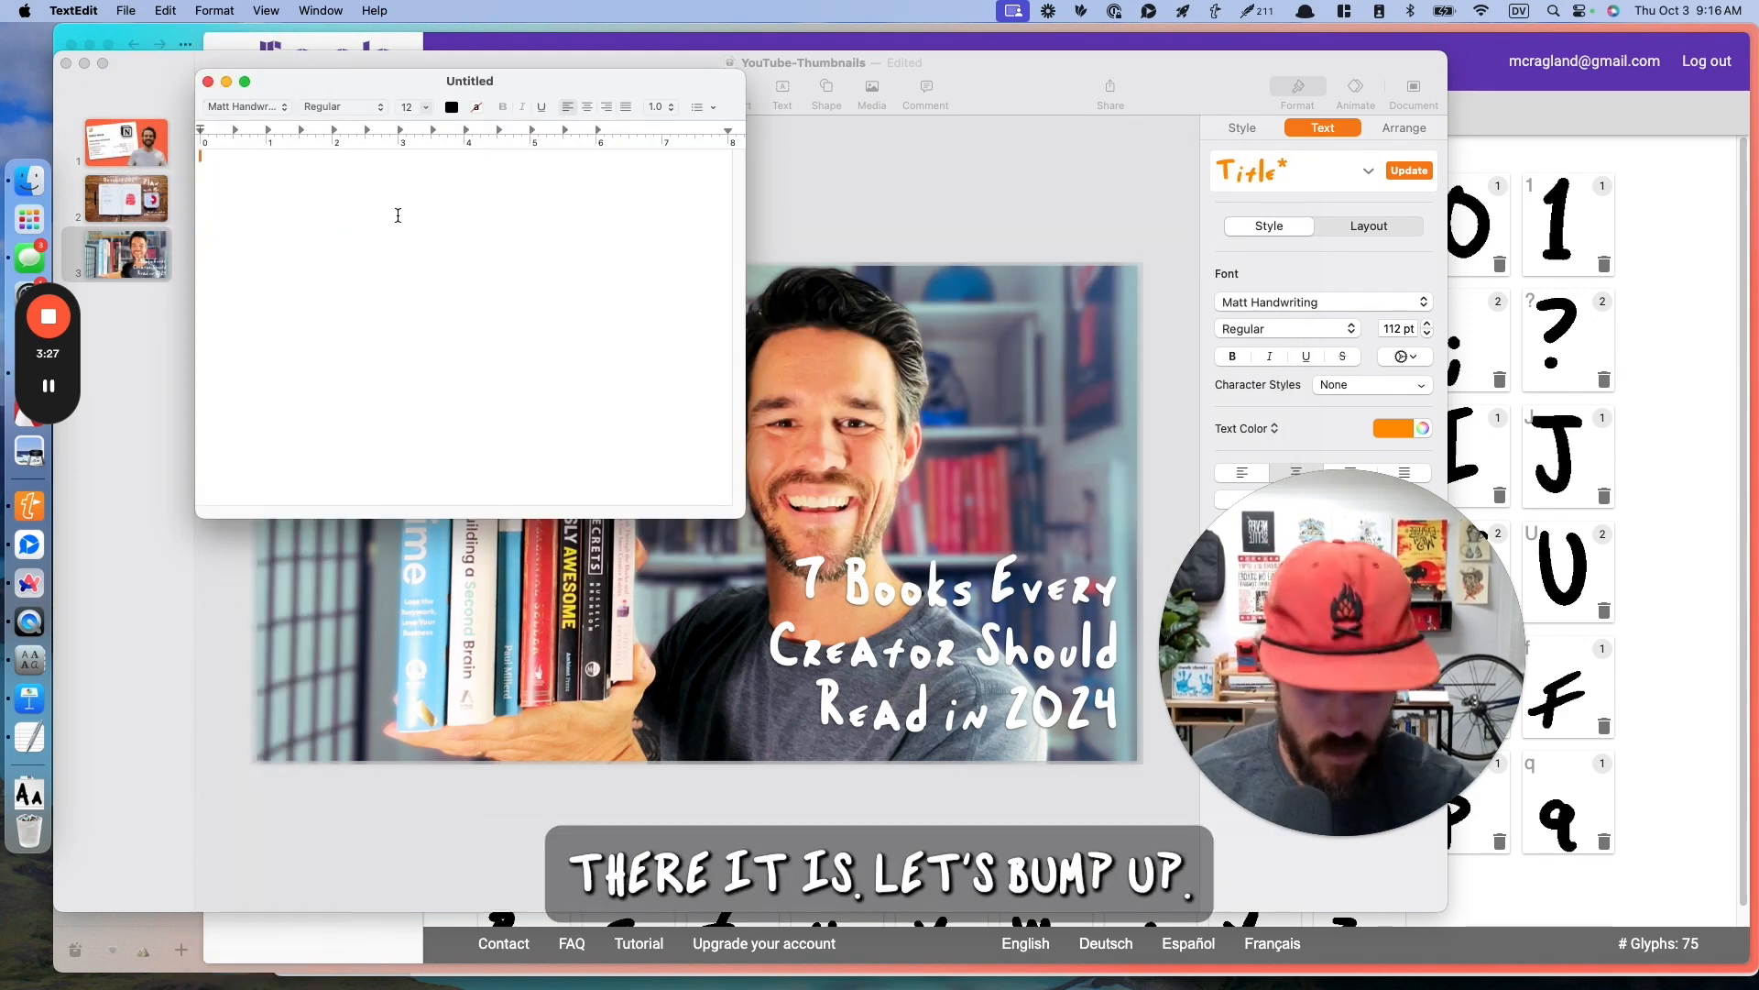
{"action": "type", "text": "Hey everyone!"}
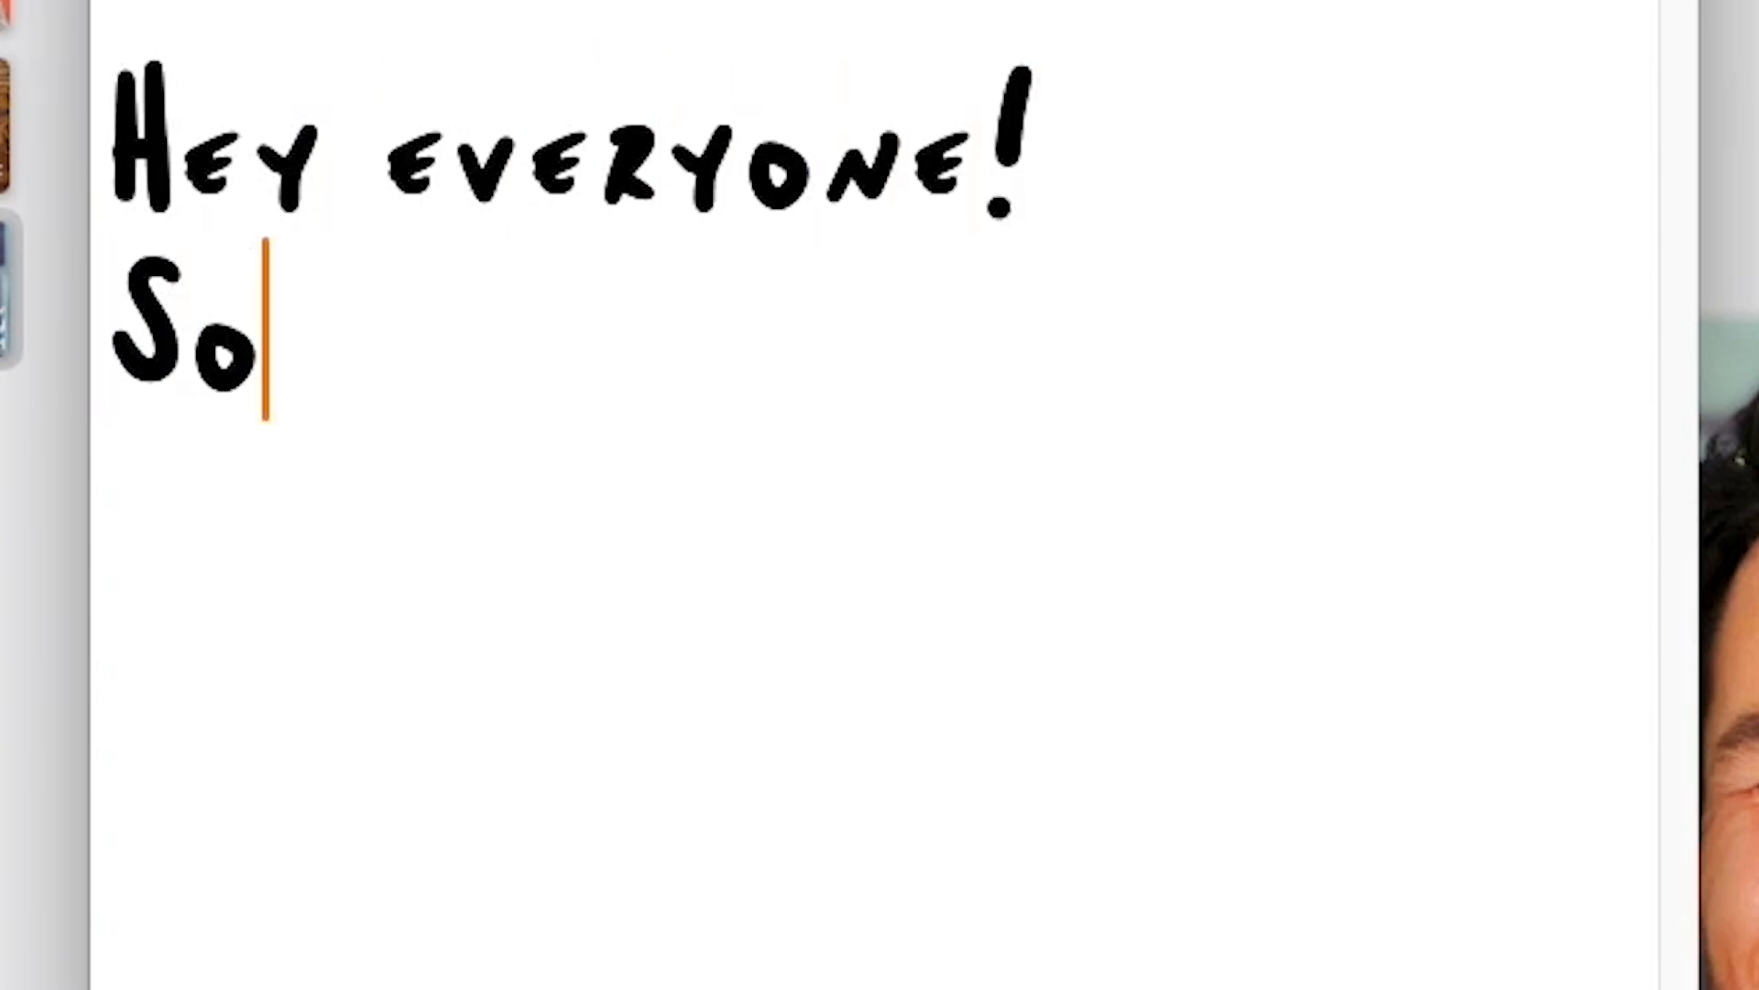
{"action": "type", "text": "cool, let's go"}
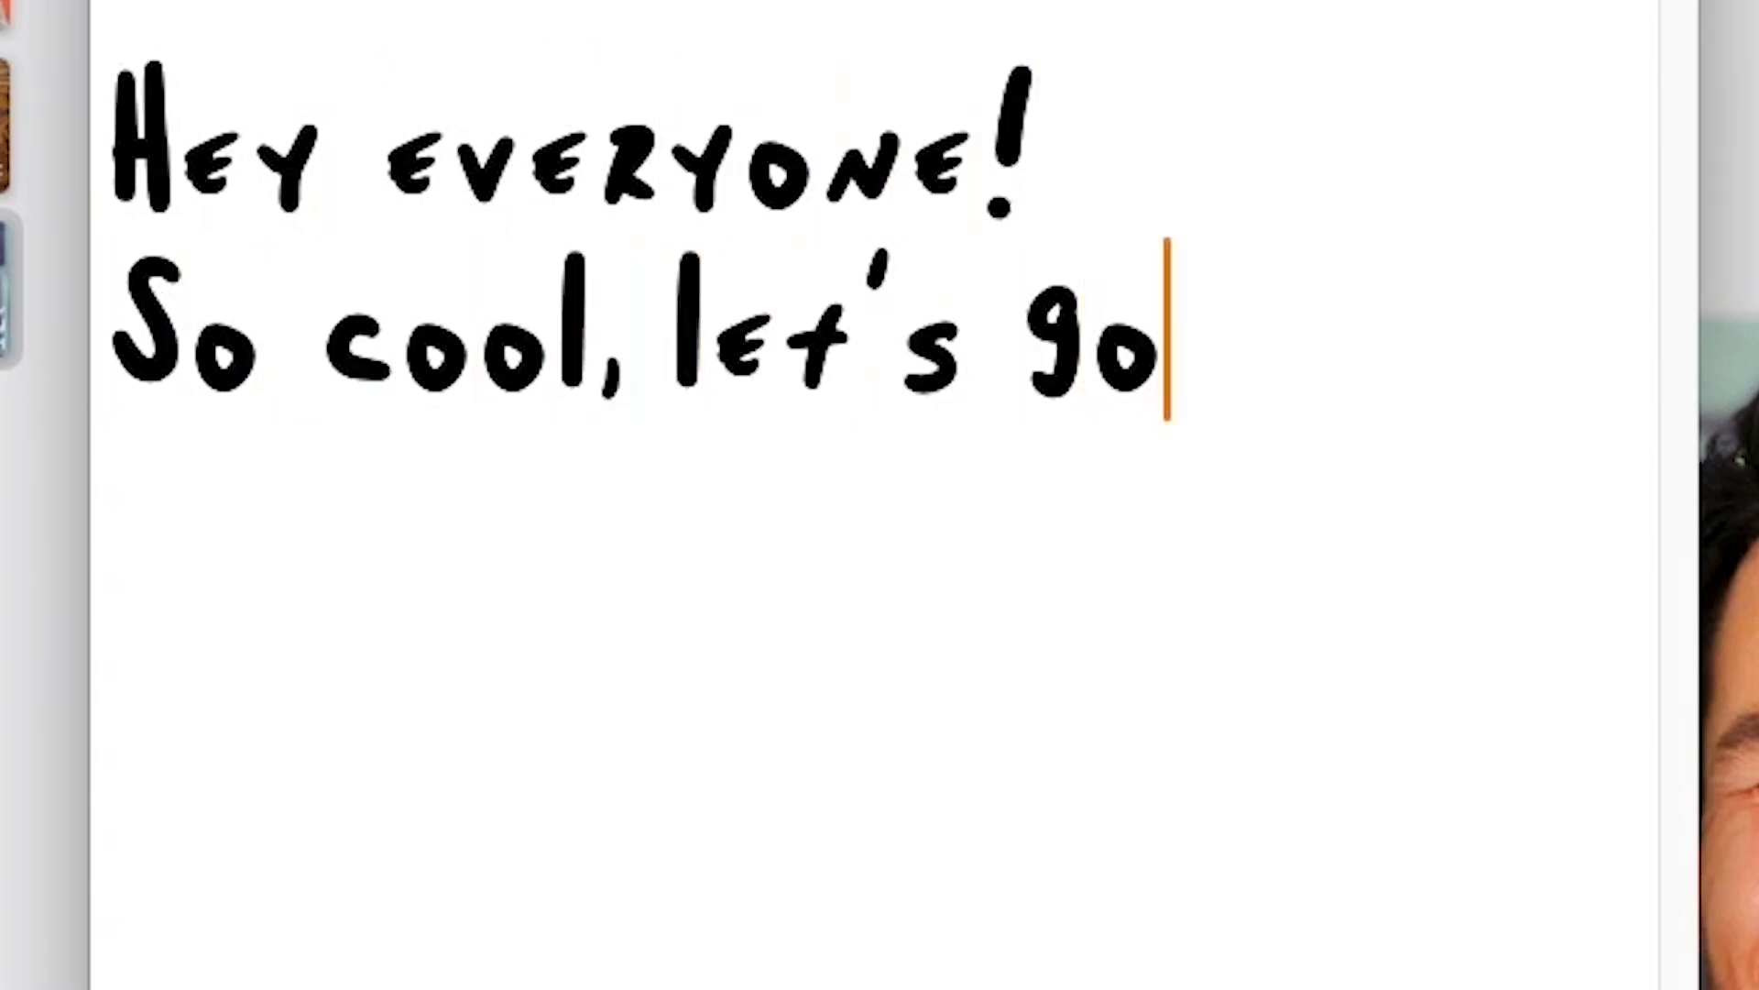